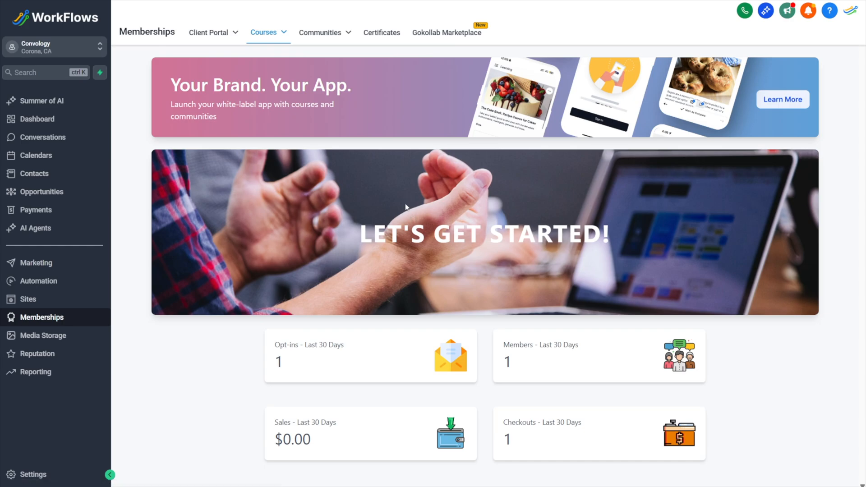
Go to the client portal Courses menu and list the course Products.
left_click(210, 32)
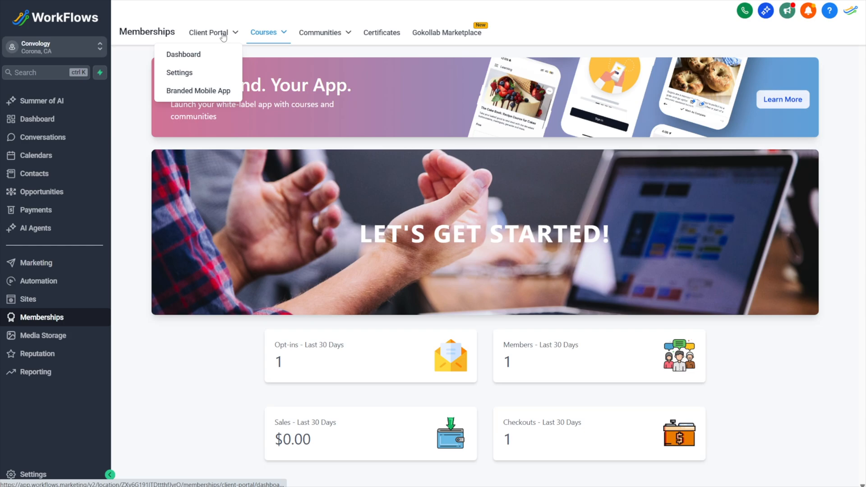
left_click(265, 32)
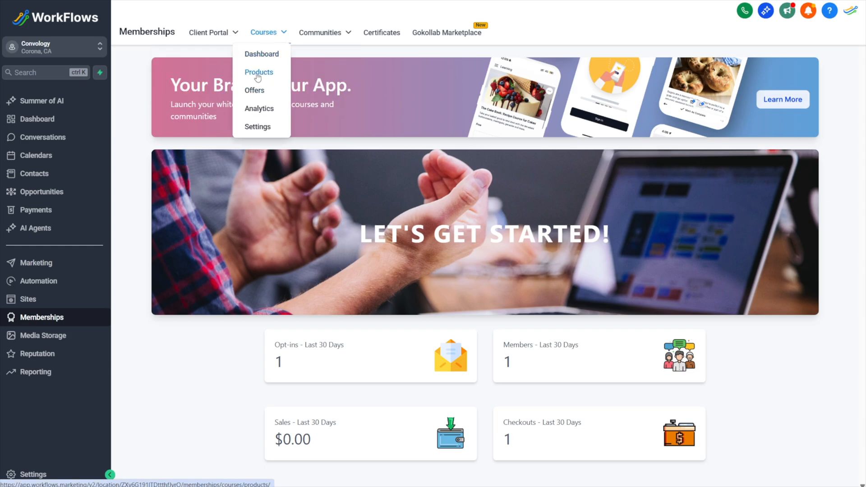
left_click(258, 72)
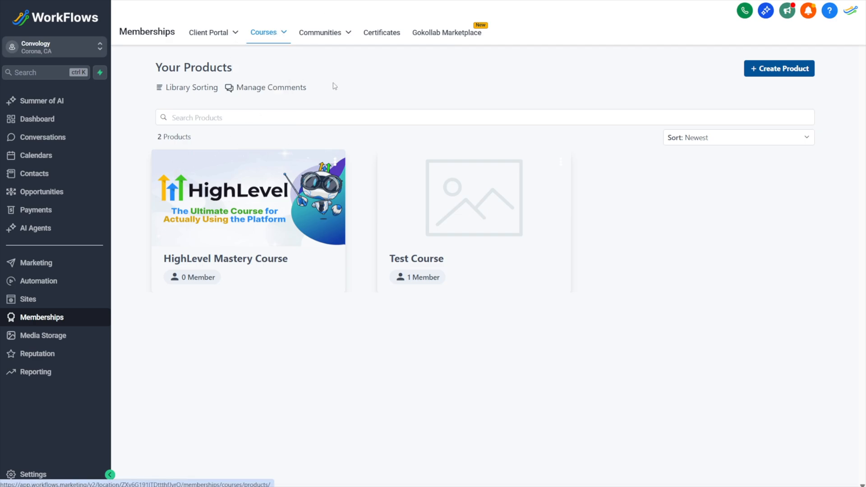
mouse_move(692, 5)
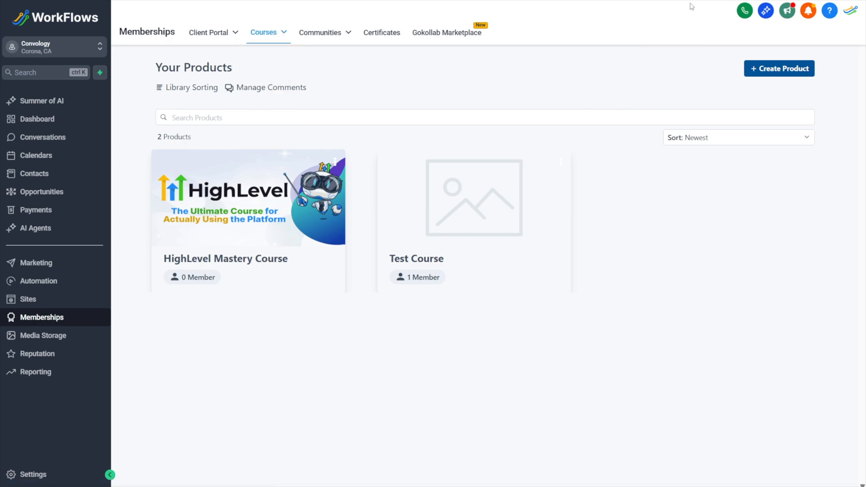
Create a new product from scratch using the Sprint Course template, with five prebuilt lessons.
left_click(779, 68)
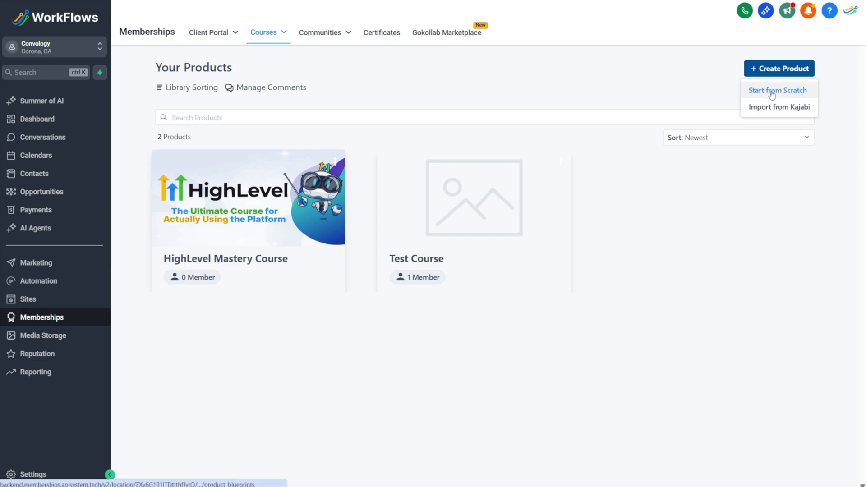
left_click(777, 90)
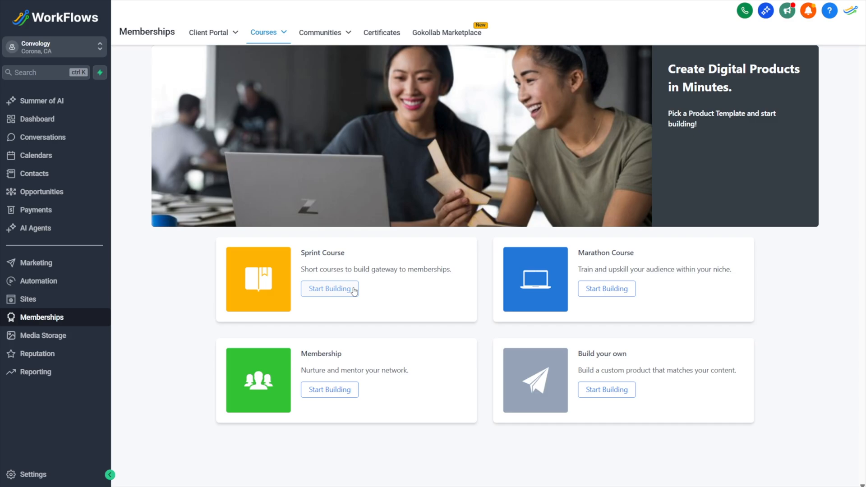
mouse_move(335, 293)
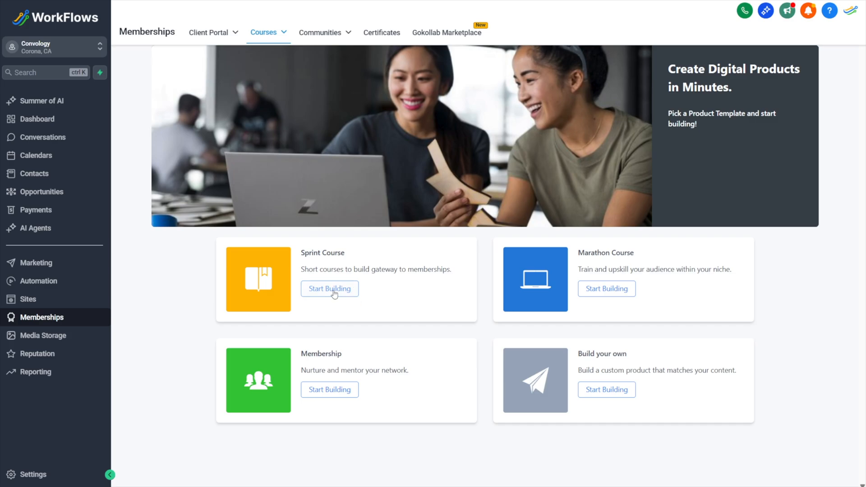
left_click(329, 288)
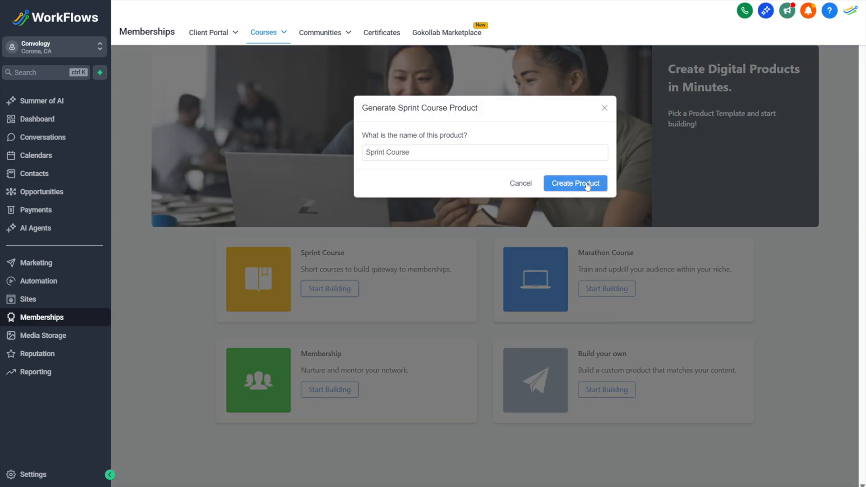
left_click(575, 182)
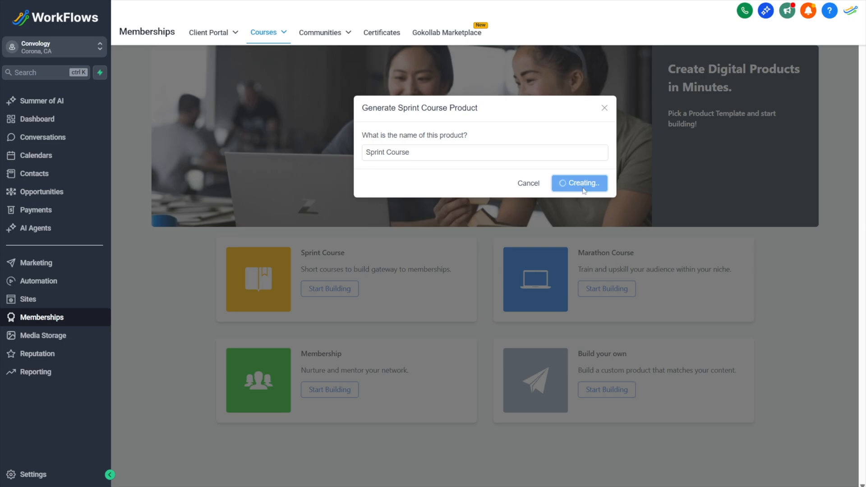
left_click(579, 183)
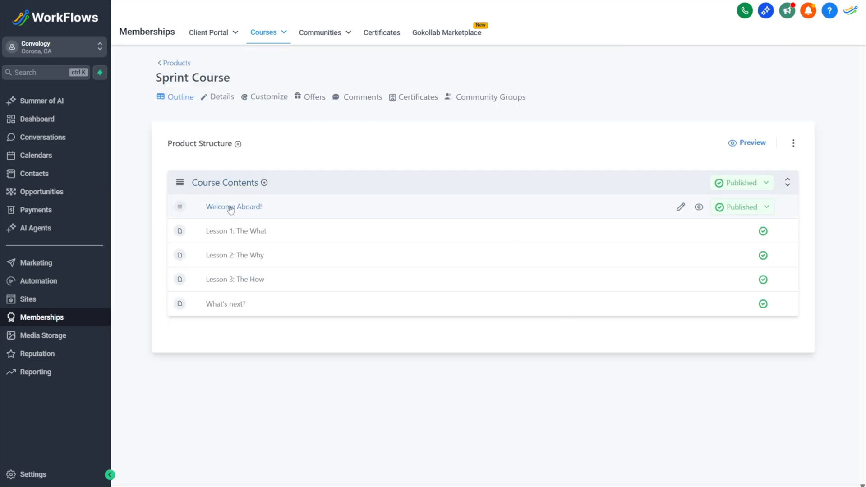
mouse_move(236, 230)
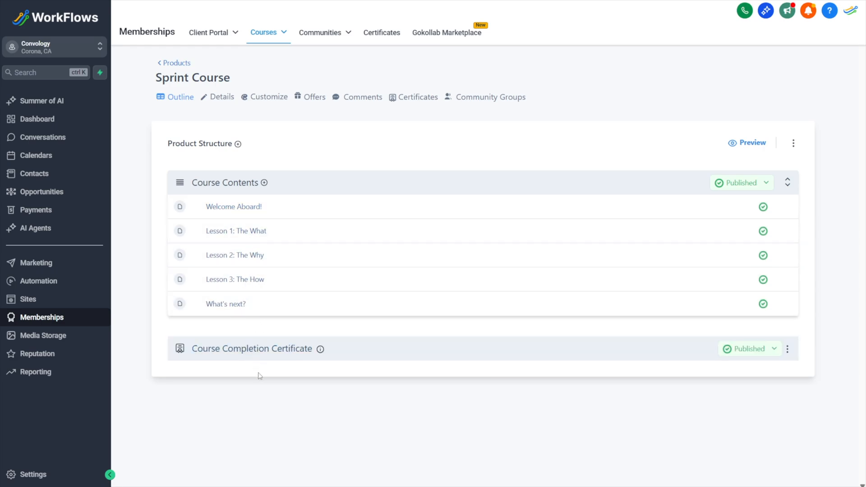
mouse_move(263, 361)
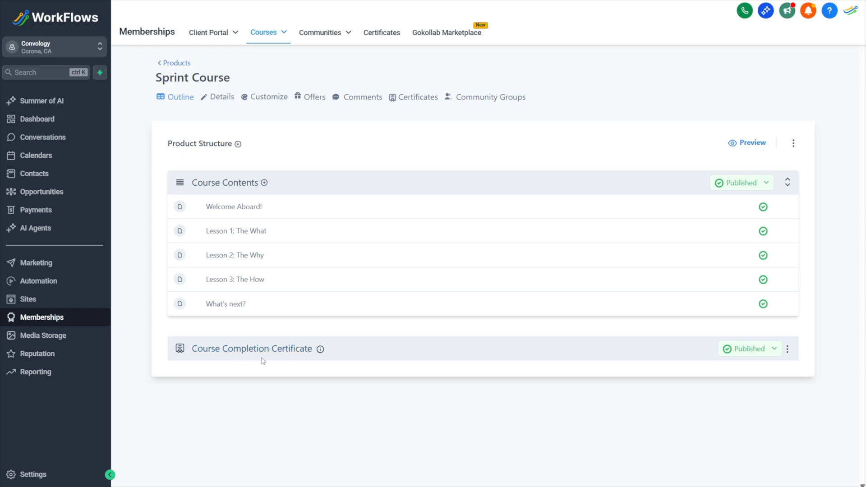
mouse_move(721, 325)
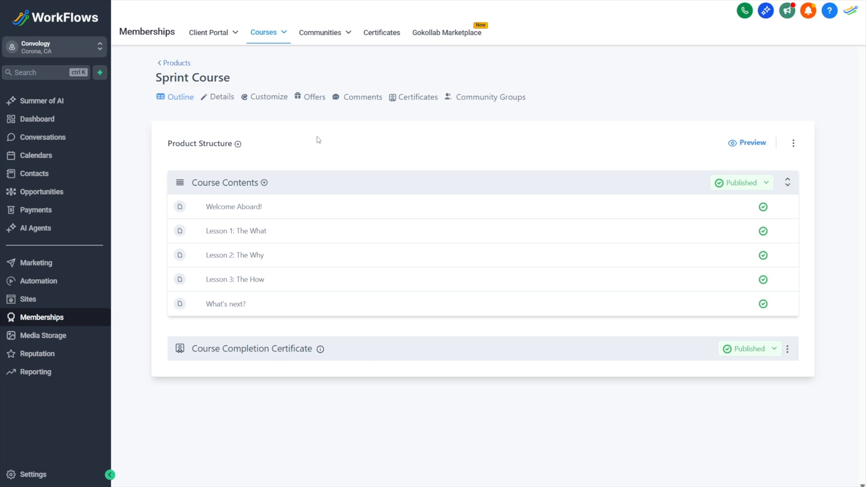
mouse_move(332, 119)
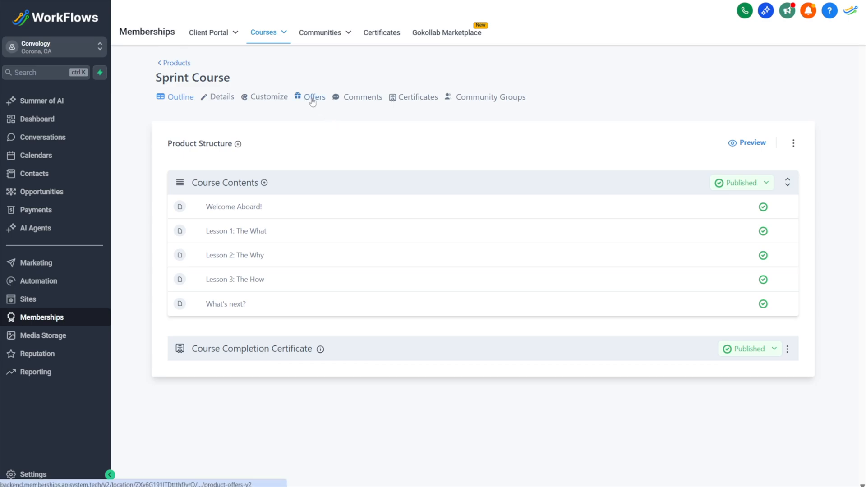
Add a one-time 500 USD offer titled 'Standalone Course' to Sprint Course.
left_click(315, 97)
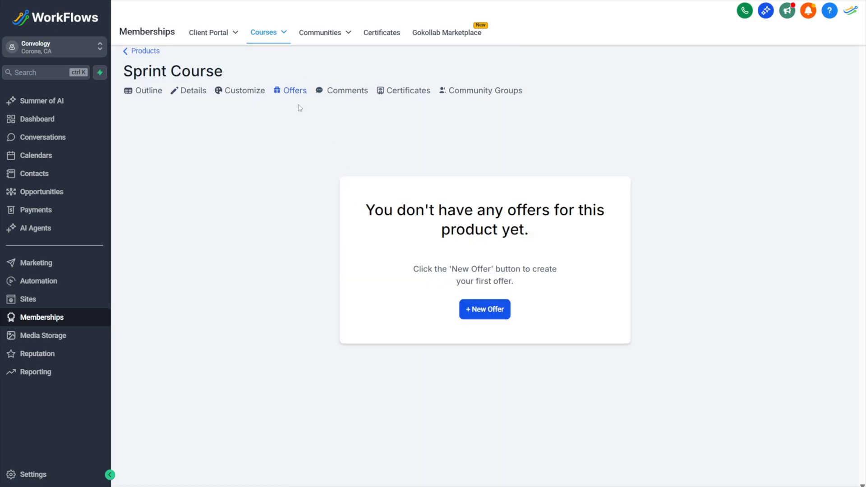
left_click(484, 309)
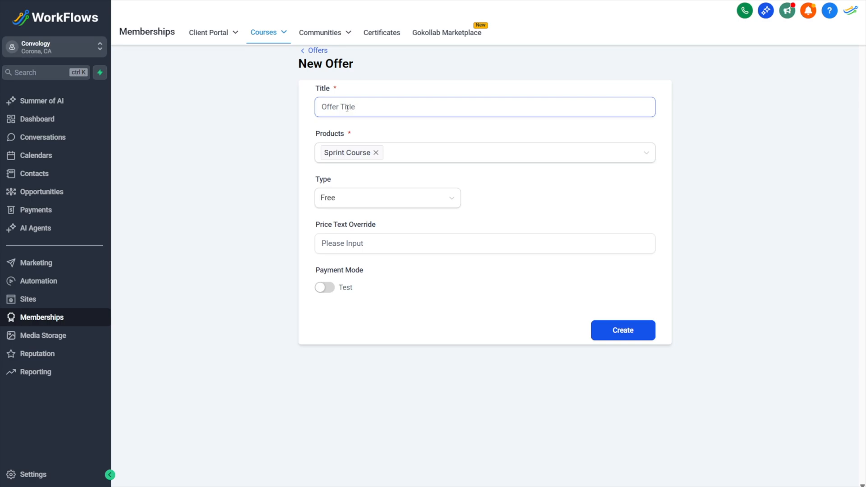
type("Standalone Course")
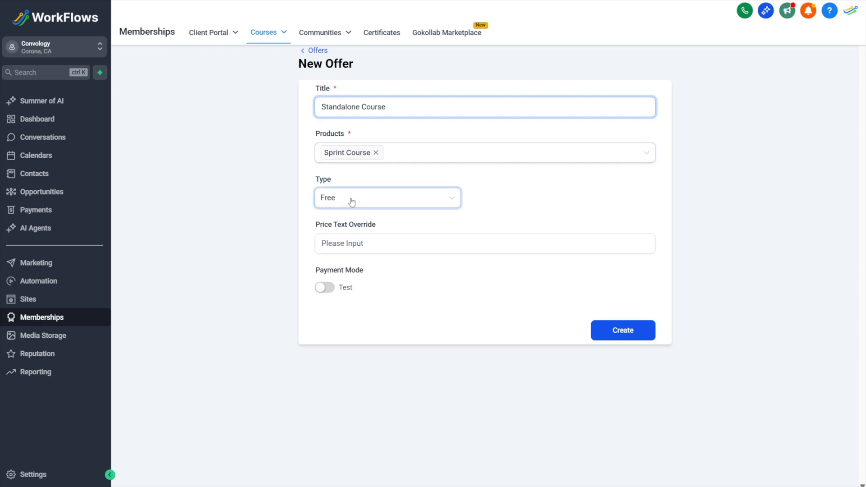
left_click(387, 197)
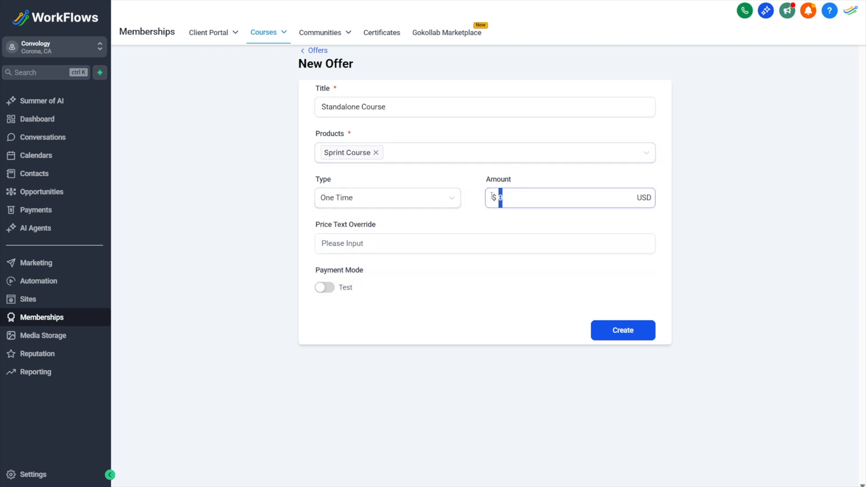
type("500")
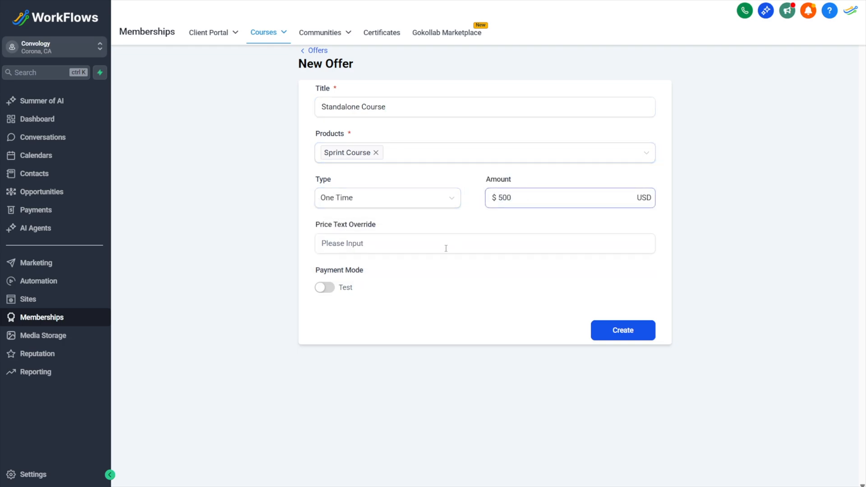
left_click(623, 330)
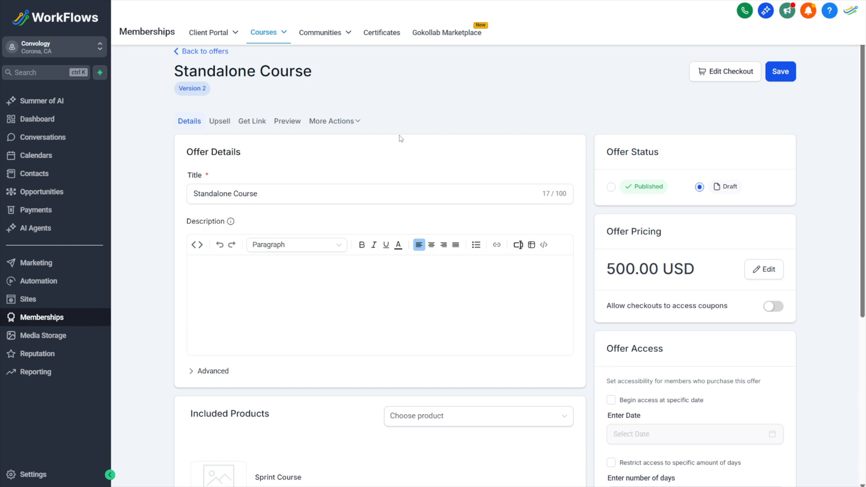
Append 'Offer' so the offer title reads 'Standalone Course Offer'.
scroll("down", 3)
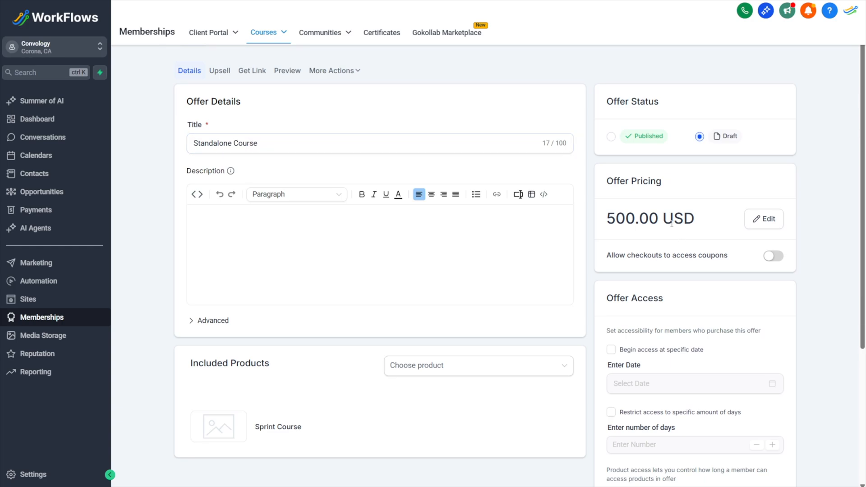
mouse_move(437, 189)
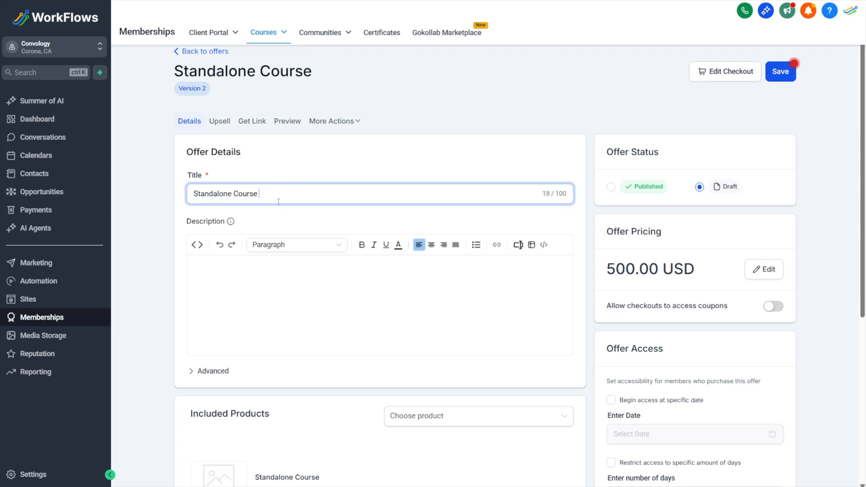
type("Offer")
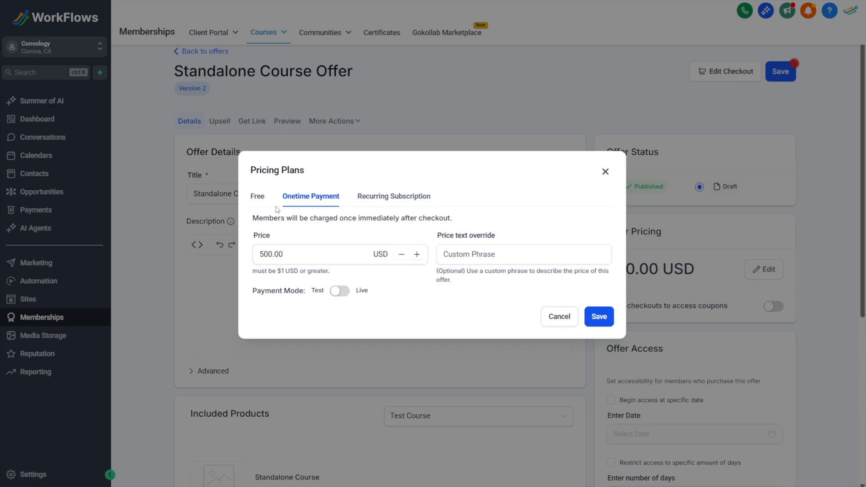
mouse_move(258, 197)
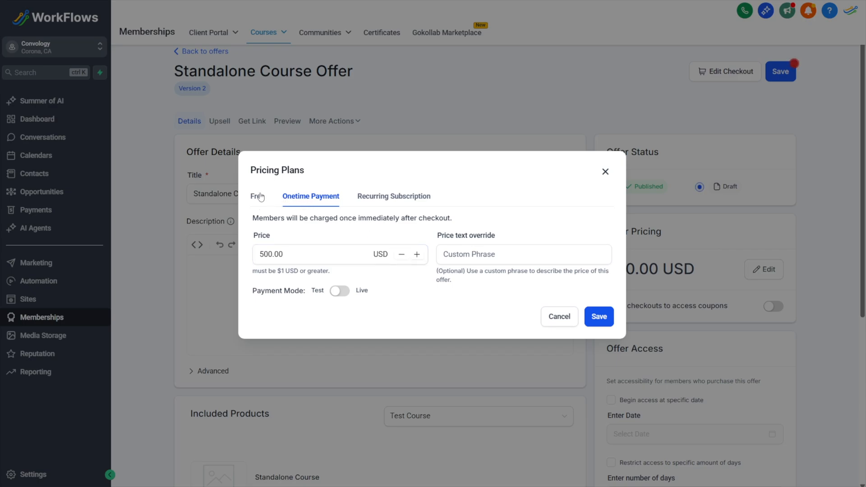
mouse_move(387, 199)
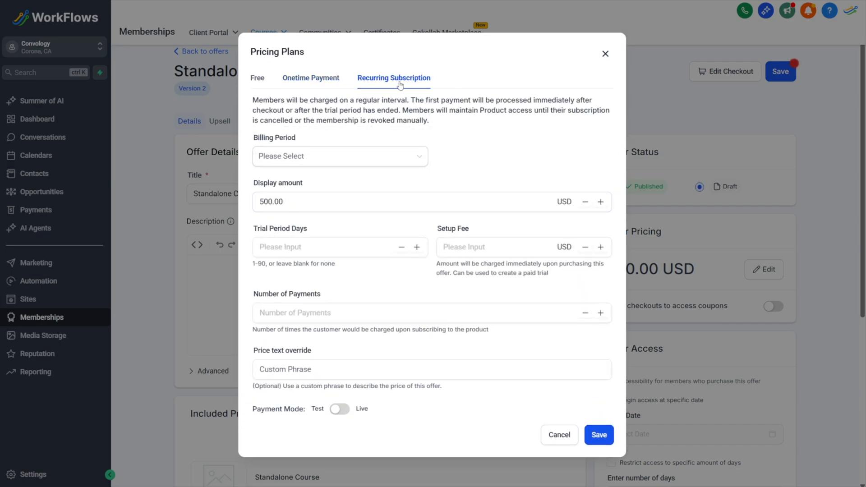
Try yearly subscription fields (500, 50, 10 trial days), then save a one-time 500 USD price.
left_click(339, 156)
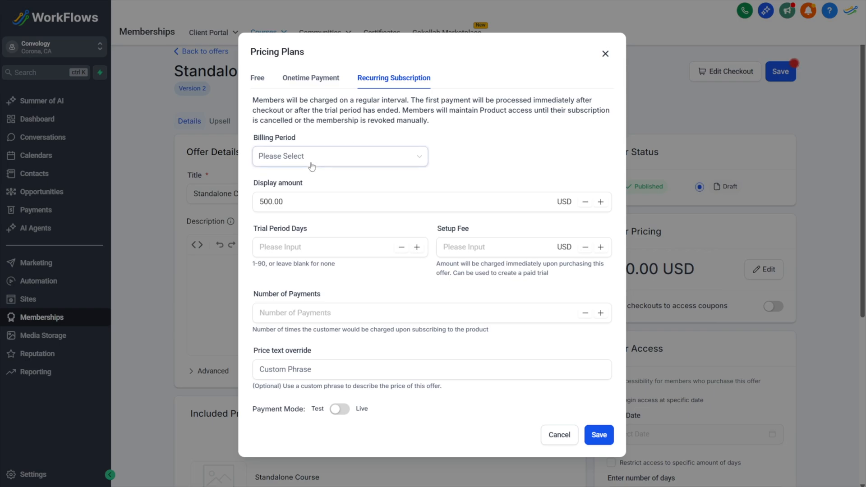
left_click(339, 156)
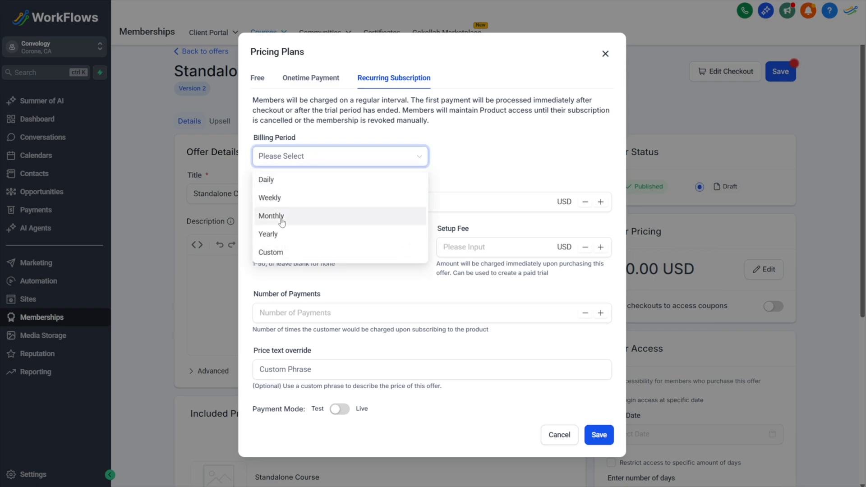
left_click(268, 234)
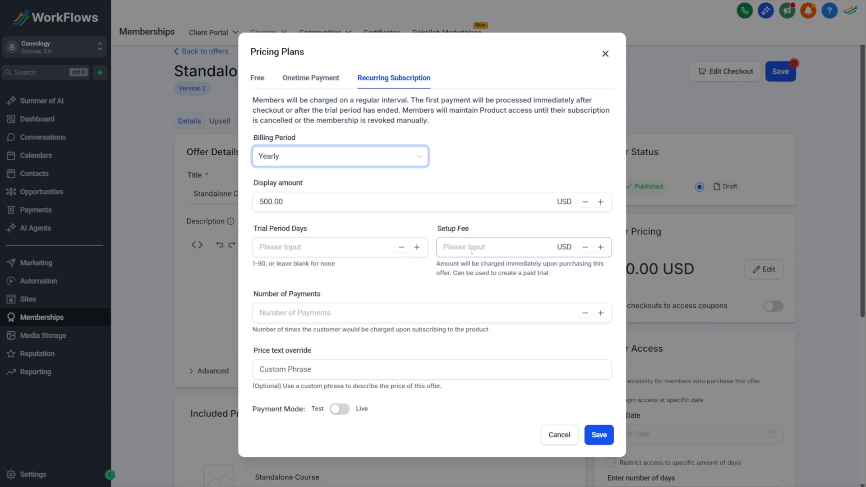
type("500")
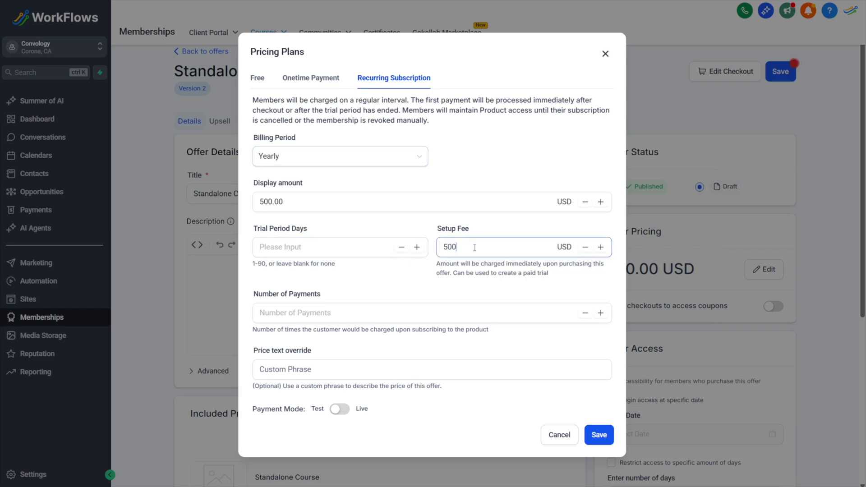
left_click(271, 201)
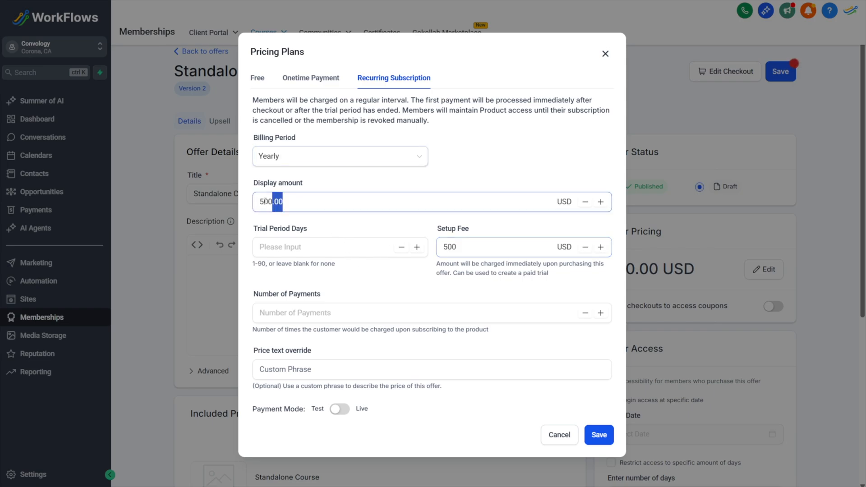
type("50")
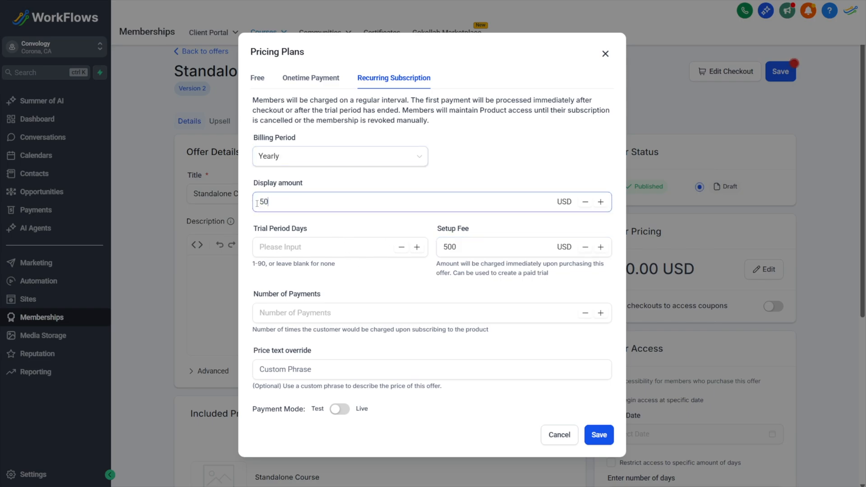
left_click(332, 247)
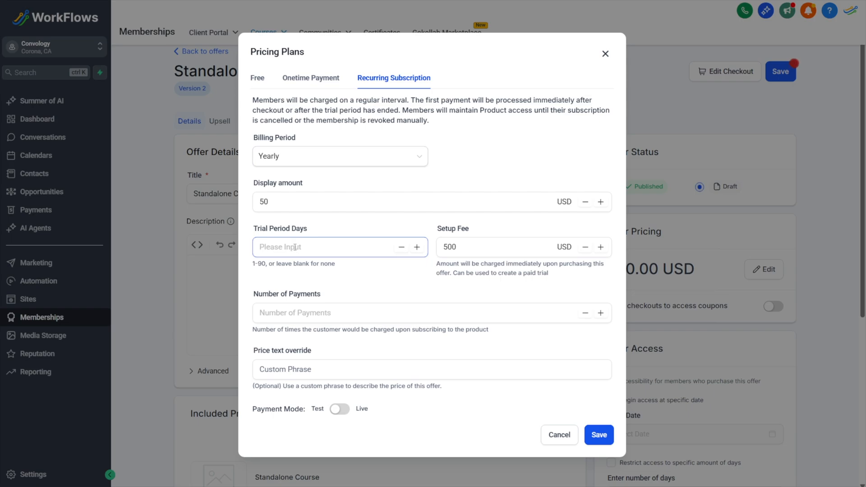
type("10")
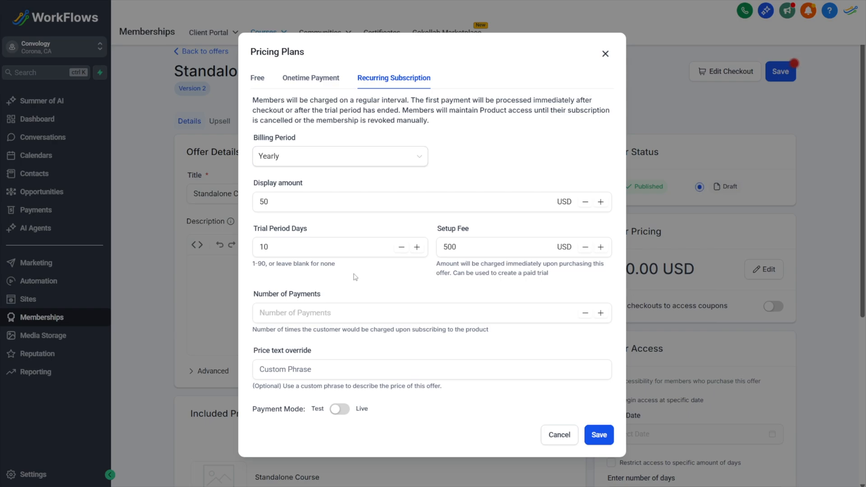
left_click(359, 313)
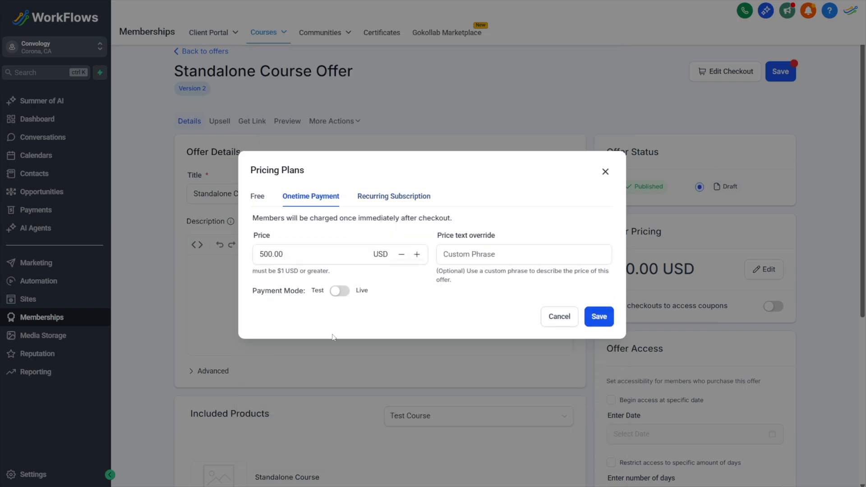
left_click(598, 316)
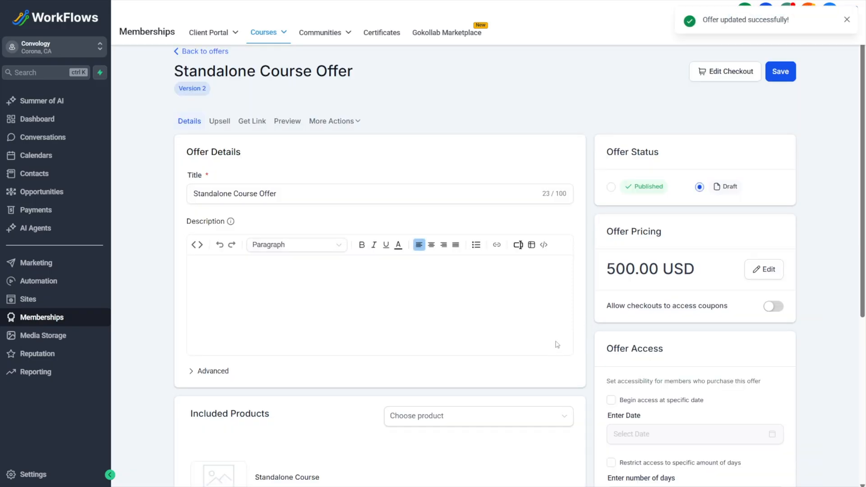
Pick 30 June 2025 from the calendar as the offer's access start date.
scroll("down", 3)
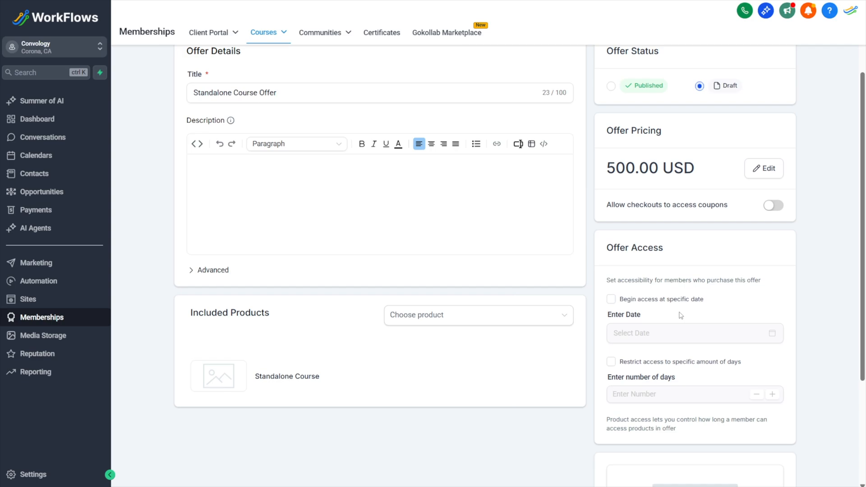
left_click(694, 333)
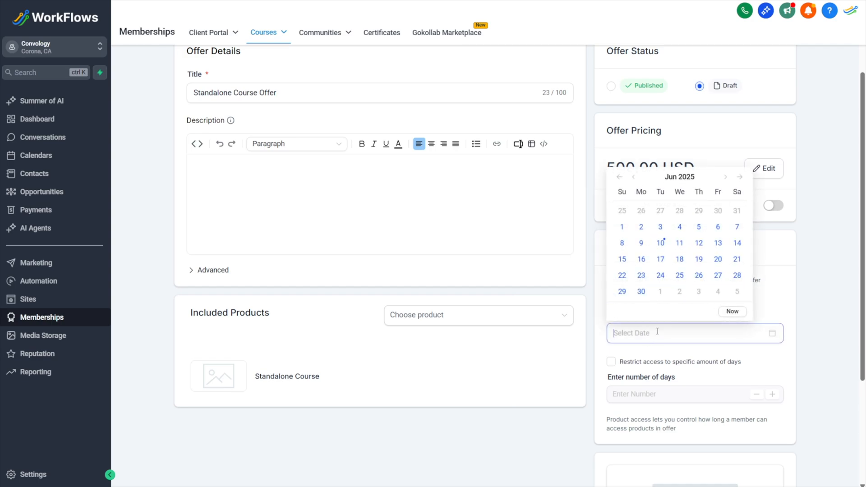
left_click(640, 292)
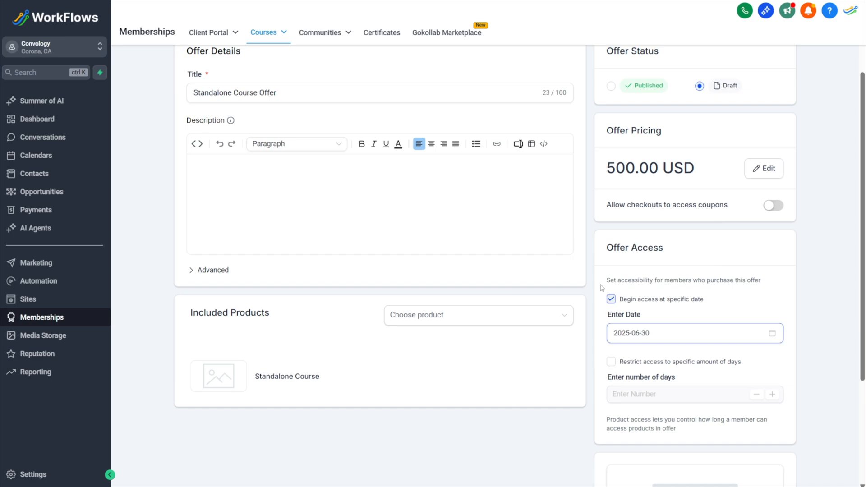
scroll("down", 3)
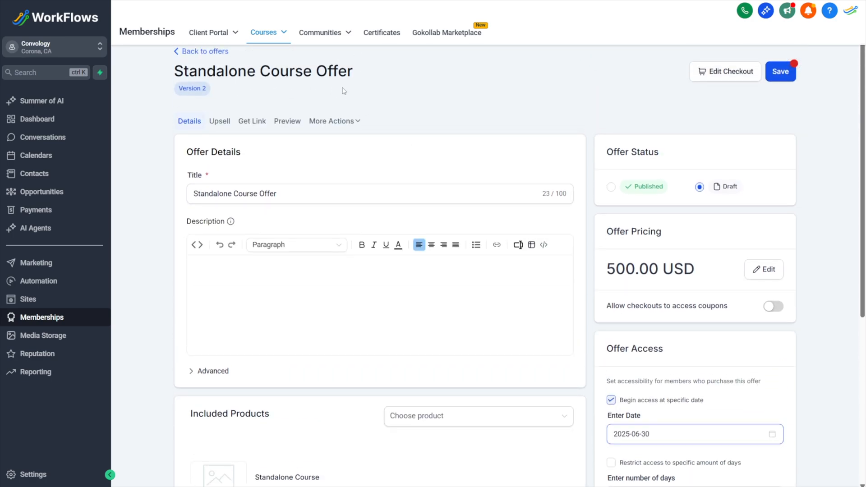
scroll("down", 3)
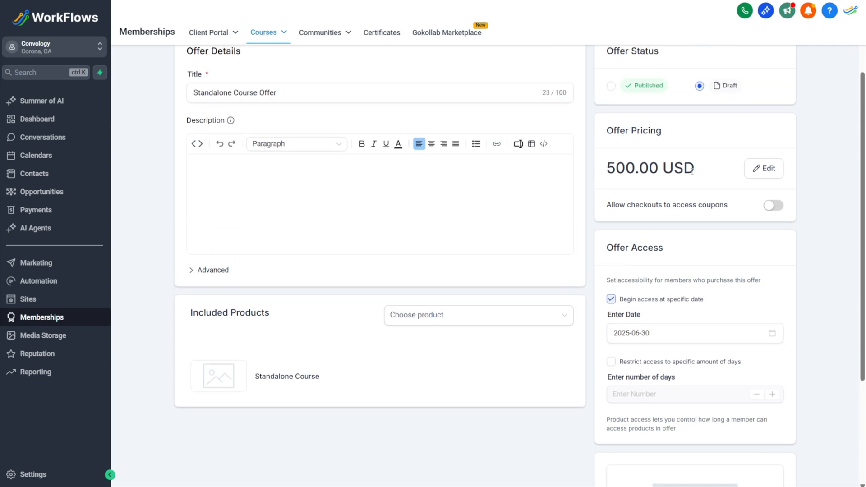
mouse_move(723, 276)
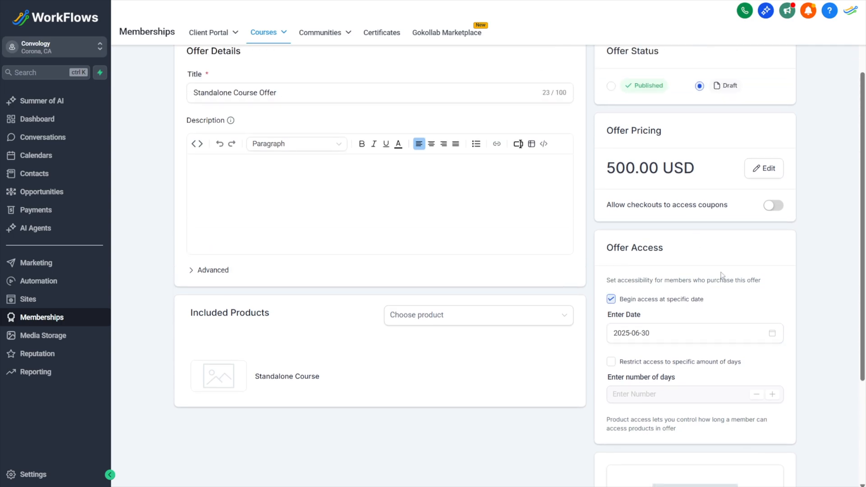
Uncheck the specific start date and restrict offer access to 365 days.
left_click(685, 333)
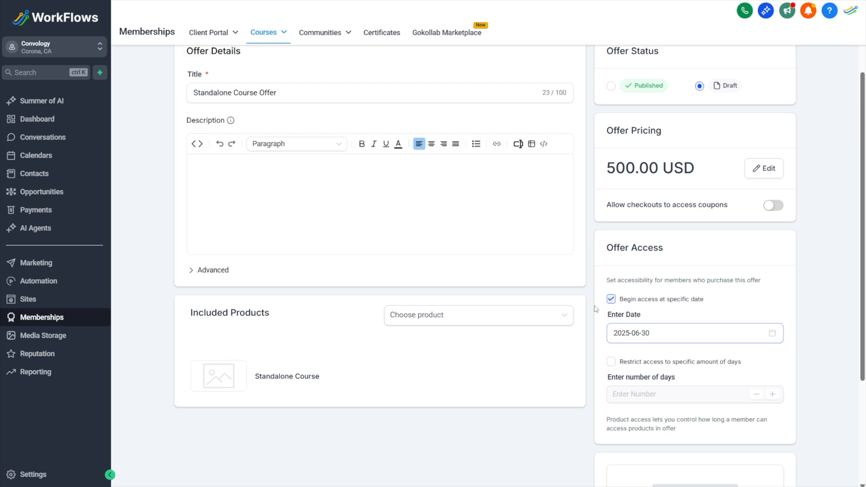
double_click(635, 168)
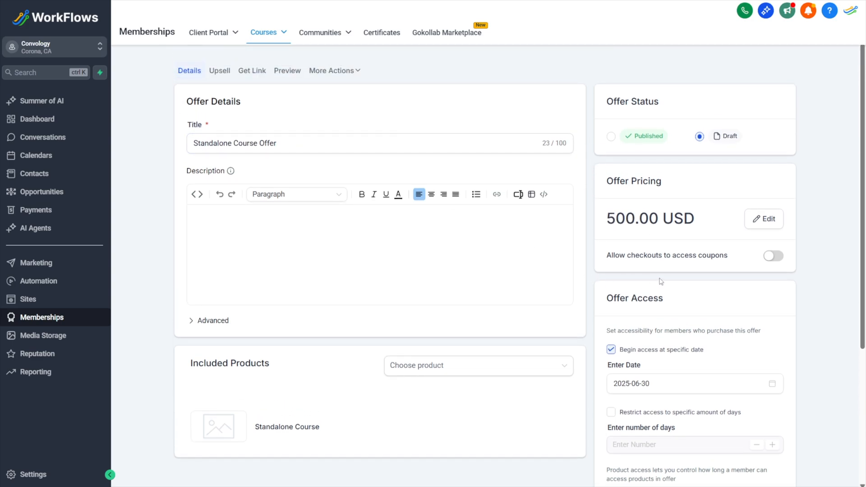
scroll("down", 3)
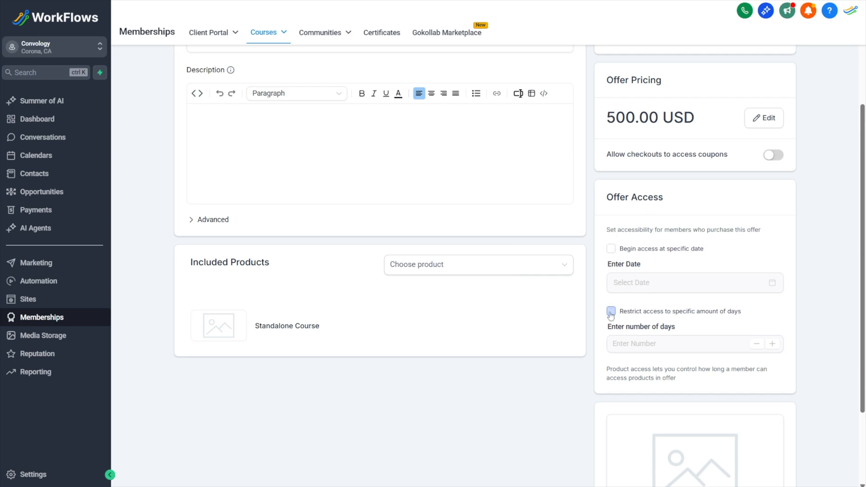
left_click(611, 311)
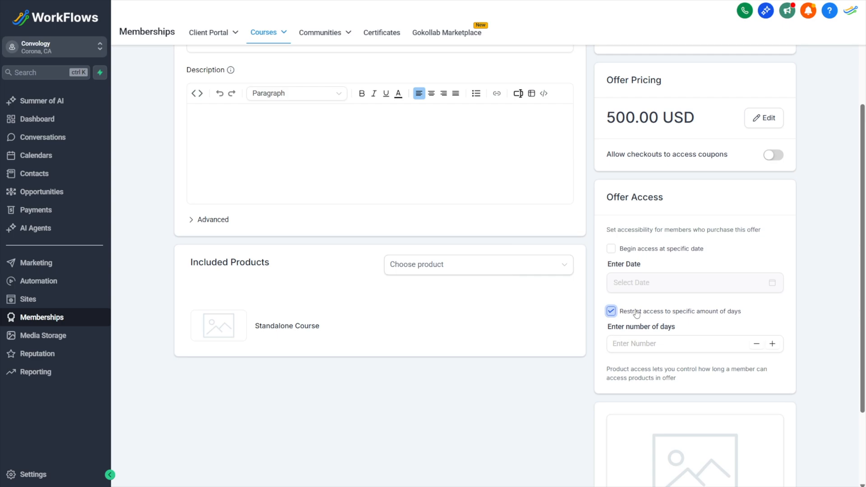
left_click(691, 344)
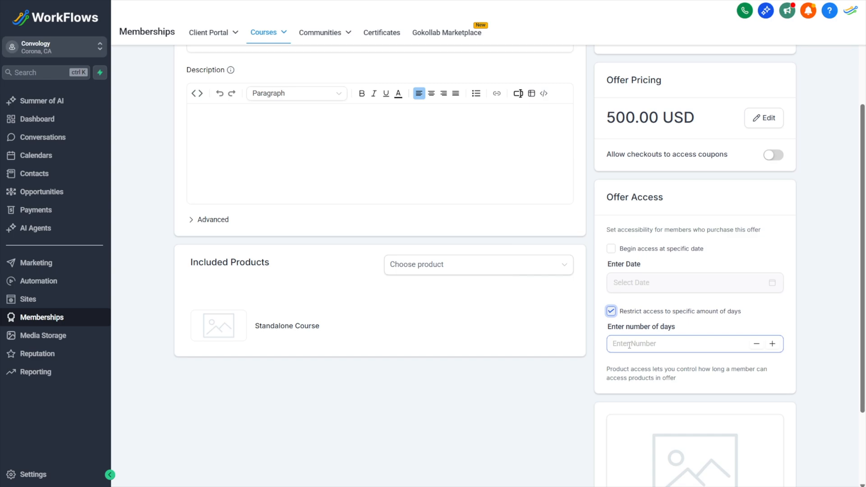
type("365")
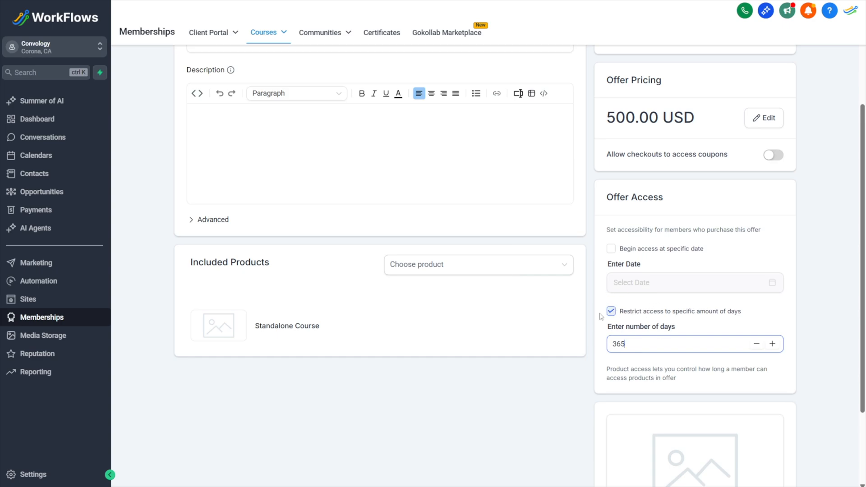
mouse_move(628, 330)
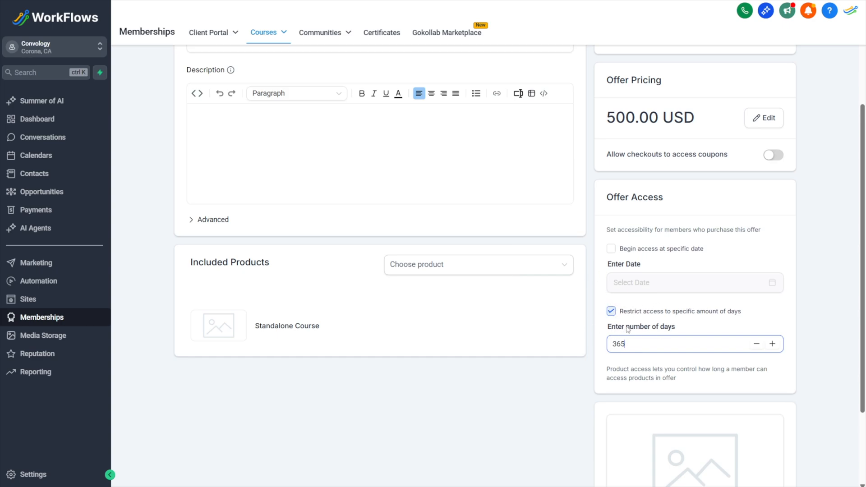
mouse_move(640, 319)
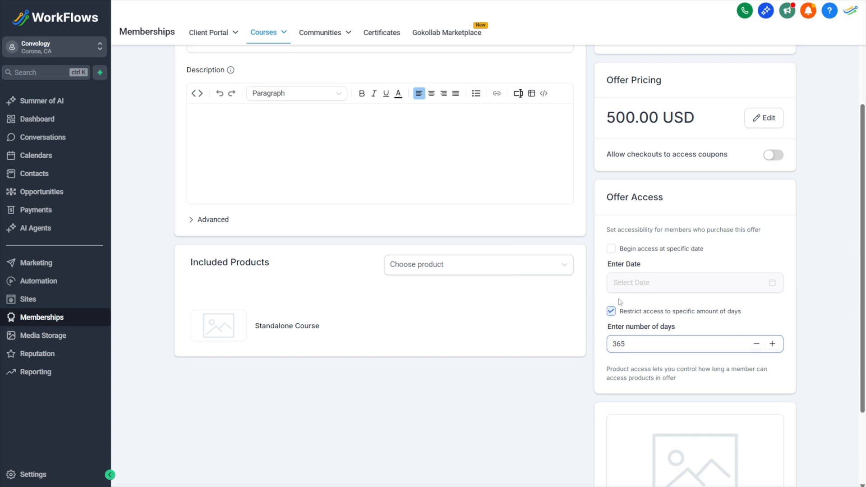
scroll("down", 3)
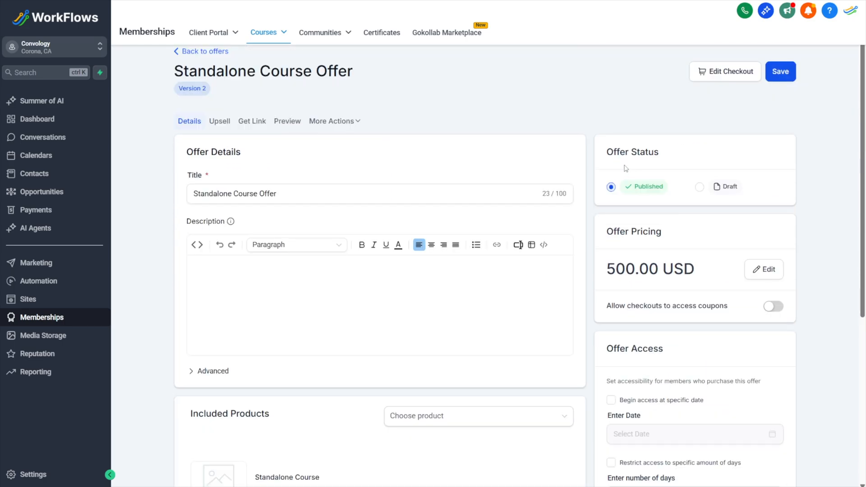
mouse_move(541, 171)
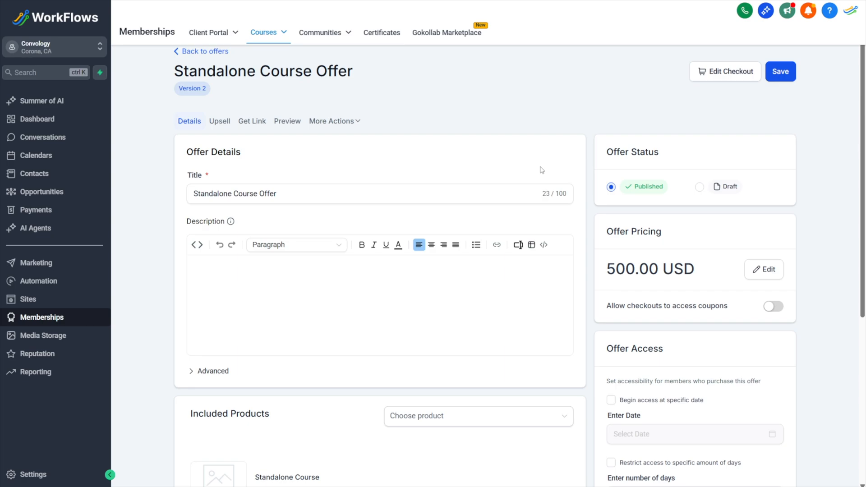
mouse_move(301, 164)
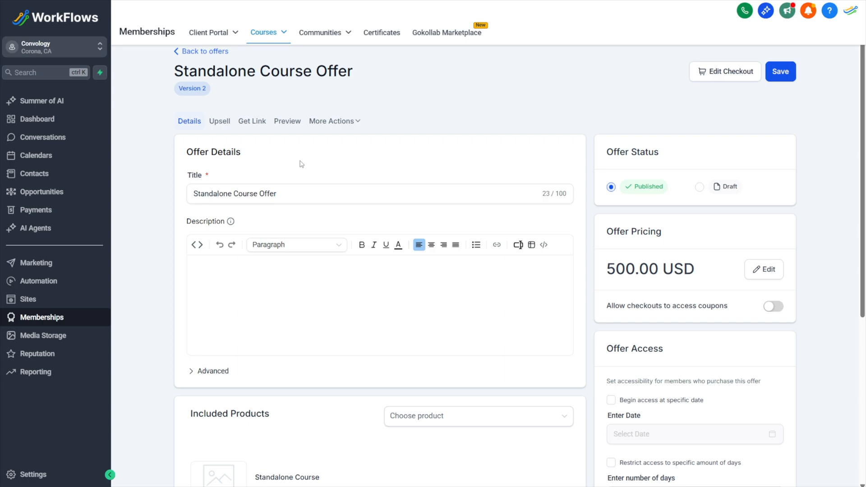
mouse_move(304, 290)
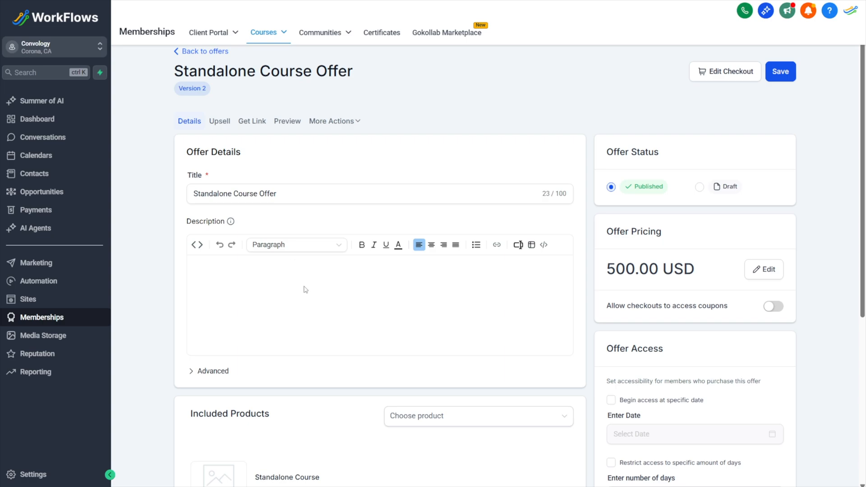
mouse_move(246, 295)
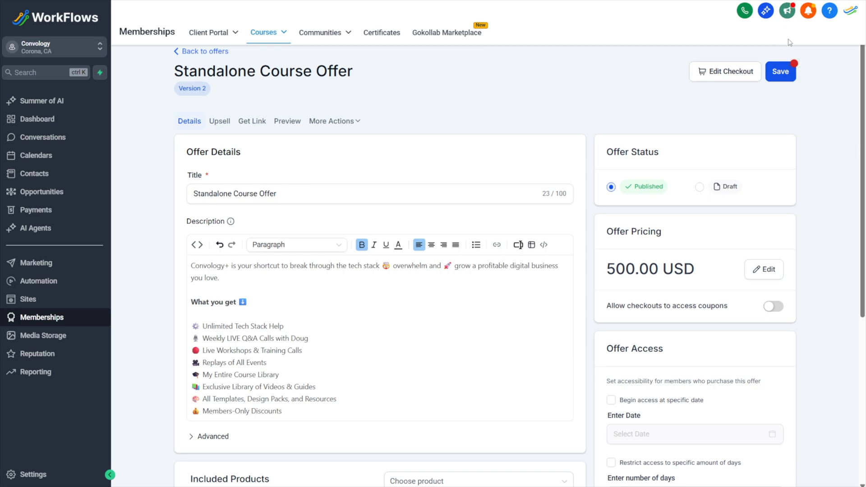
Save the published offer with its Convology+ description and preview the $500 checkout.
left_click(780, 71)
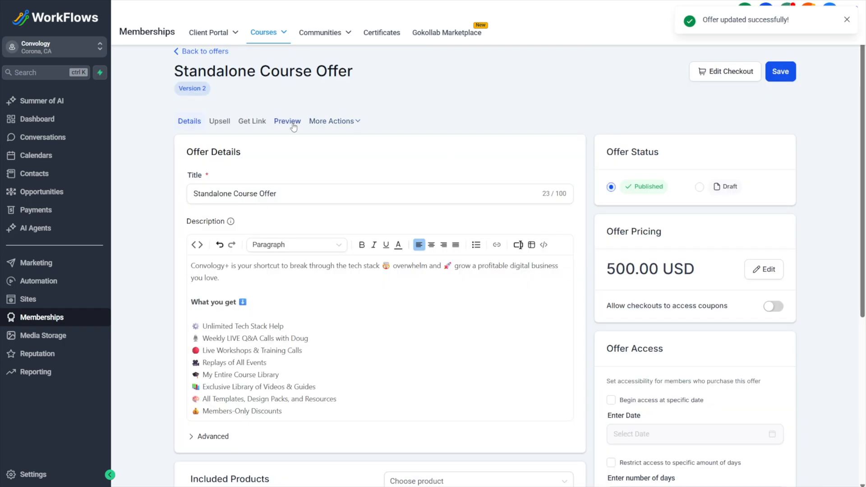
left_click(287, 121)
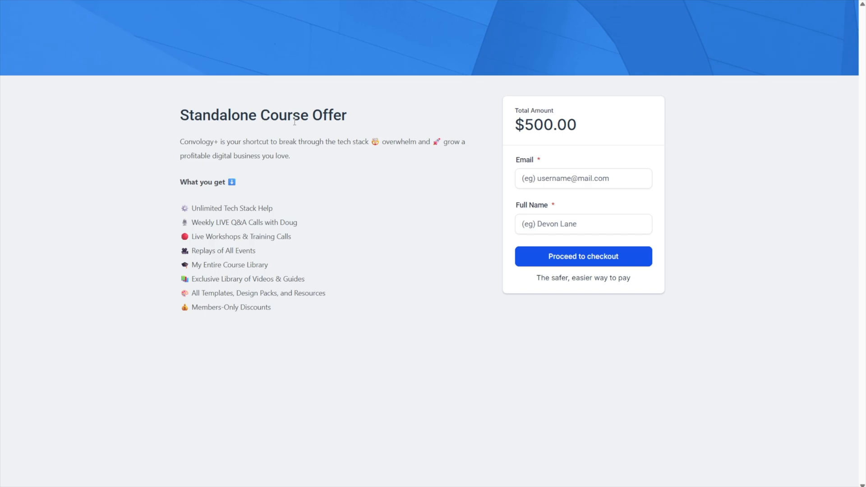
mouse_move(371, 139)
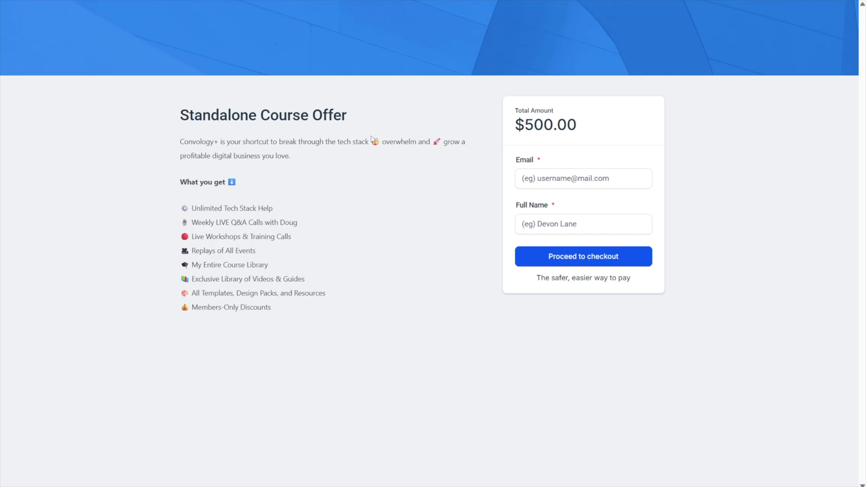
Enter the name 'Course Tester', open the $500 payment form, then close it.
type("Course Tester")
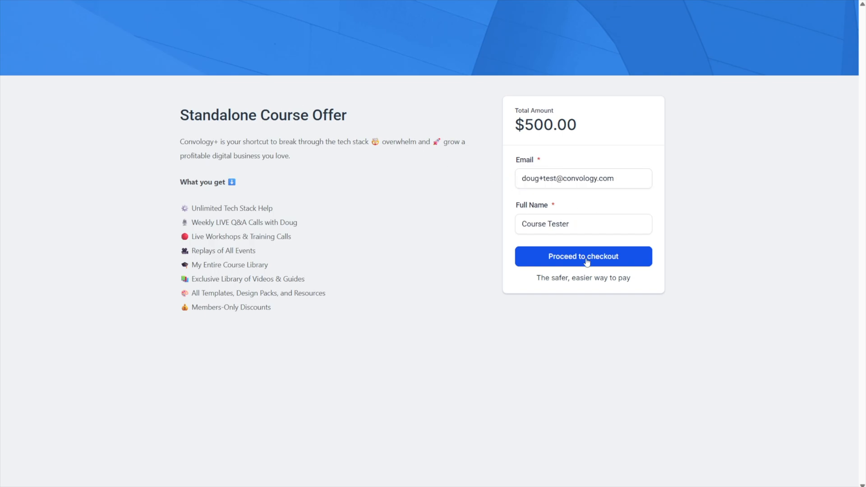
left_click(583, 256)
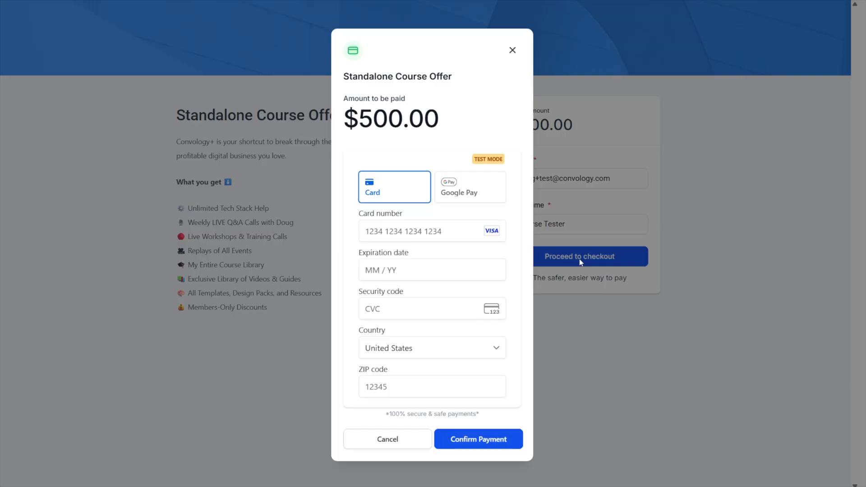
mouse_move(558, 262)
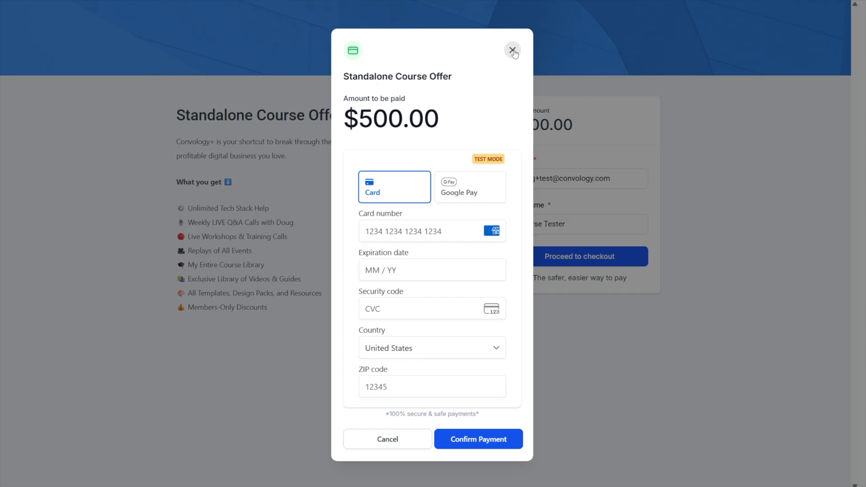
left_click(513, 50)
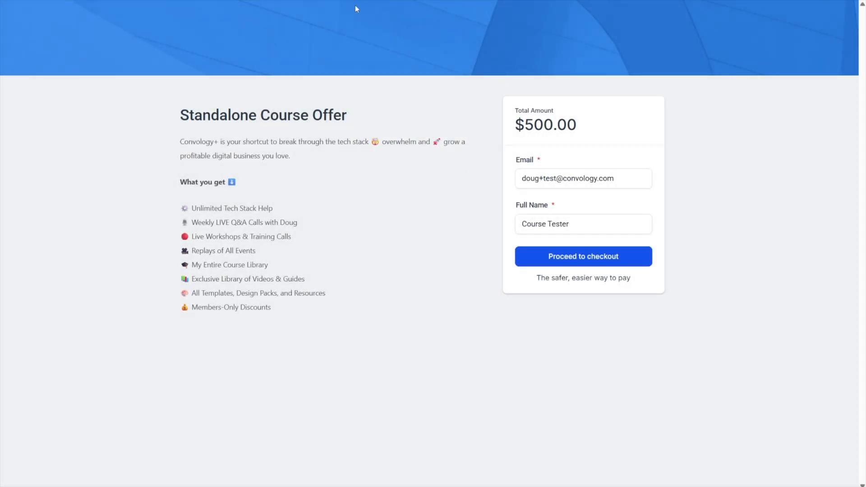
mouse_move(509, 154)
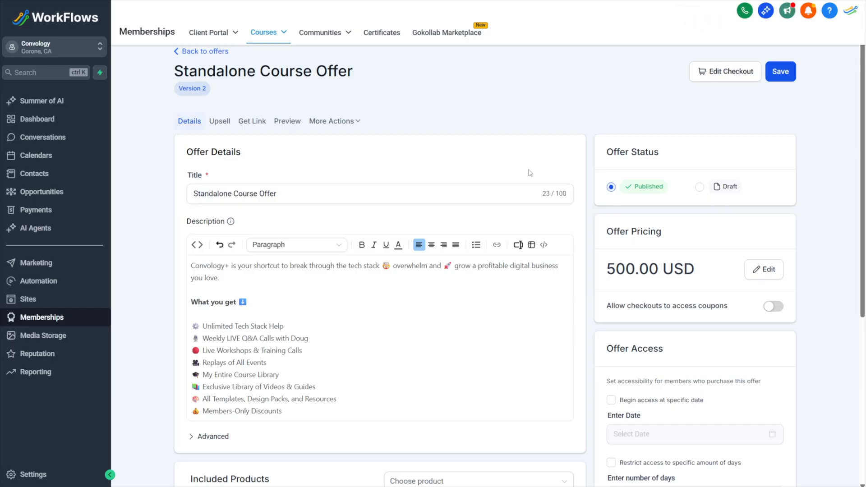
mouse_move(708, 73)
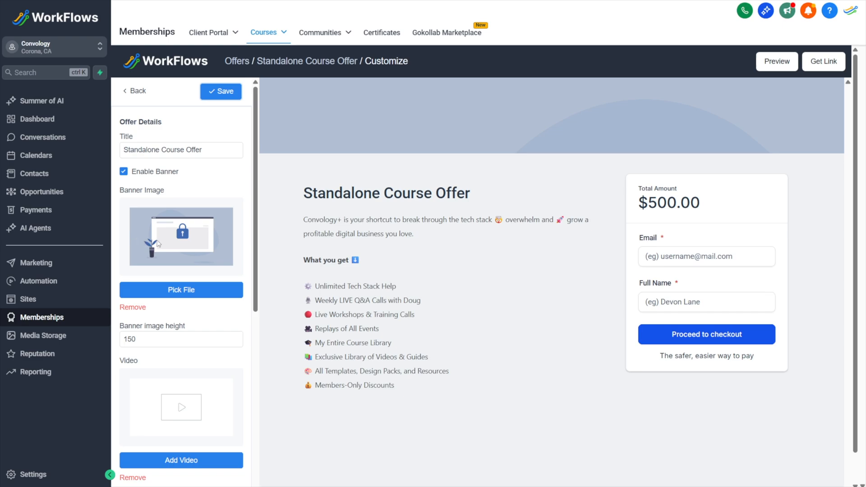
mouse_move(201, 245)
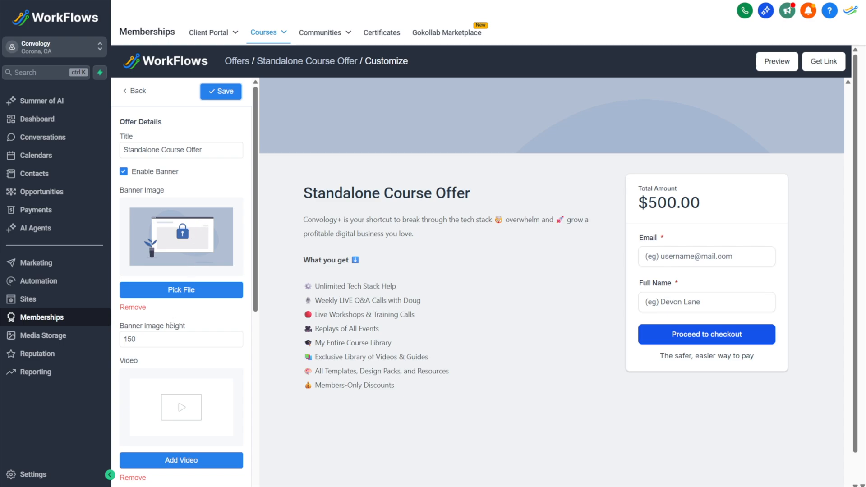
Change the checkout banner image height to 300, then disable the banner and save.
left_click(181, 339)
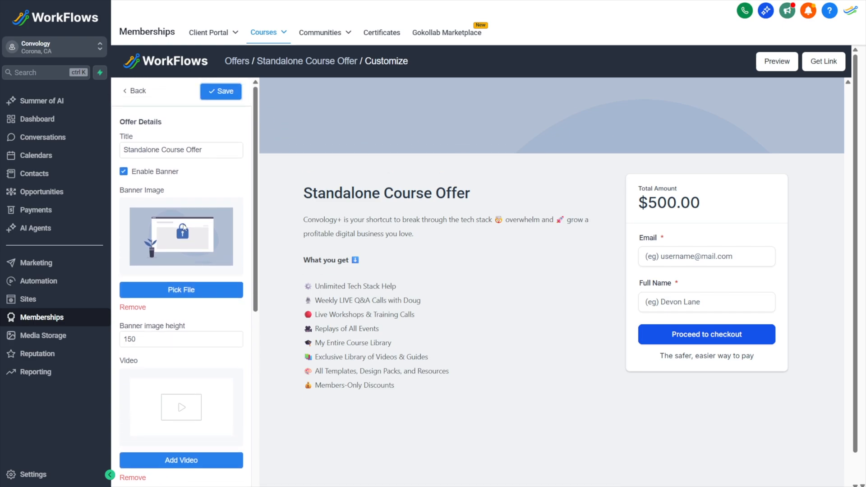
scroll("down", 3)
type("3")
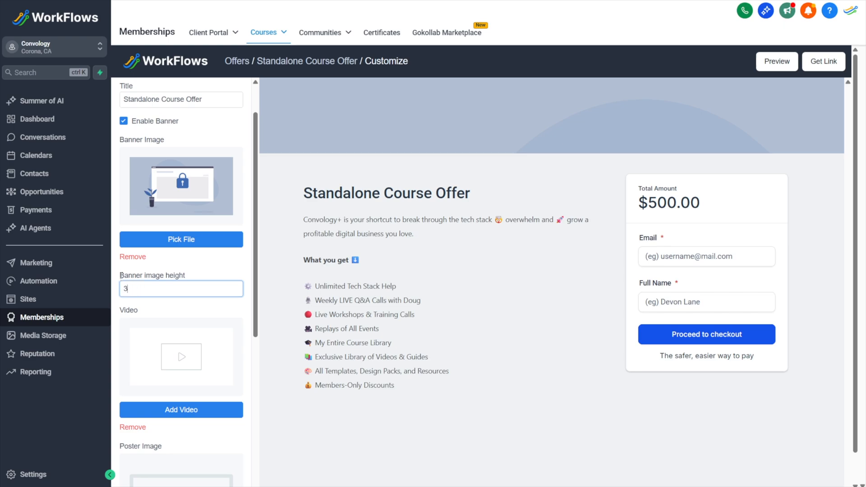
type("00")
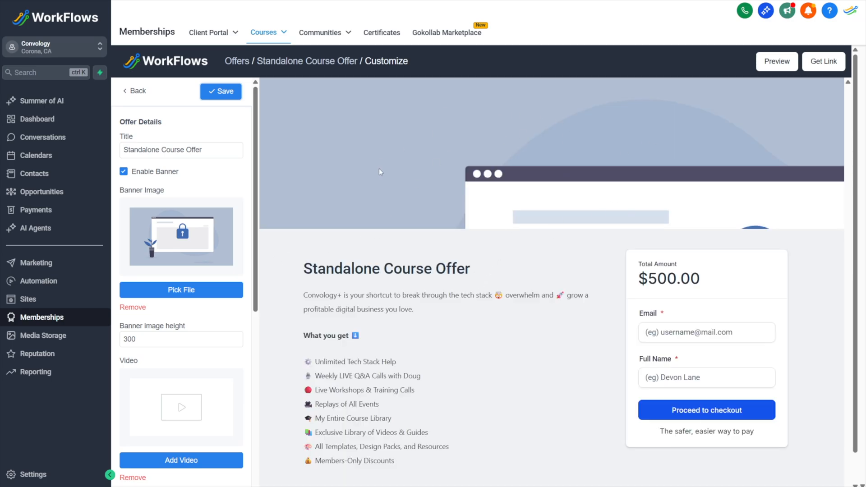
mouse_move(513, 162)
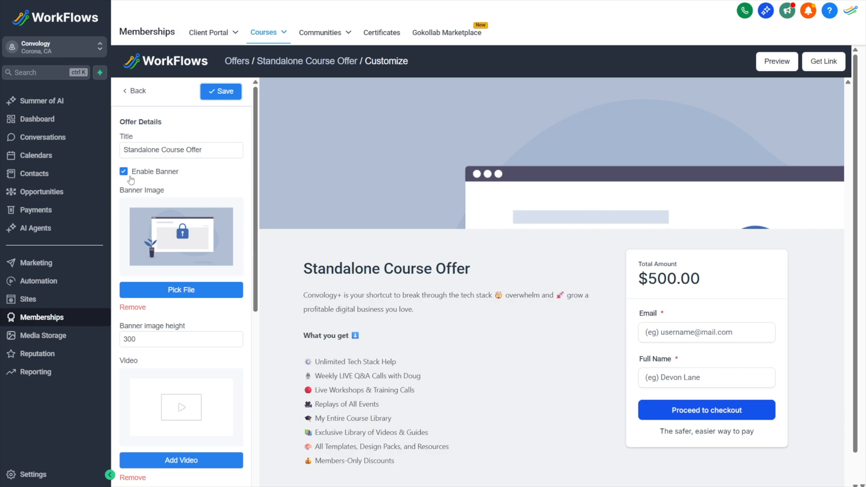
left_click(124, 172)
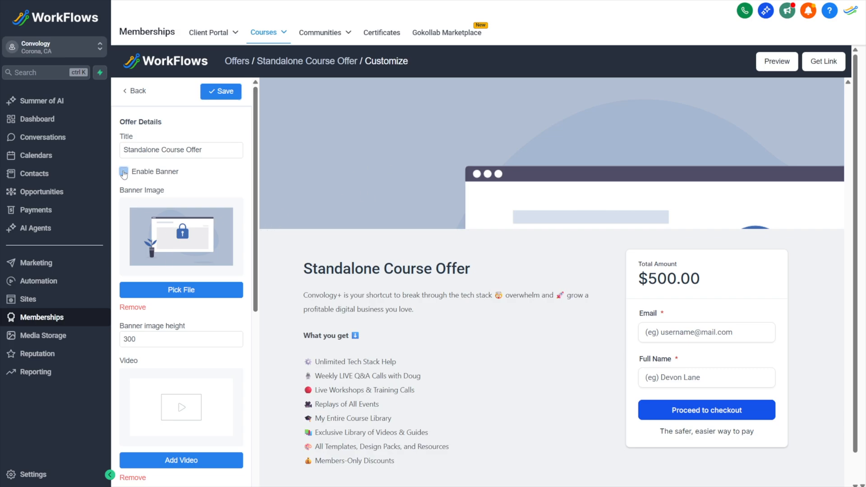
left_click(123, 172)
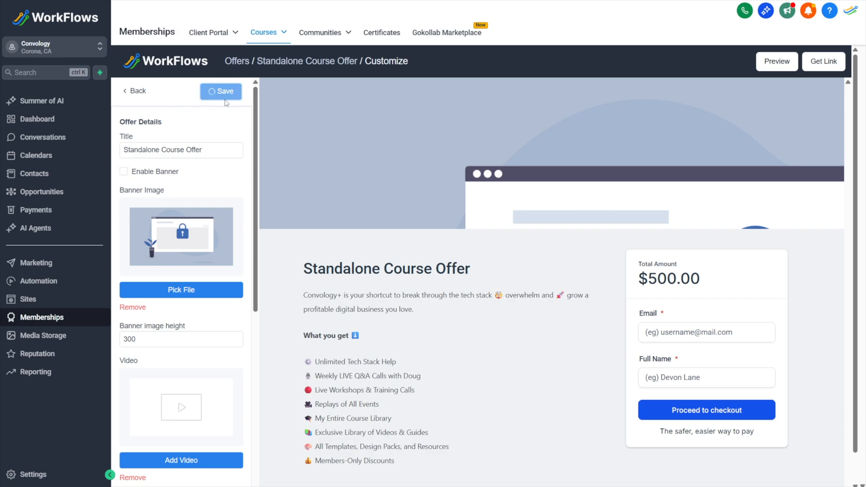
left_click(220, 91)
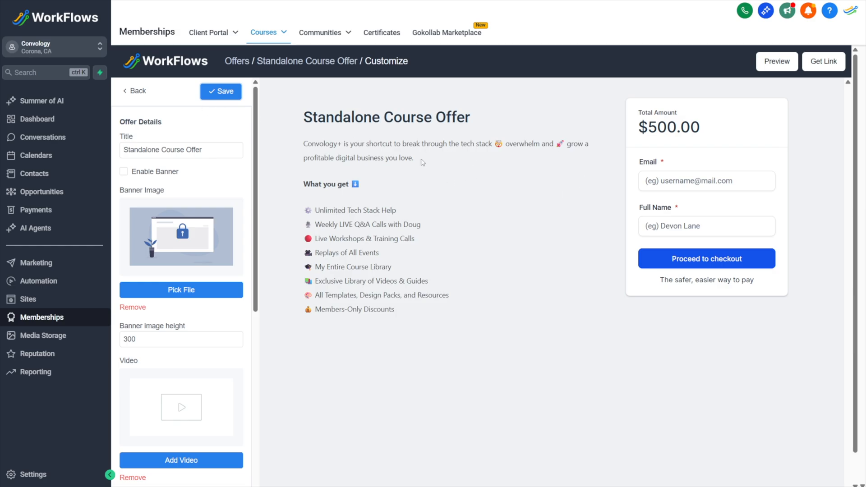
Upload a short video above the title on the checkout page.
scroll("down", 3)
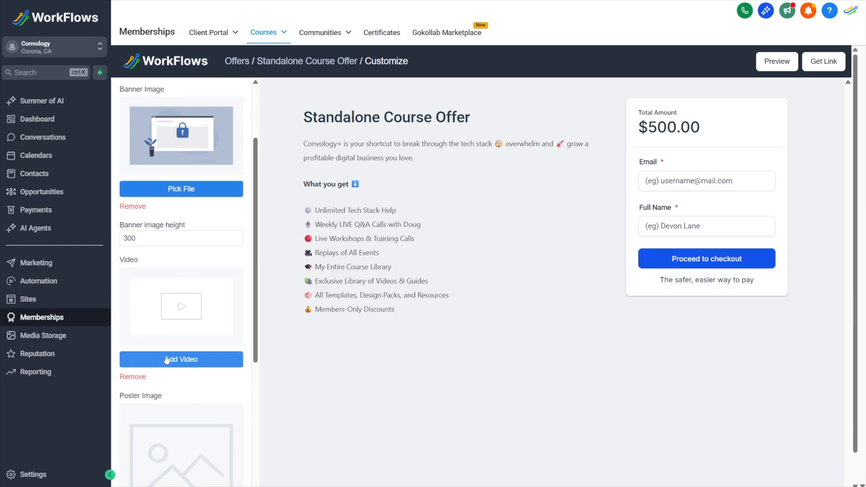
left_click(181, 359)
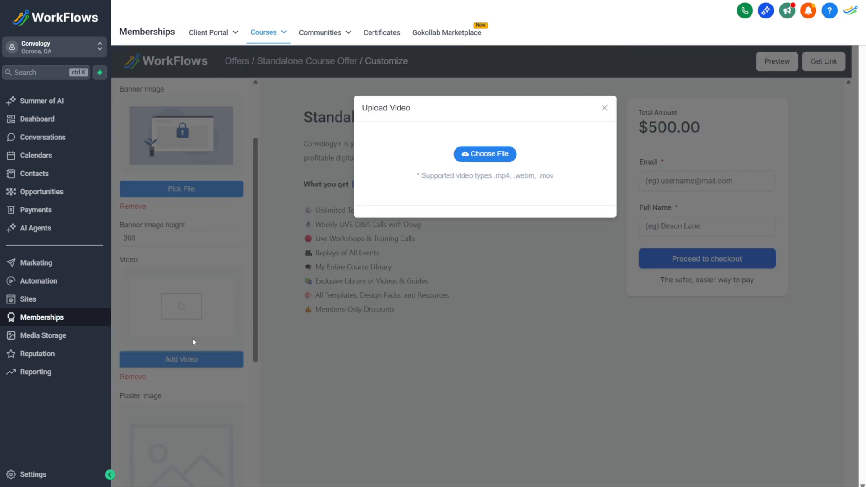
left_click(485, 155)
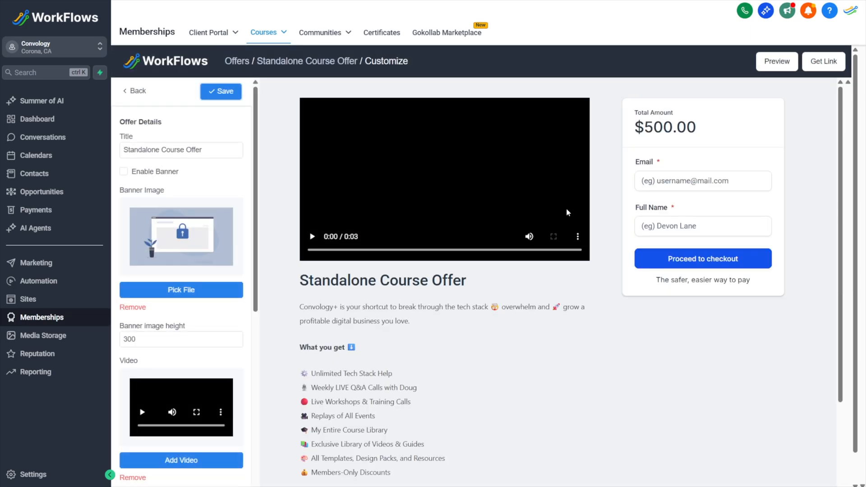
mouse_move(552, 260)
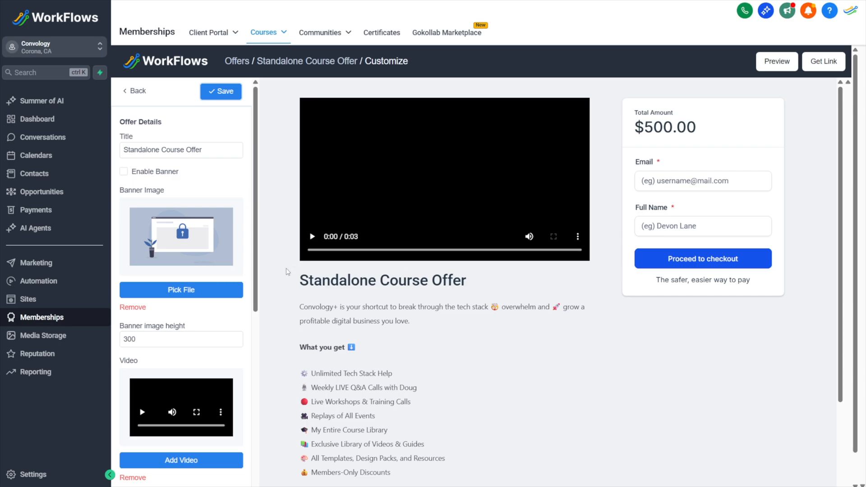
Turn the banner on and back off, save, and preview the $500 checkout.
scroll("down", 3)
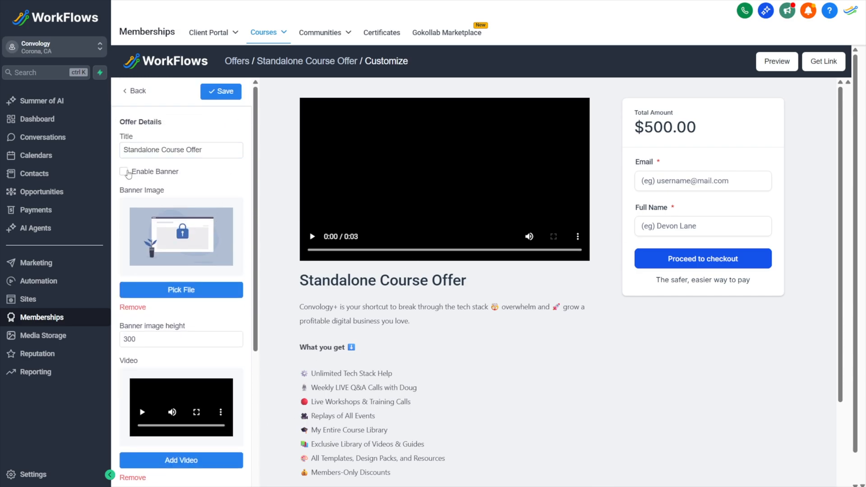
left_click(123, 172)
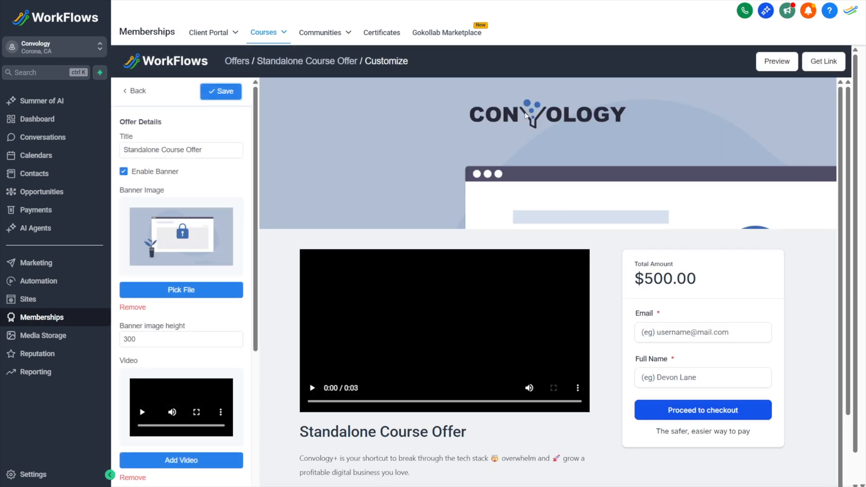
mouse_move(588, 120)
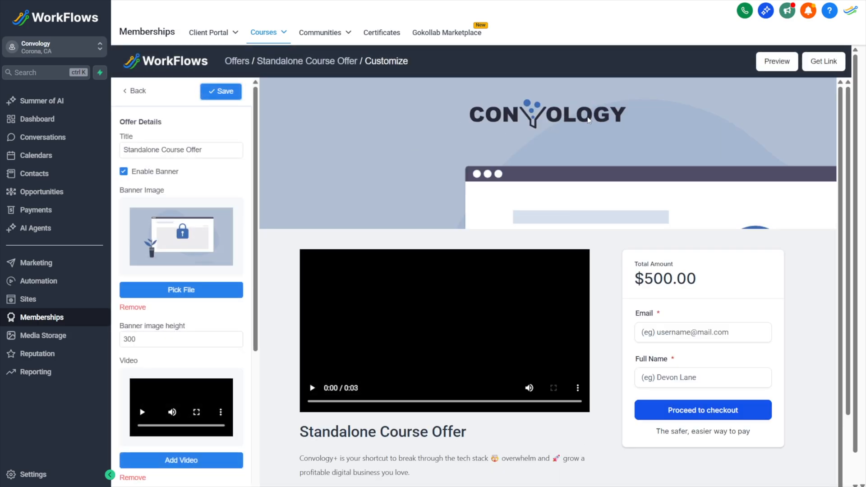
mouse_move(551, 120)
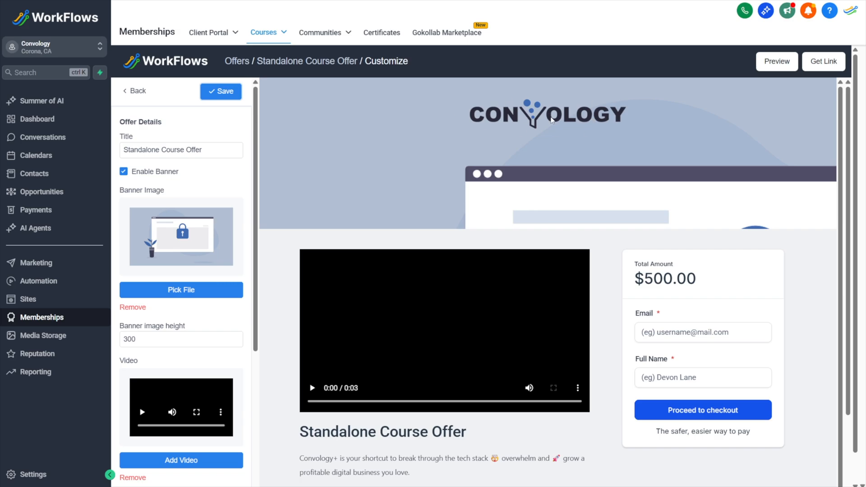
left_click(123, 171)
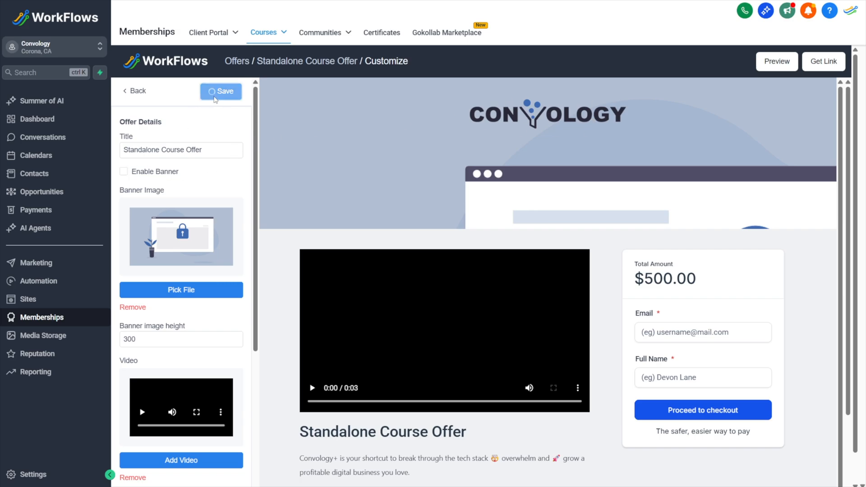
left_click(221, 91)
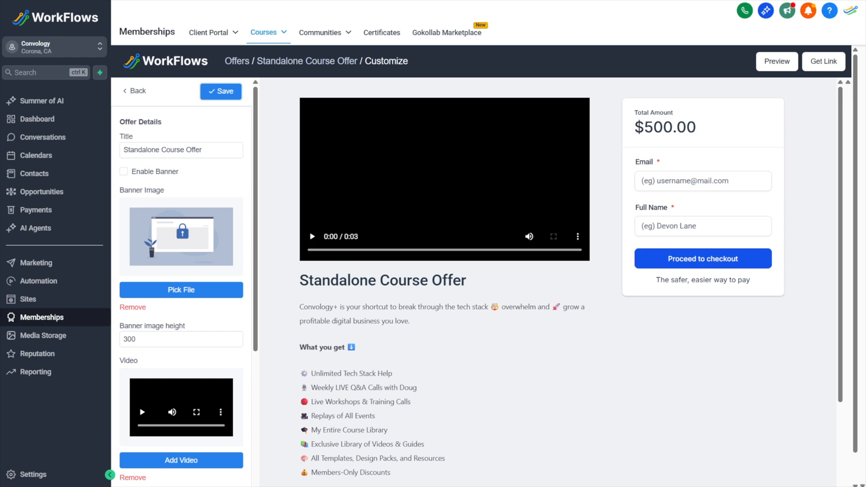
left_click(776, 62)
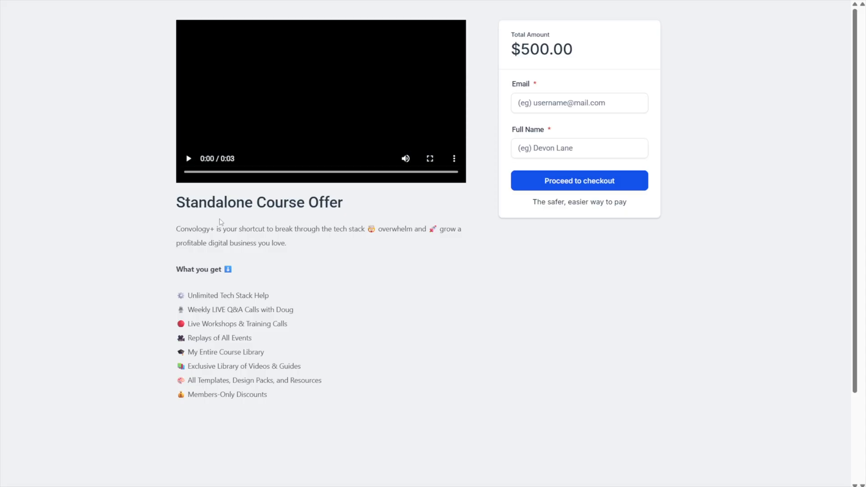
mouse_move(381, 226)
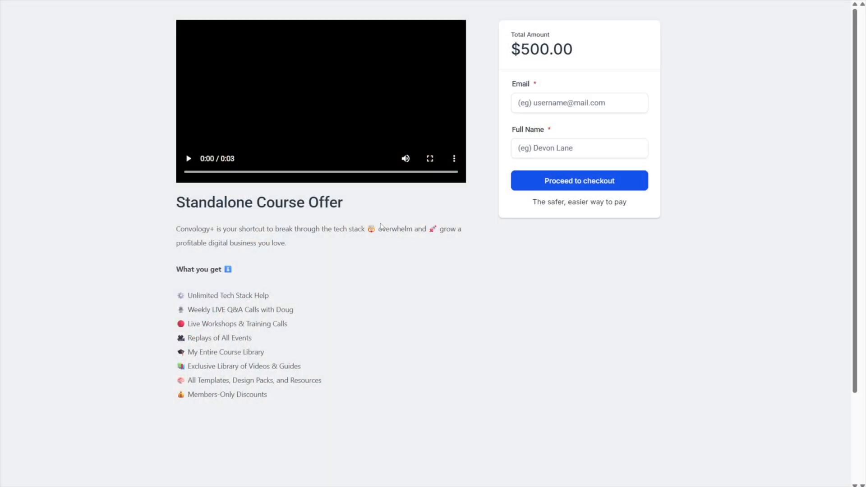
mouse_move(382, 227)
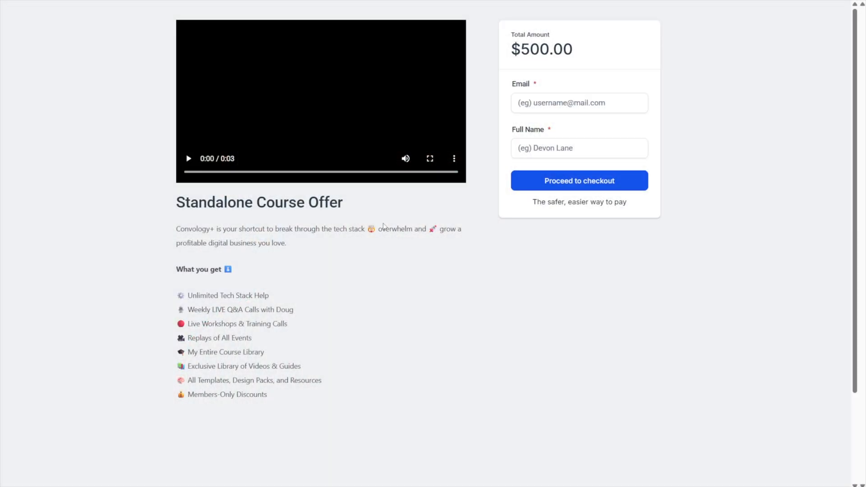
mouse_move(286, 279)
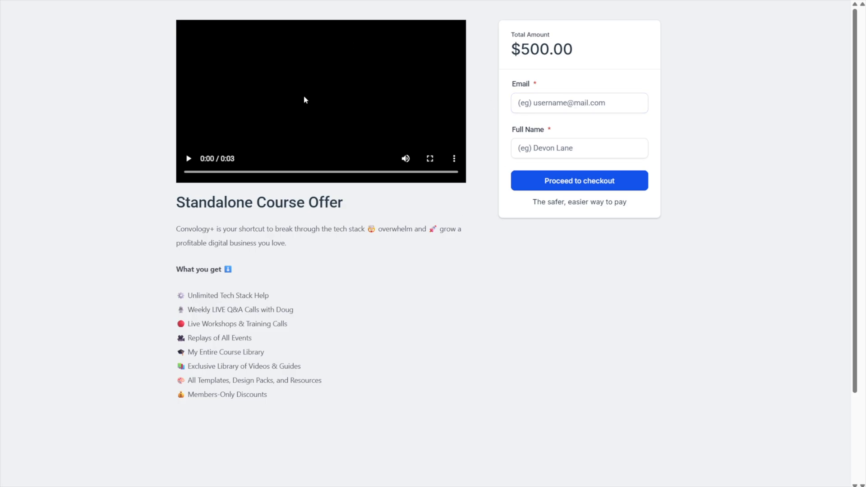
mouse_move(311, 107)
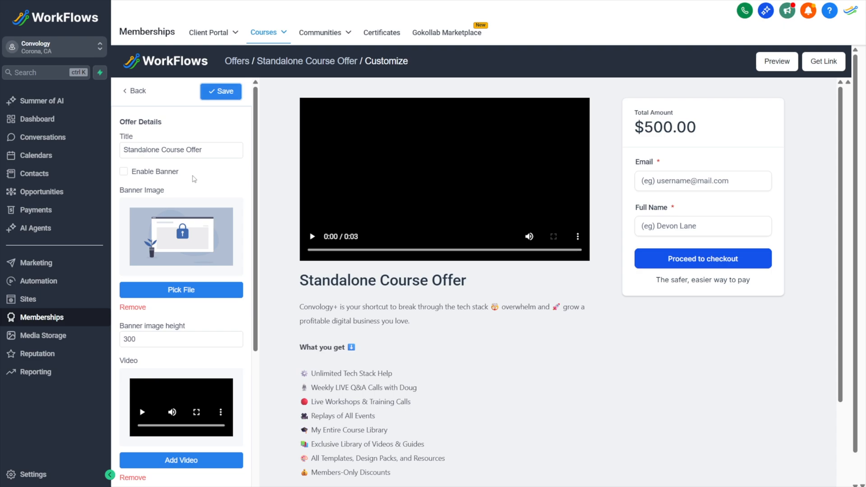
mouse_move(200, 192)
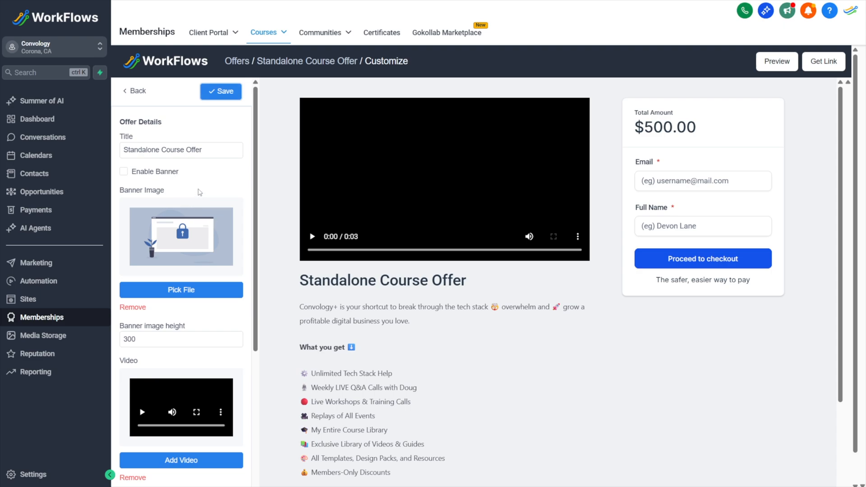
mouse_move(197, 187)
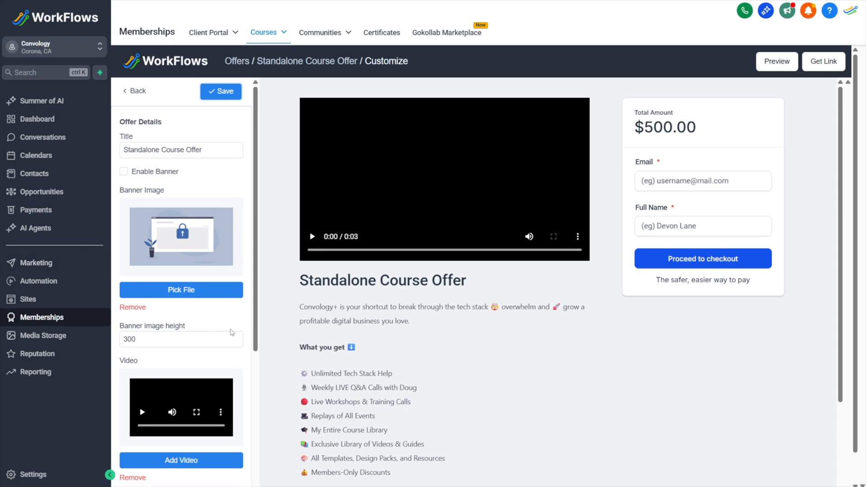
mouse_move(280, 336)
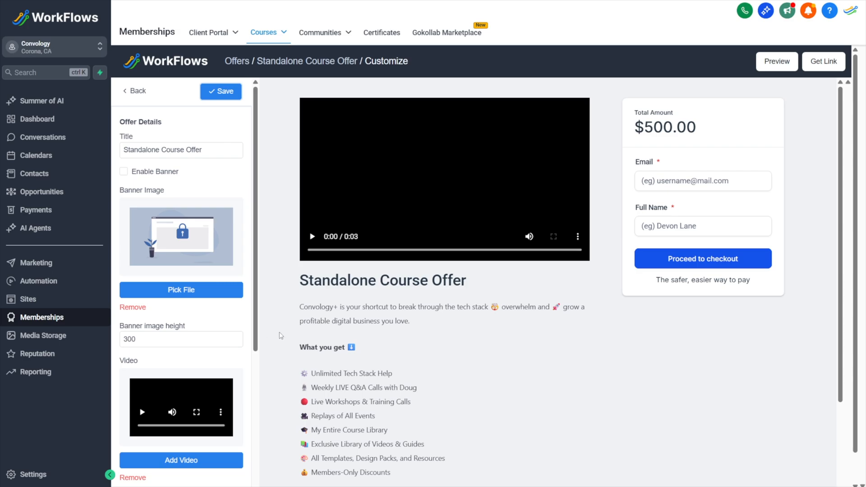
left_click(702, 259)
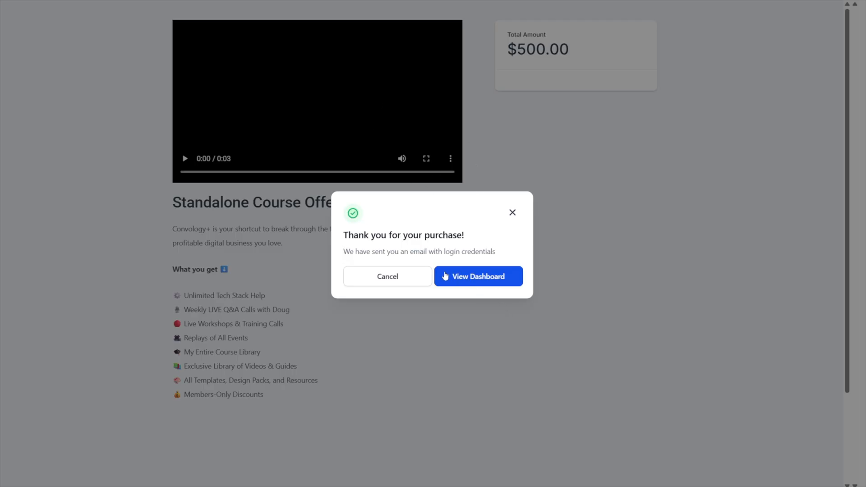
Check Standalone Course in the buyer's library, then go to Sites > Funnels.
left_click(478, 276)
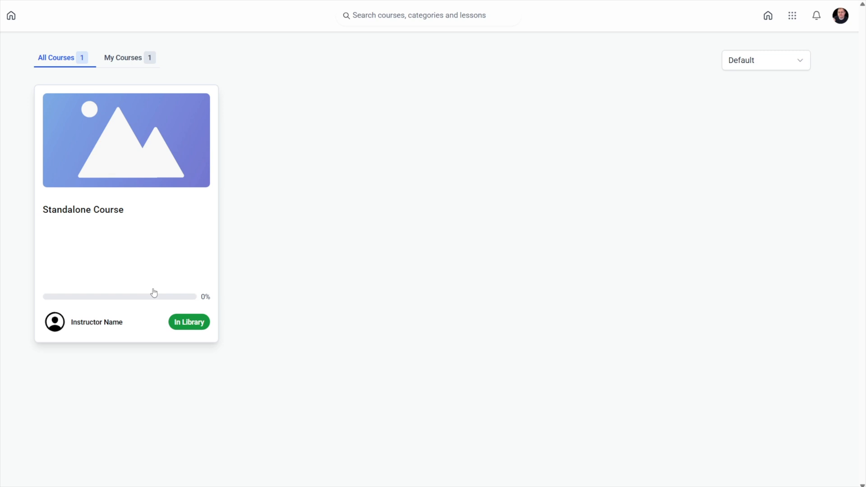
mouse_move(80, 197)
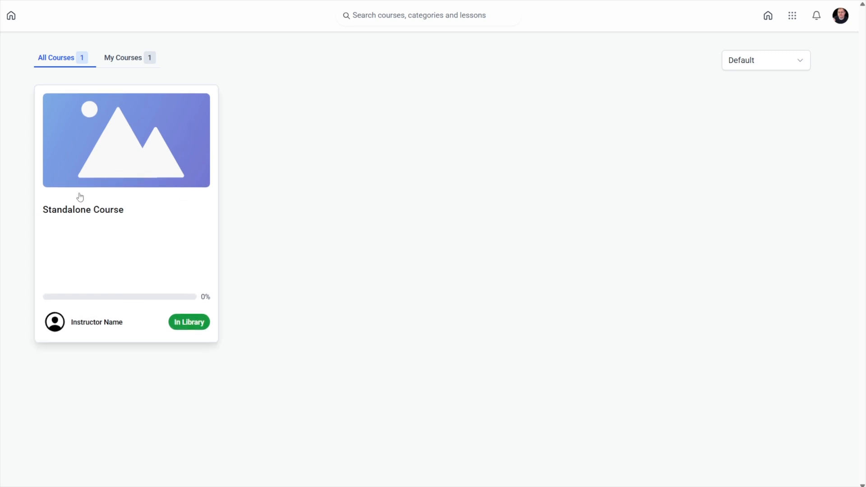
left_click(126, 141)
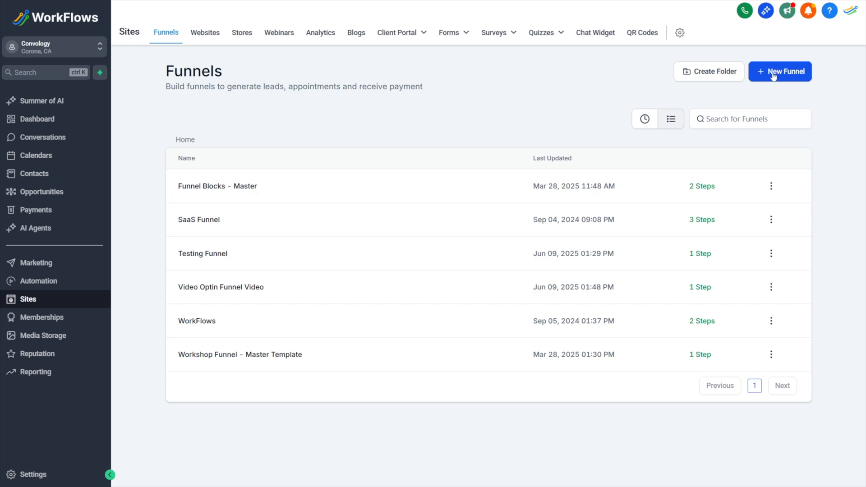
mouse_move(752, 92)
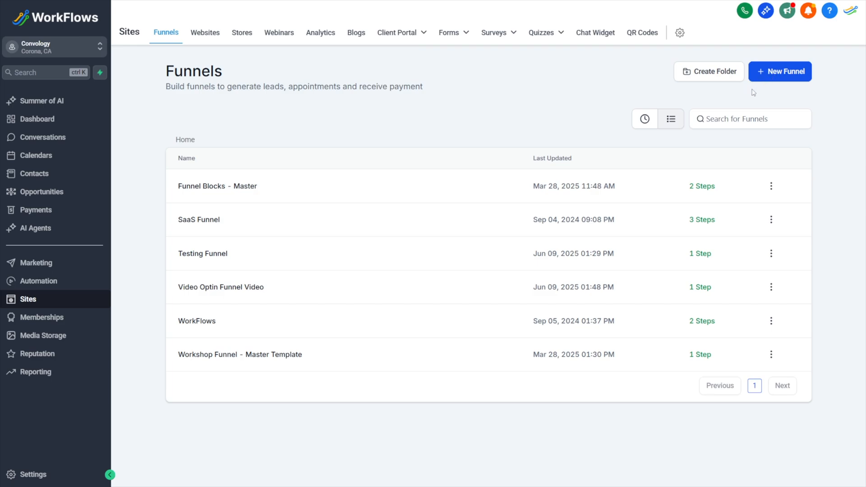
Create a blank funnel named 'Standalone Course Funnel'.
left_click(780, 71)
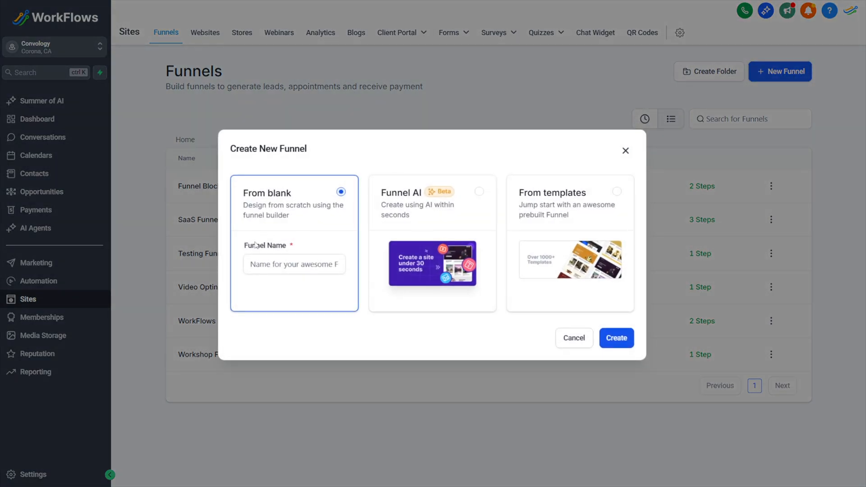
type("Standalone Course Fu")
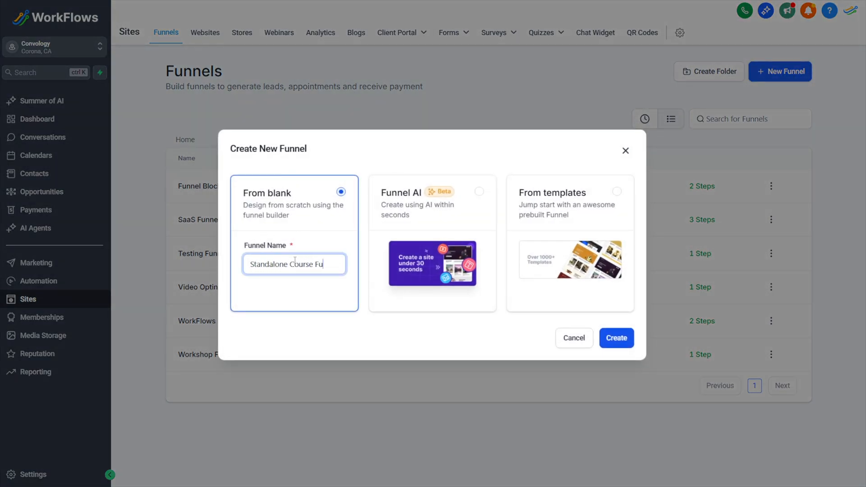
left_click(616, 338)
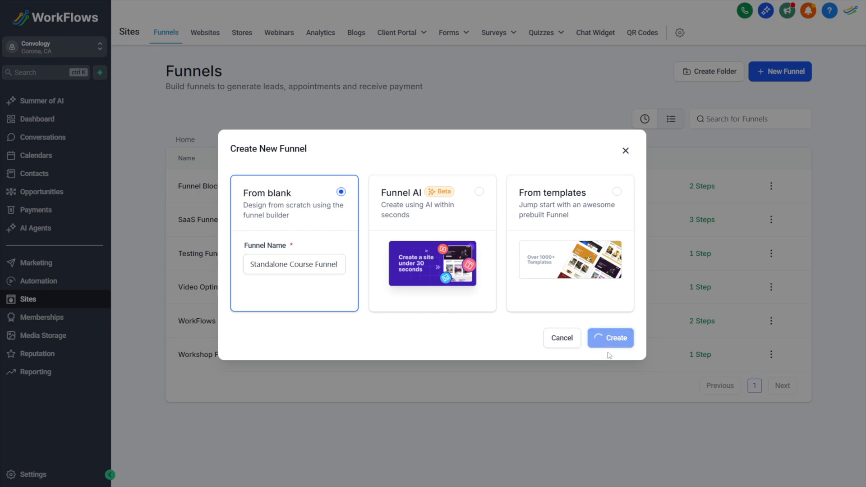
left_click(611, 338)
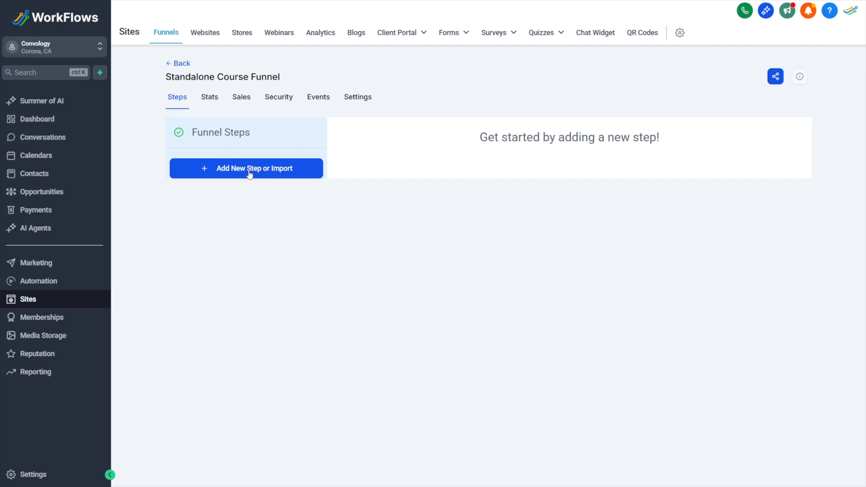
Add a funnel step with the page name 'Standalone Course Checkout'.
left_click(246, 168)
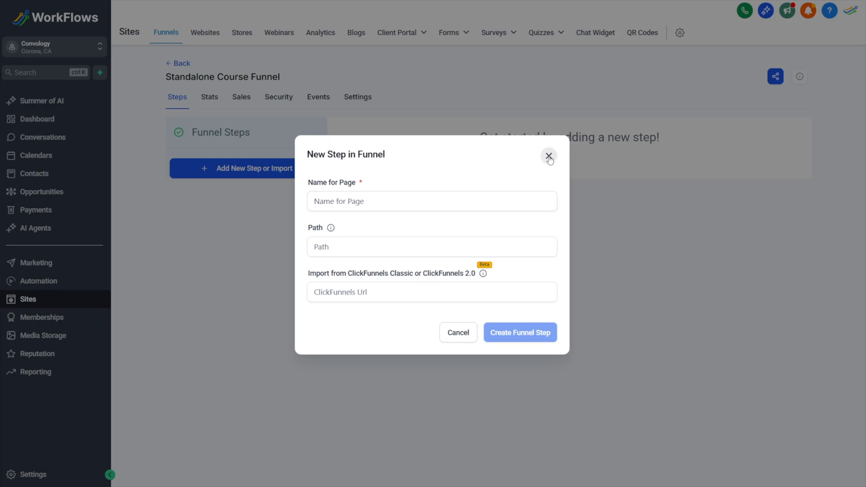
left_click(548, 156)
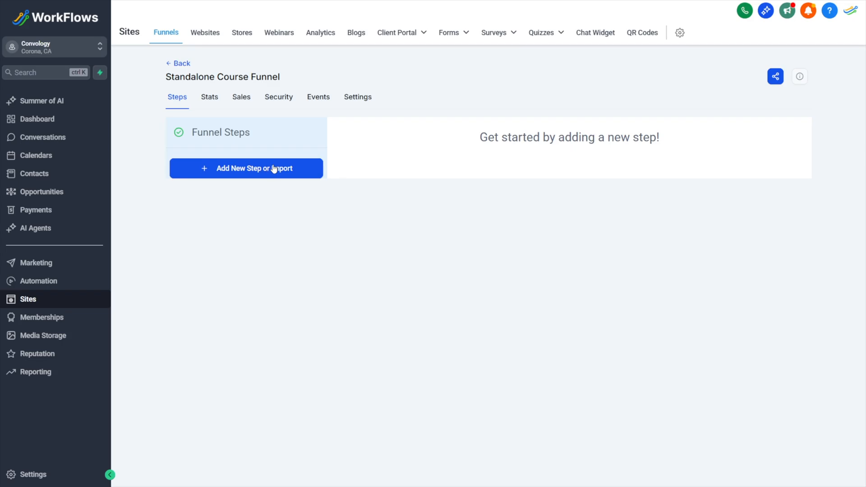
left_click(246, 168)
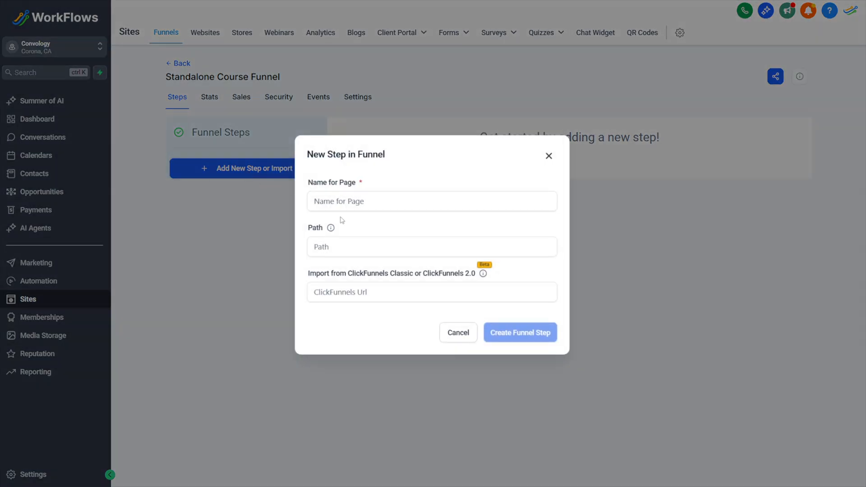
left_click(431, 202)
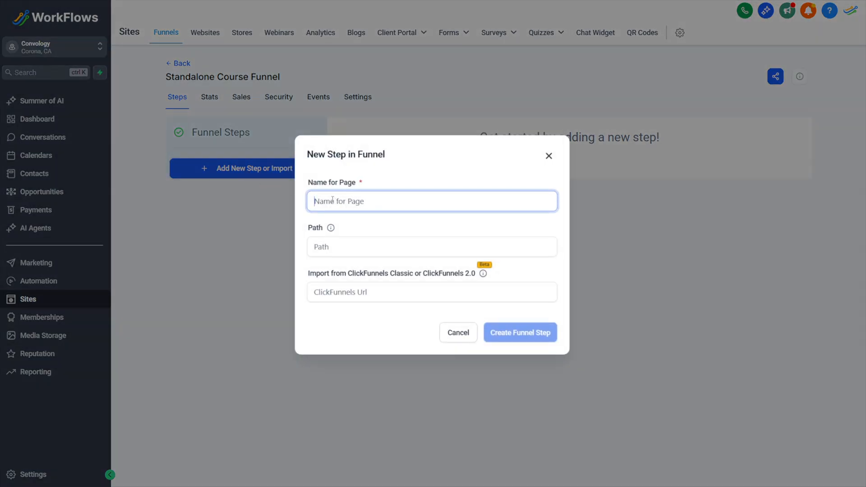
type("Standalone Course Checkout")
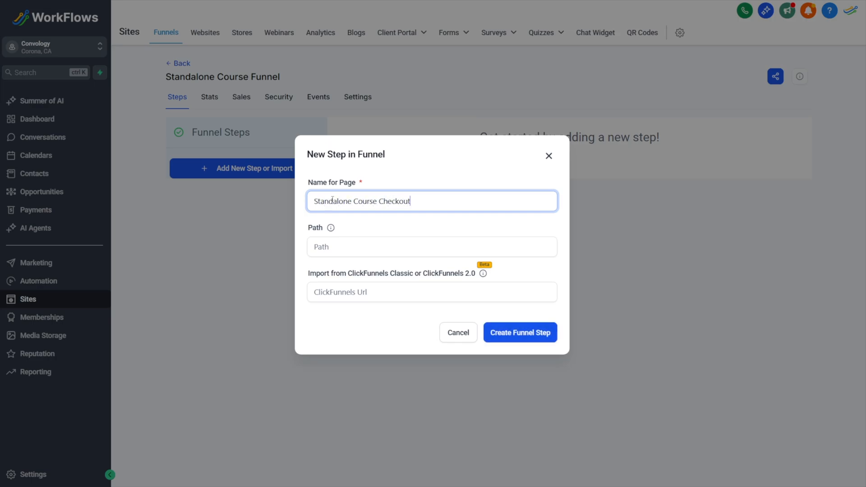
left_click(520, 333)
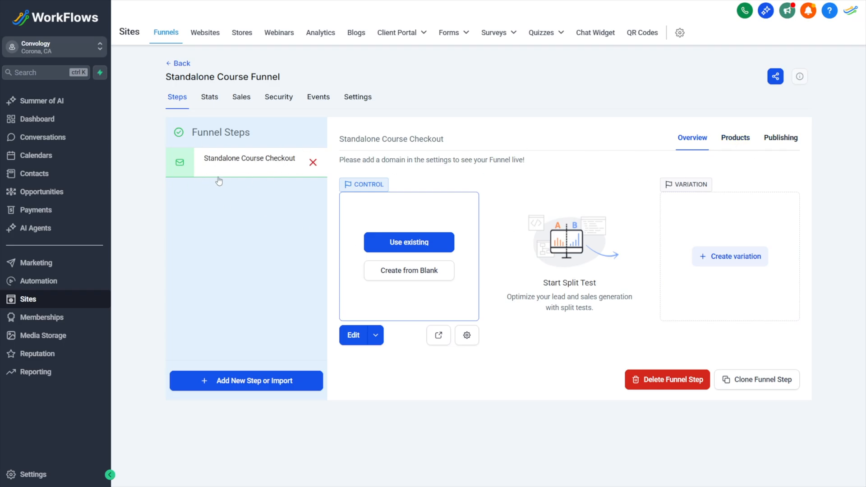
Add a 'Standalone Course Sales Page' step placed before the checkout step.
type("S")
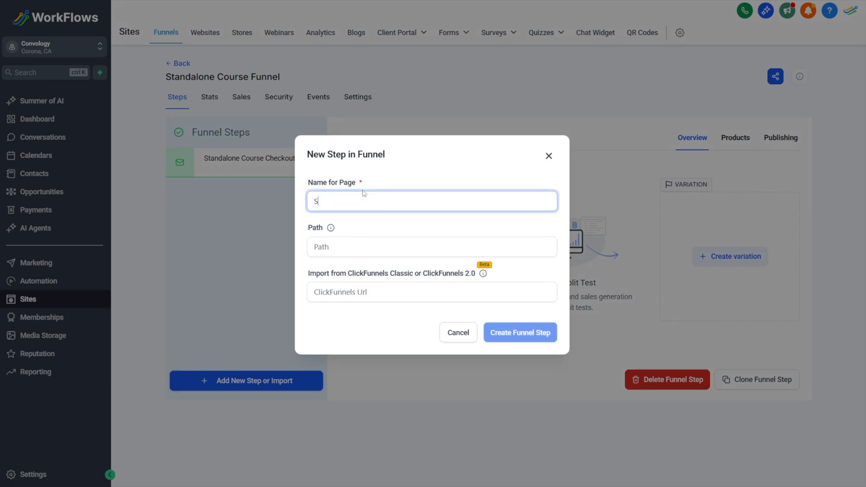
type("tandalone Course Sales Page")
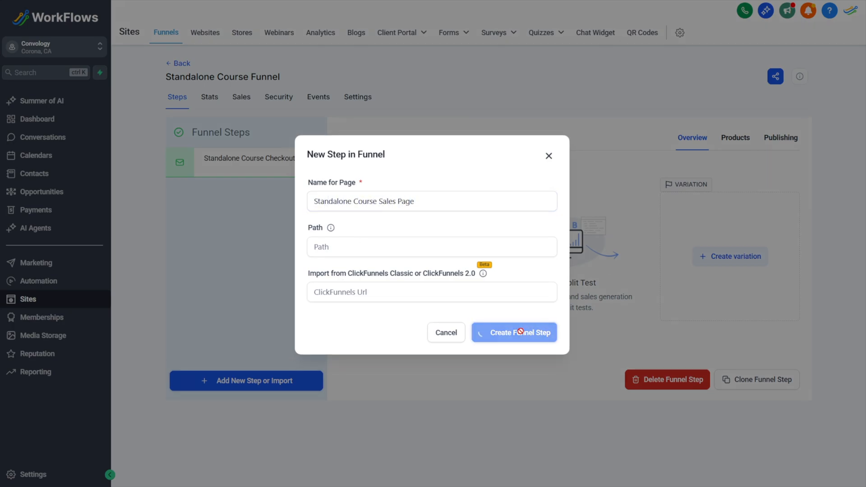
left_click(513, 332)
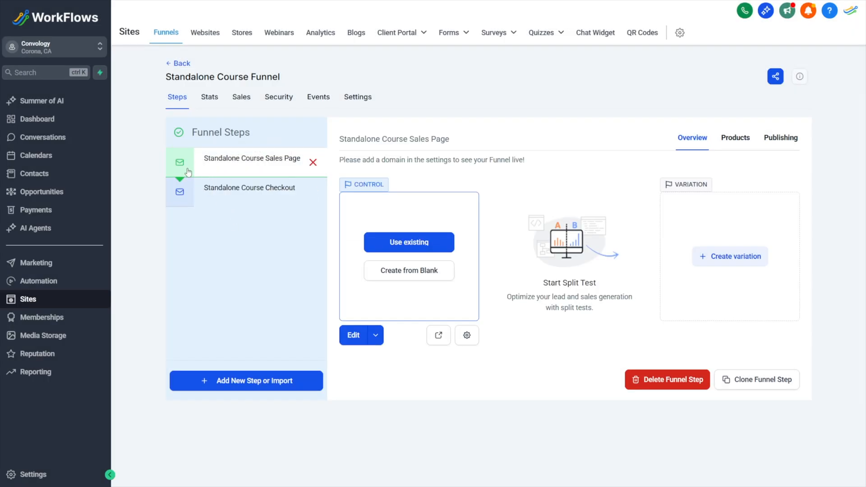
mouse_move(243, 165)
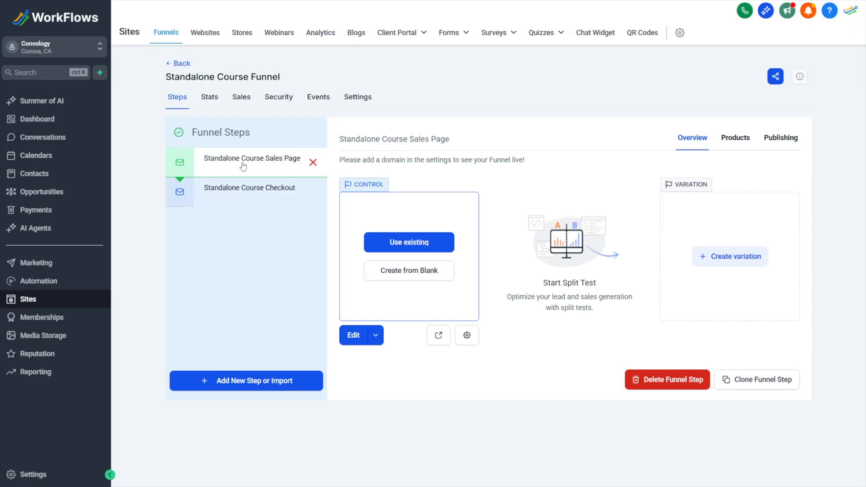
mouse_move(780, 137)
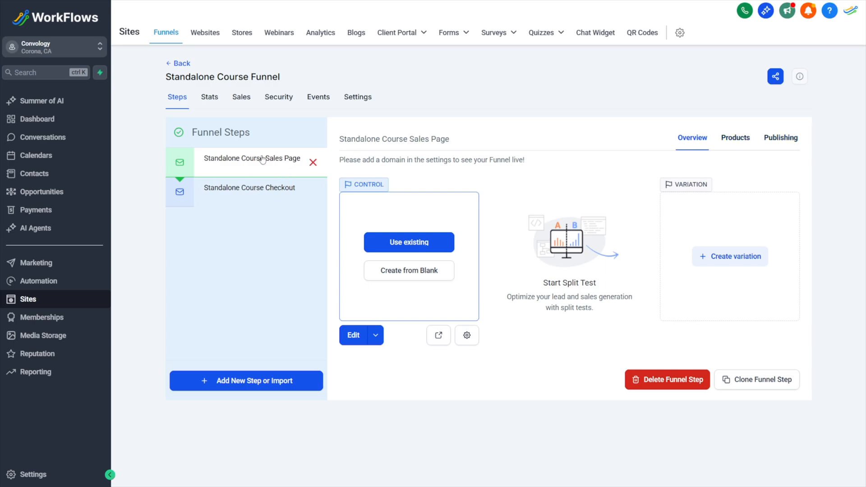
left_click(249, 187)
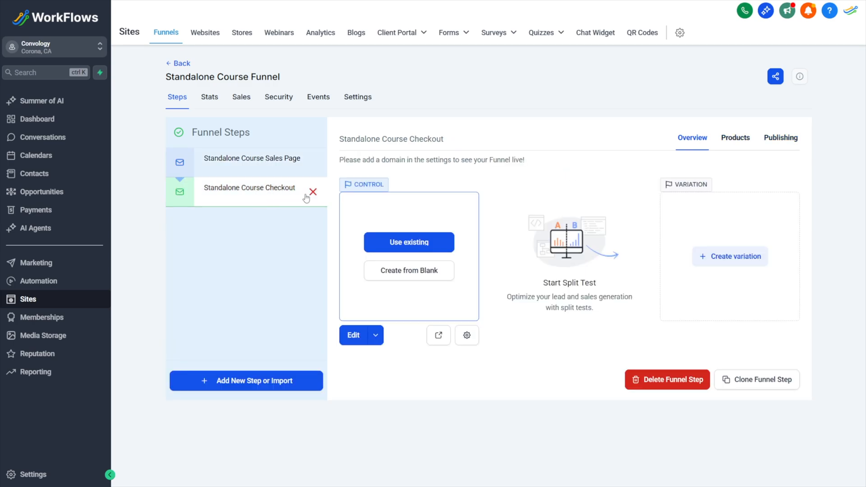
Attach Standalone Course with the $500 Standalone Course Offer price, and save.
left_click(735, 138)
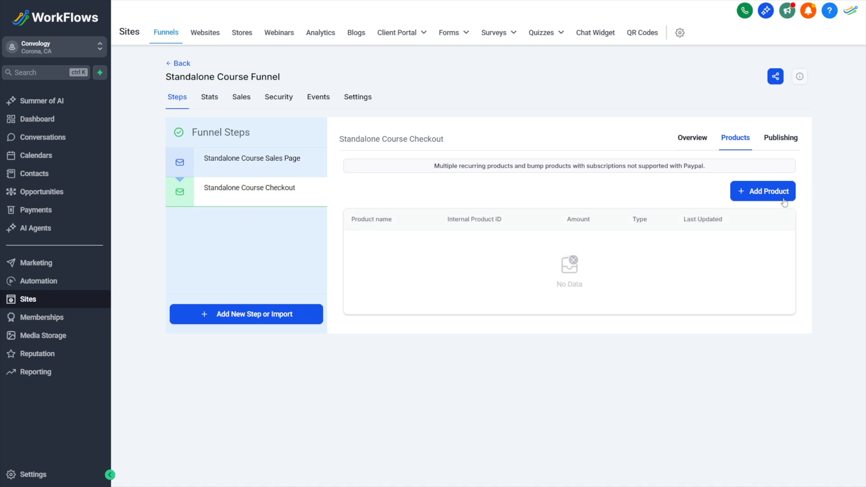
left_click(763, 190)
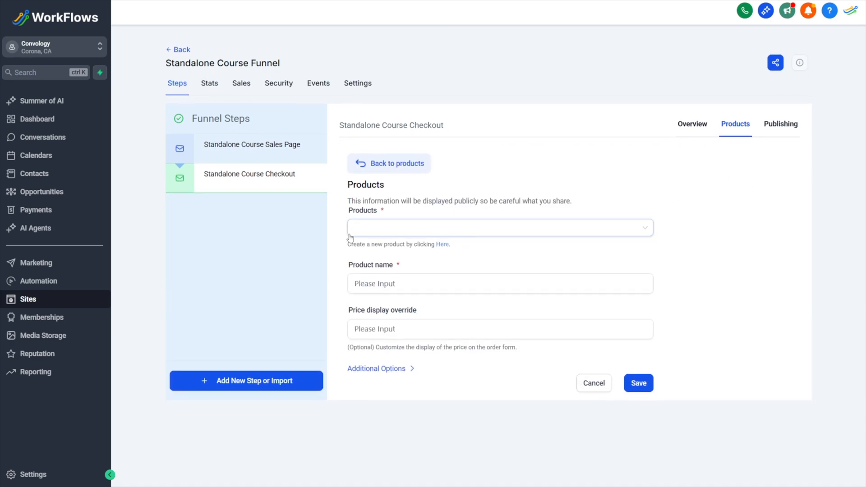
left_click(497, 227)
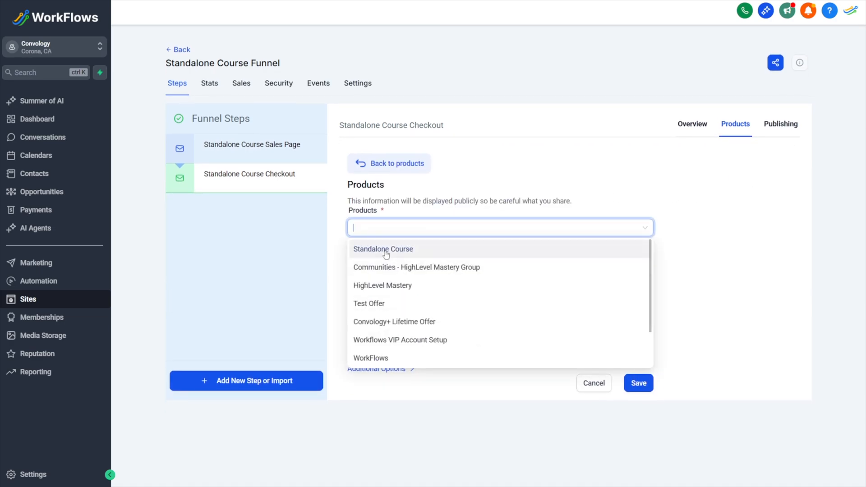
left_click(383, 249)
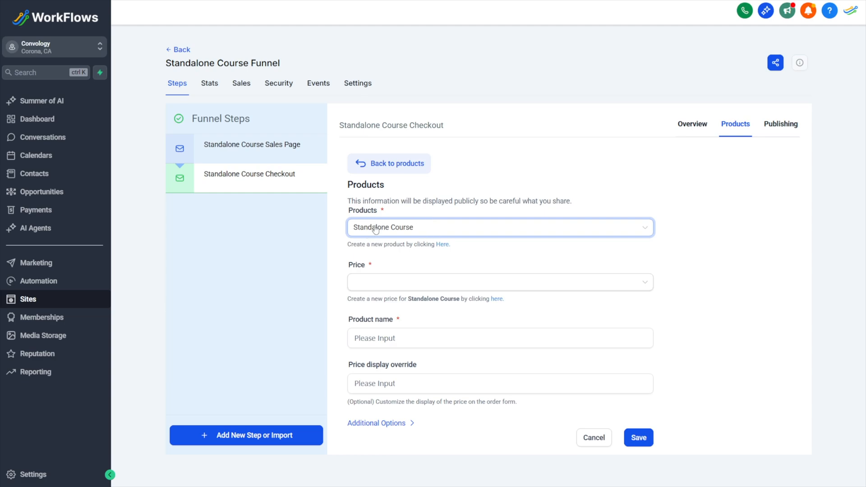
left_click(497, 227)
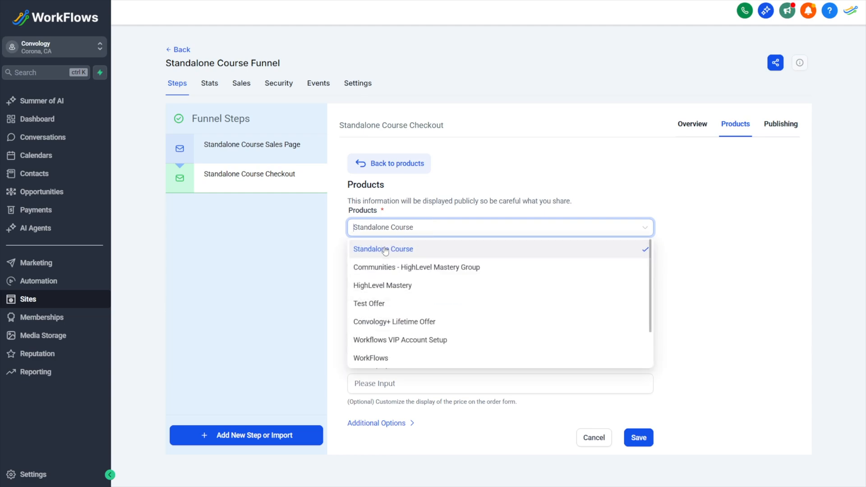
left_click(383, 249)
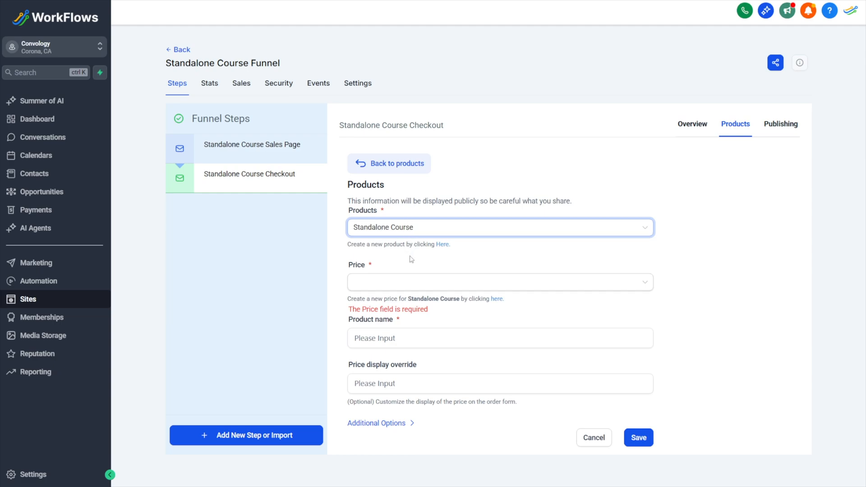
left_click(499, 283)
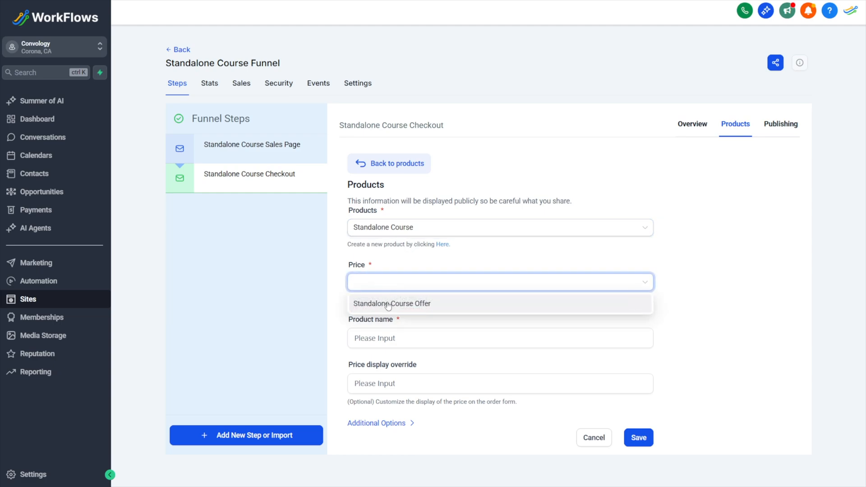
left_click(392, 303)
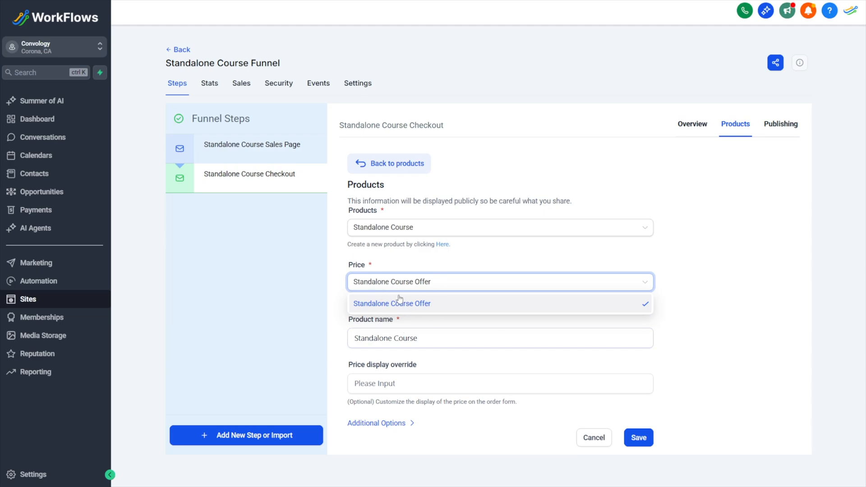
left_click(391, 304)
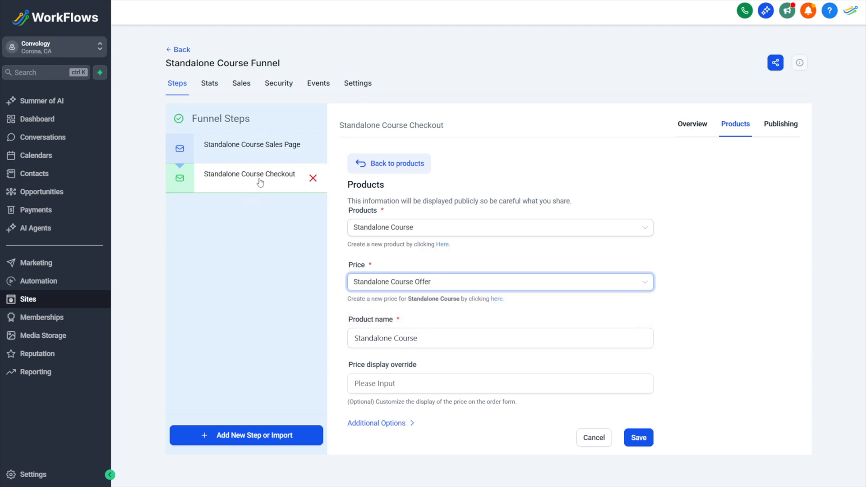
mouse_move(473, 312)
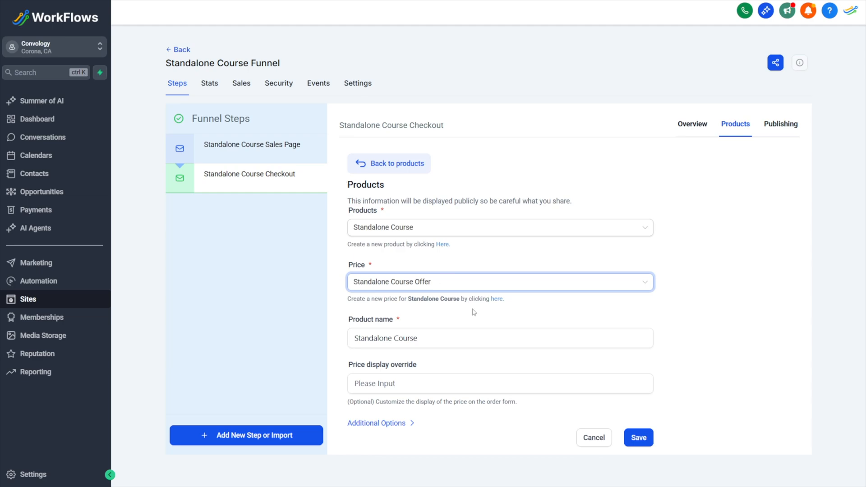
mouse_move(452, 271)
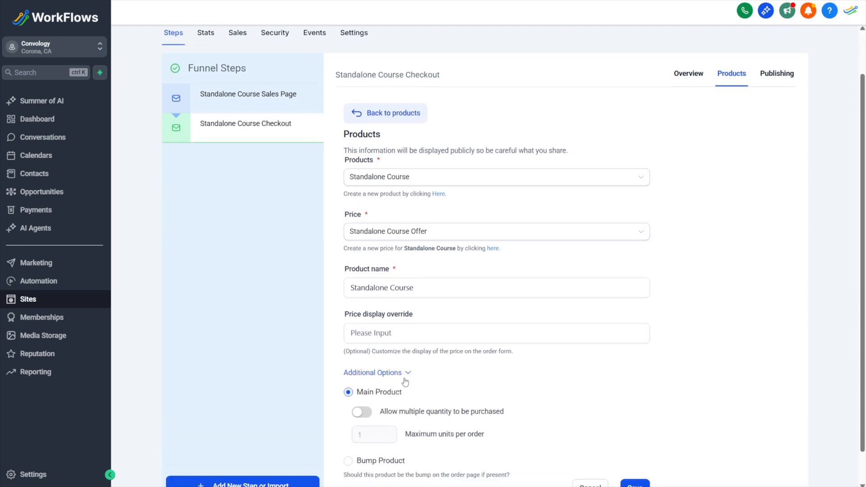
left_click(376, 372)
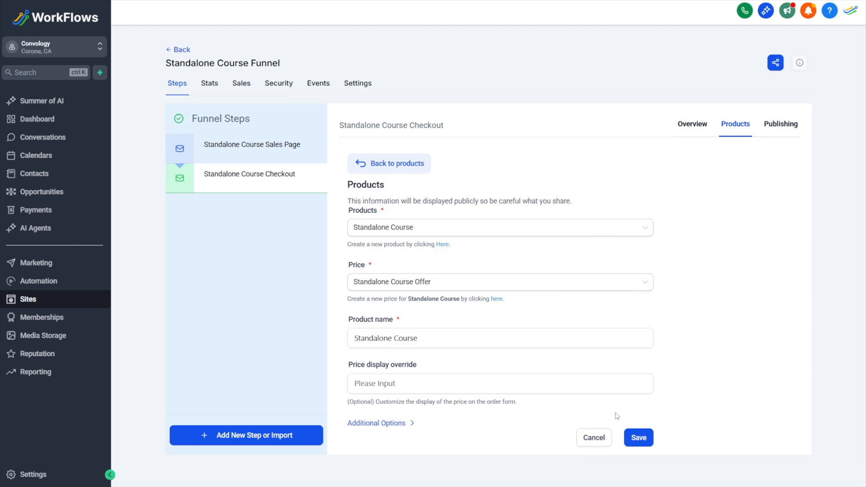
mouse_move(615, 416)
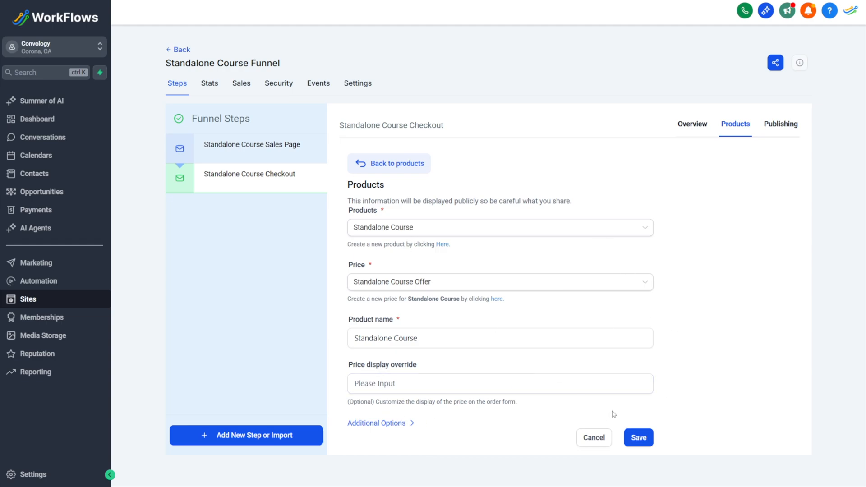
left_click(388, 163)
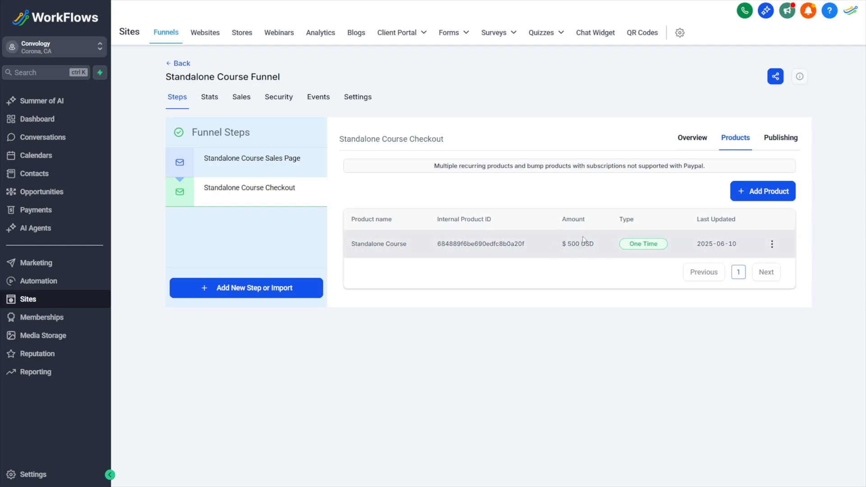
mouse_move(654, 250)
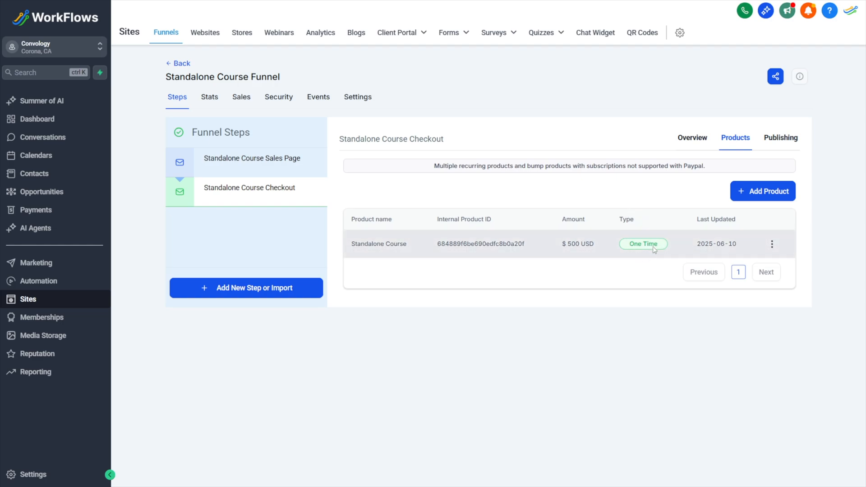
Open the checkout step's page in the page builder.
left_click(692, 138)
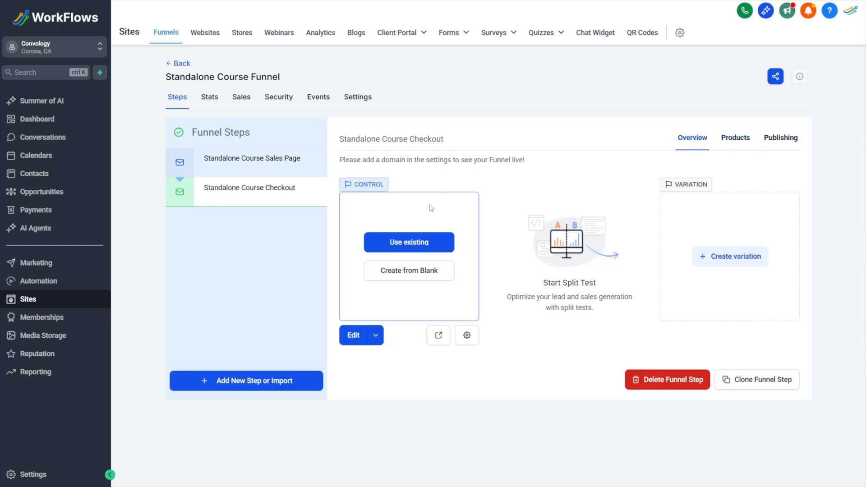
left_click(375, 335)
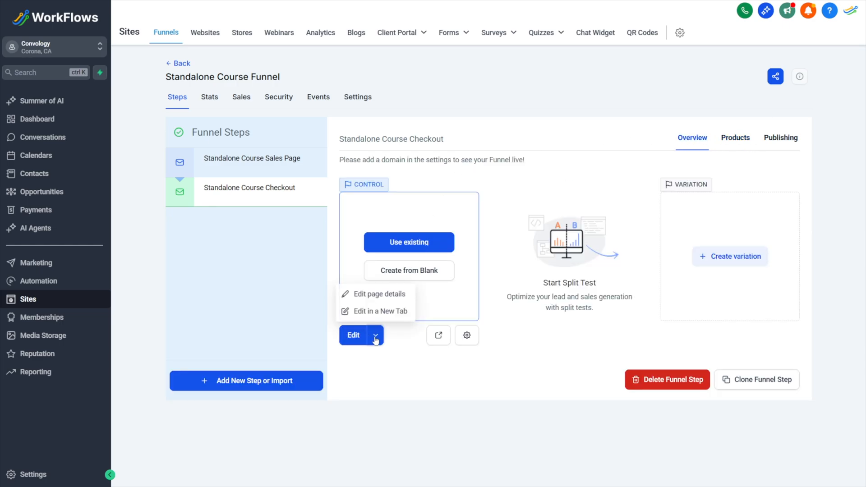
left_click(378, 293)
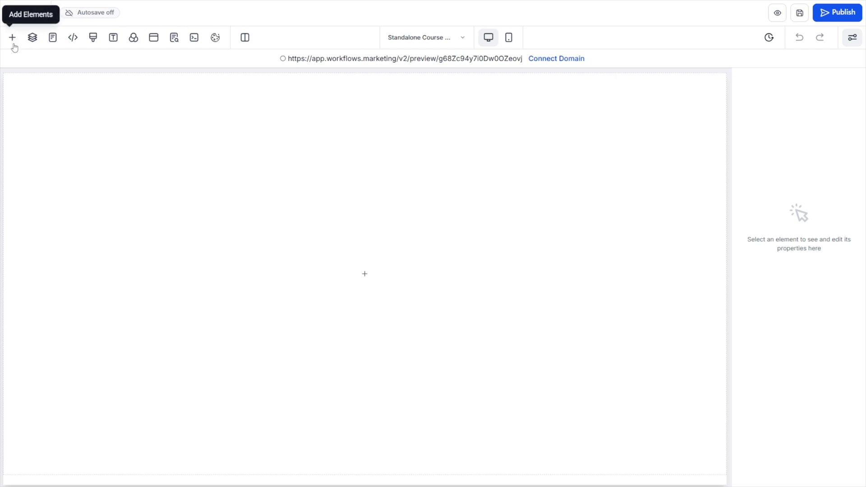
Add a full-width section with a two-column row and select its first column.
left_click(12, 38)
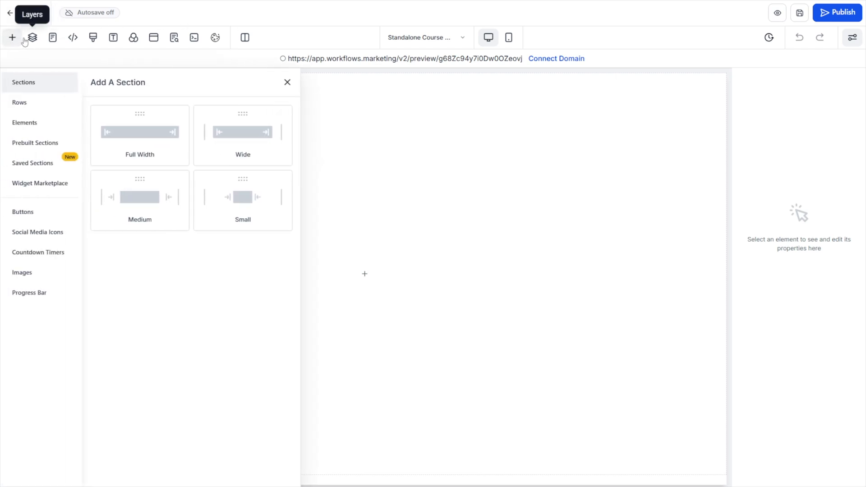
mouse_move(12, 37)
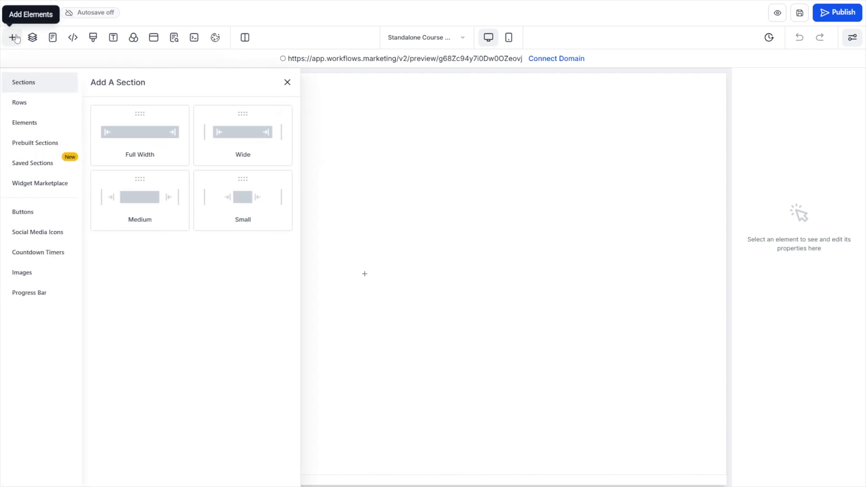
left_click(24, 123)
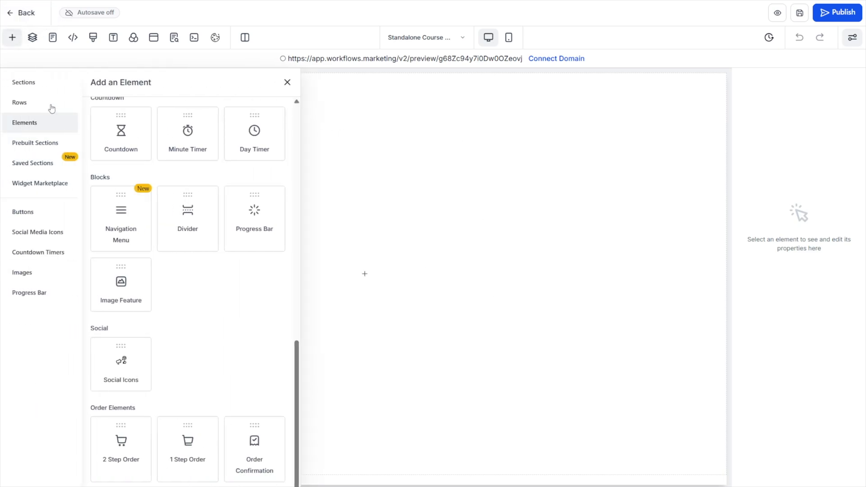
left_click(24, 82)
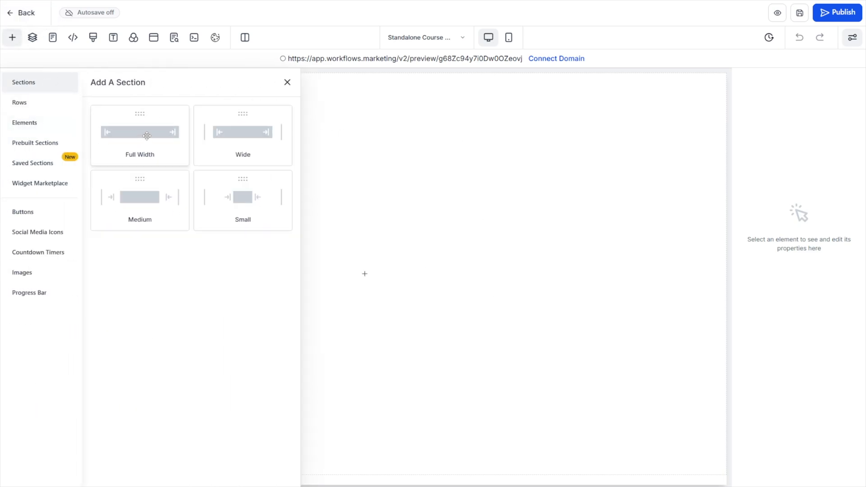
left_click(139, 136)
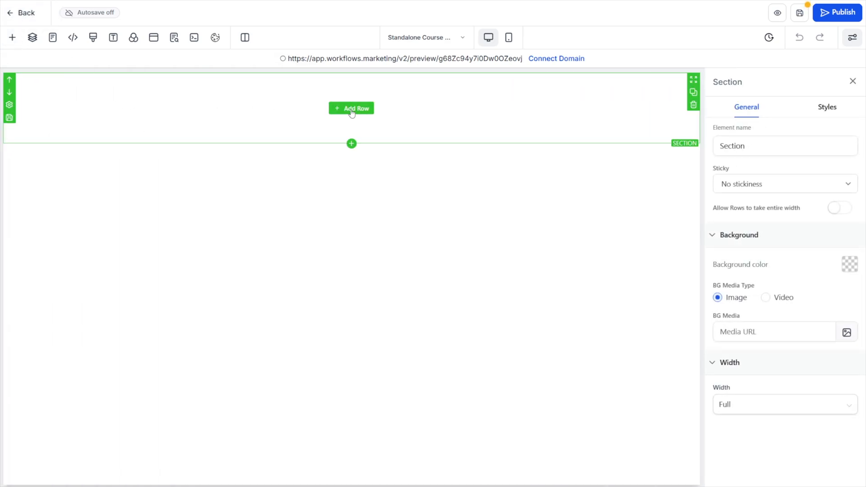
left_click(352, 108)
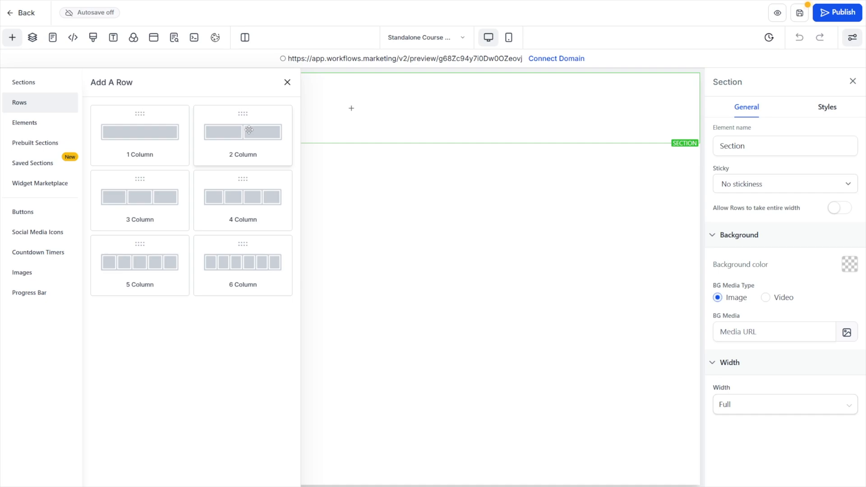
left_click(242, 131)
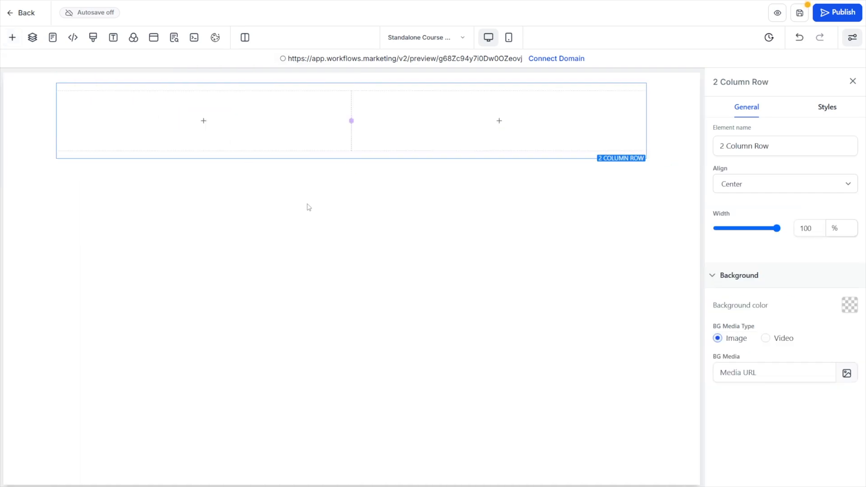
left_click(203, 121)
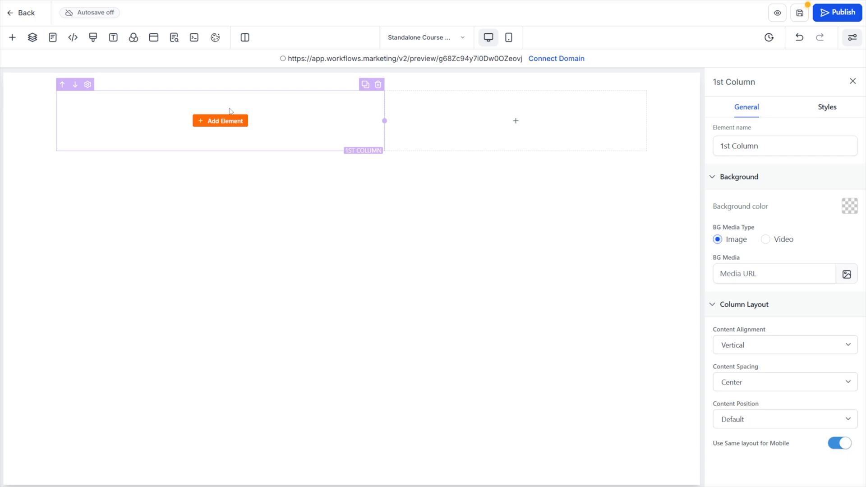
mouse_move(230, 126)
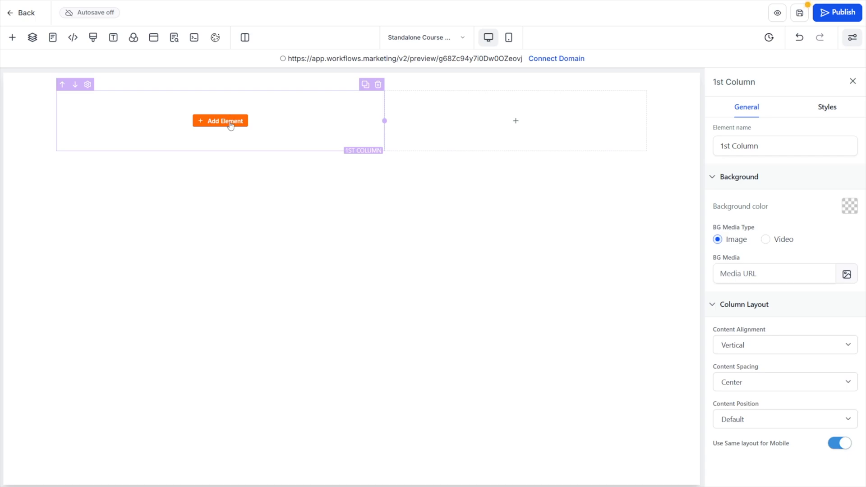
left_click(220, 121)
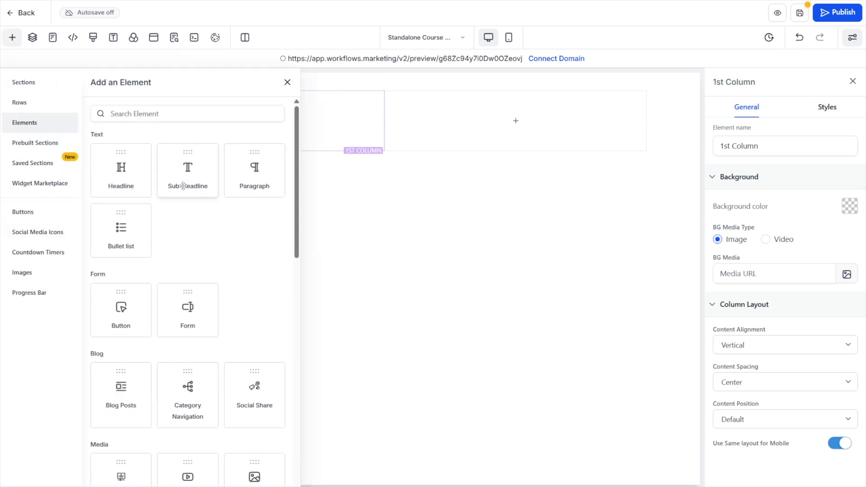
Hide the phone number and shipping fields on the one-step order form.
scroll("down", 3)
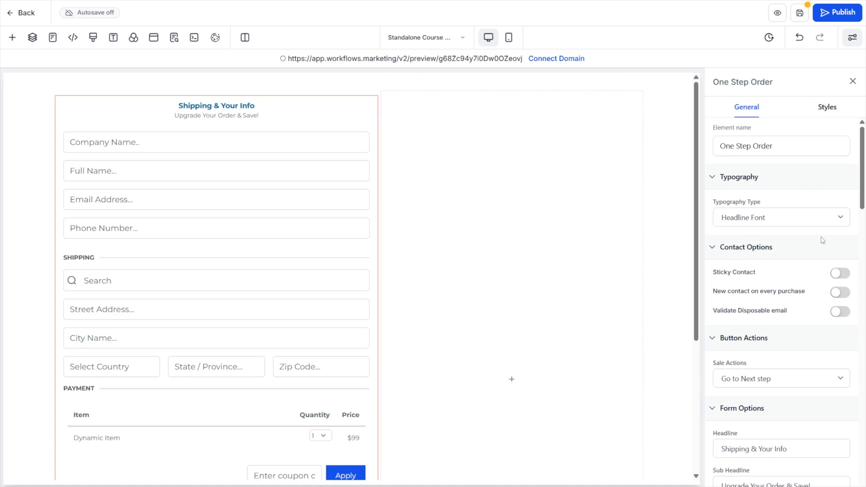
scroll("down", 3)
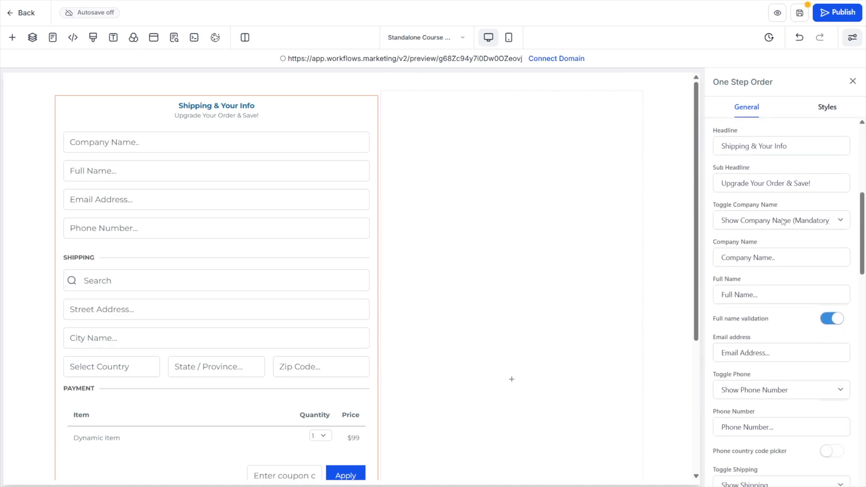
mouse_move(813, 368)
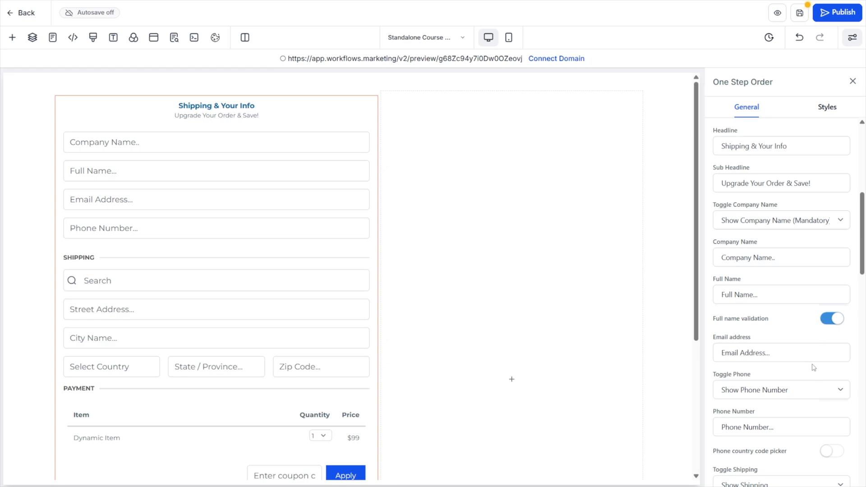
left_click(780, 289)
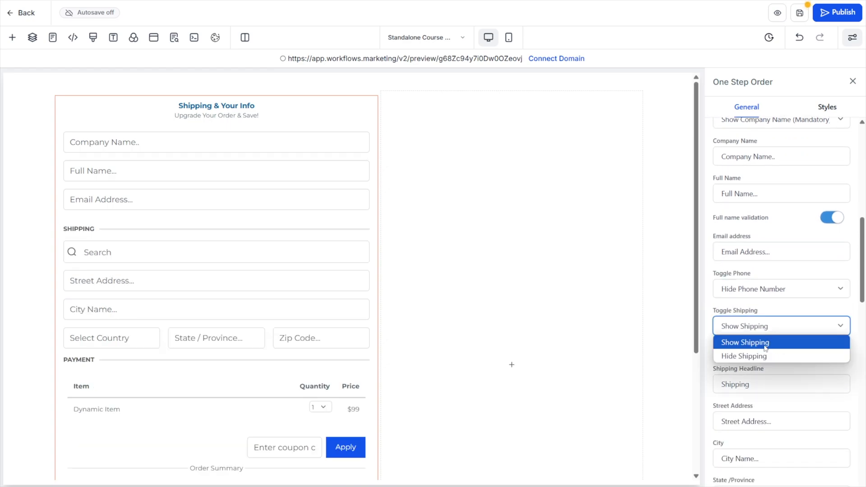
left_click(744, 356)
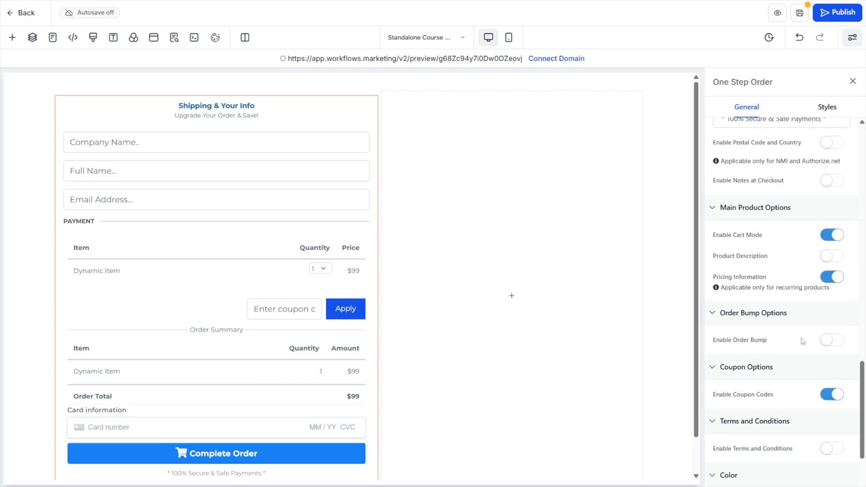
Preview the checkout page, then begin importing an existing page into the step.
scroll("down", 3)
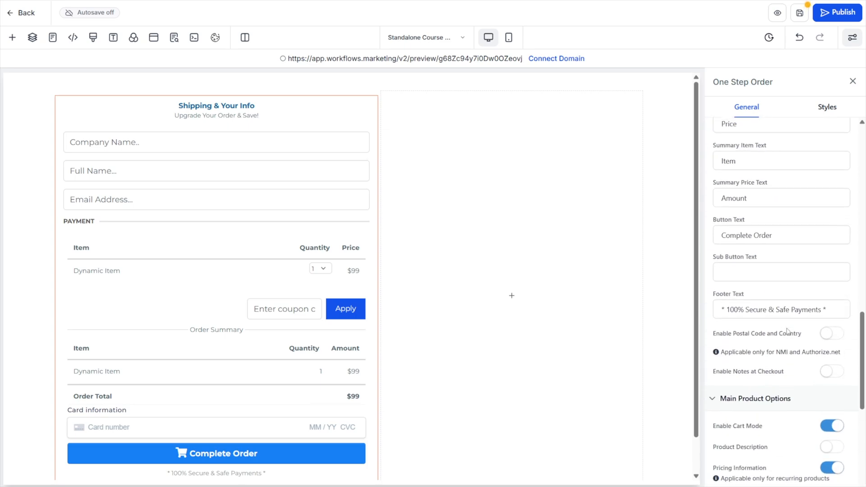
scroll("down", 3)
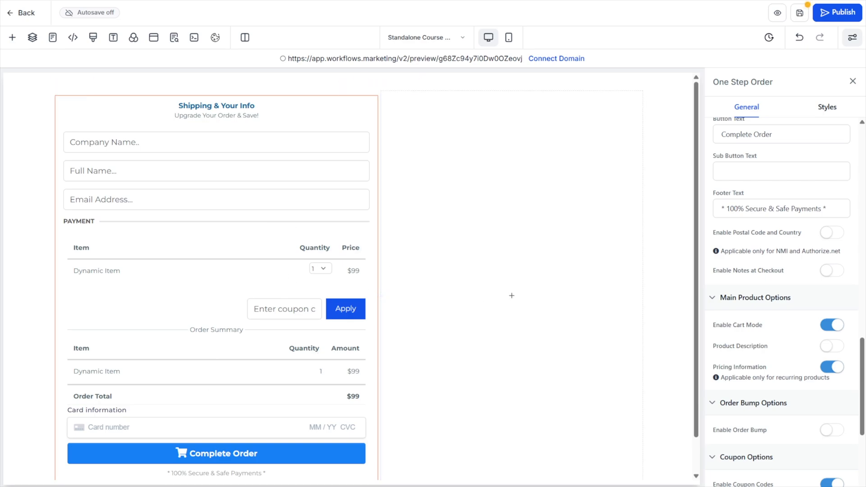
left_click(173, 38)
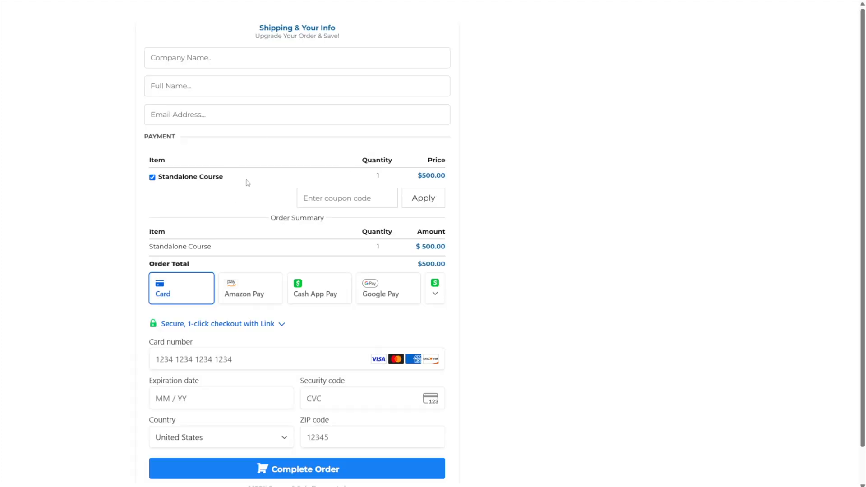
mouse_move(394, 182)
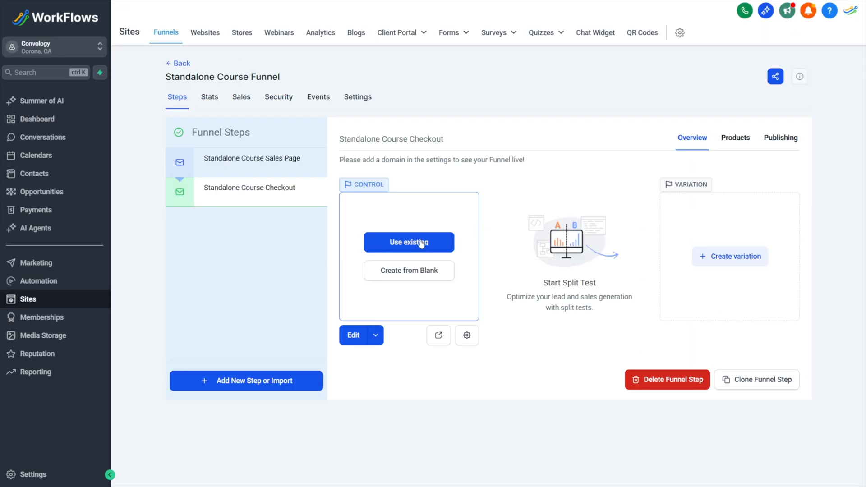
left_click(409, 242)
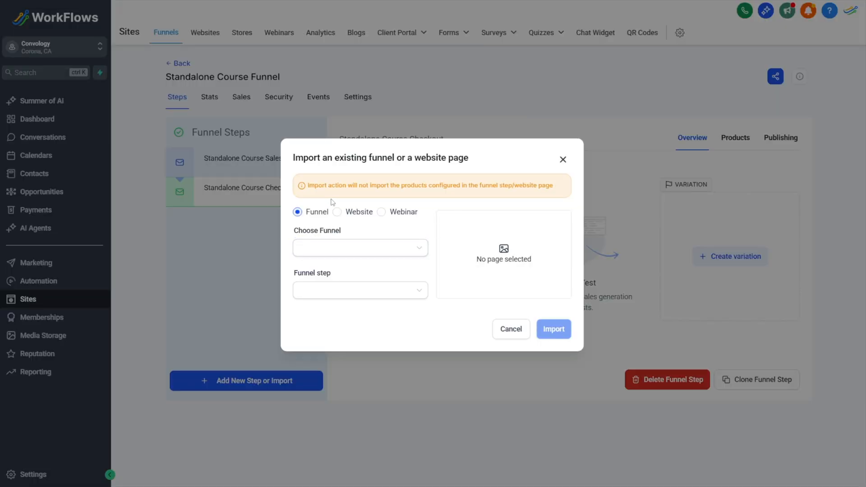
mouse_move(390, 233)
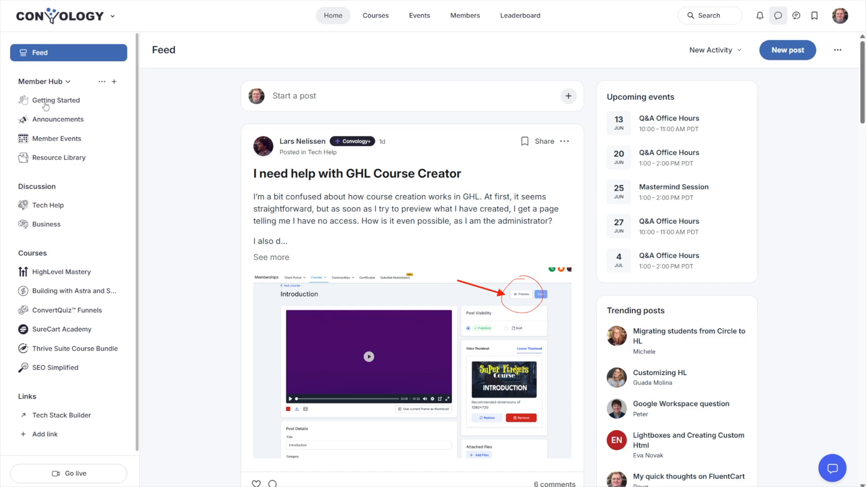
Open the Evergreen Workshop Funnel post in the Resource Library, then return to import.
left_click(59, 157)
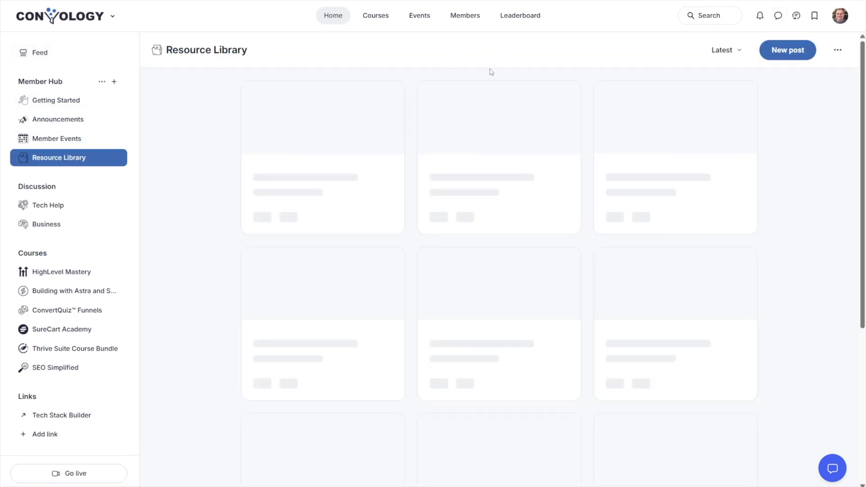
left_click(402, 91)
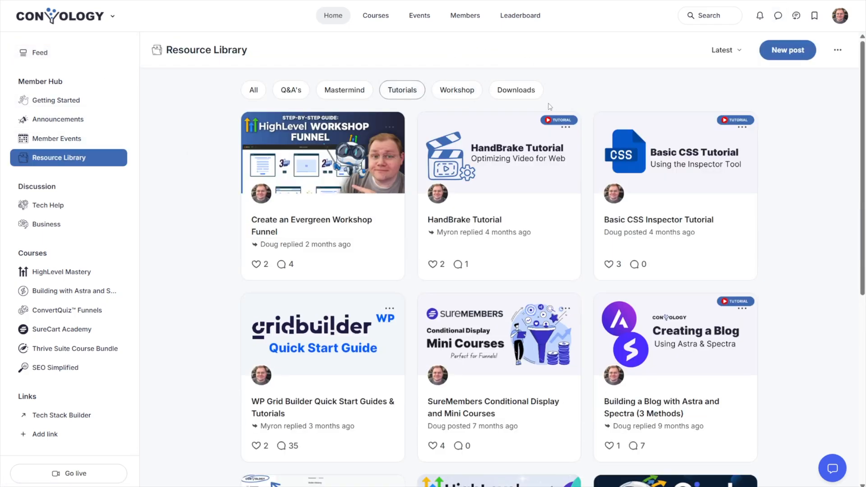
mouse_move(307, 187)
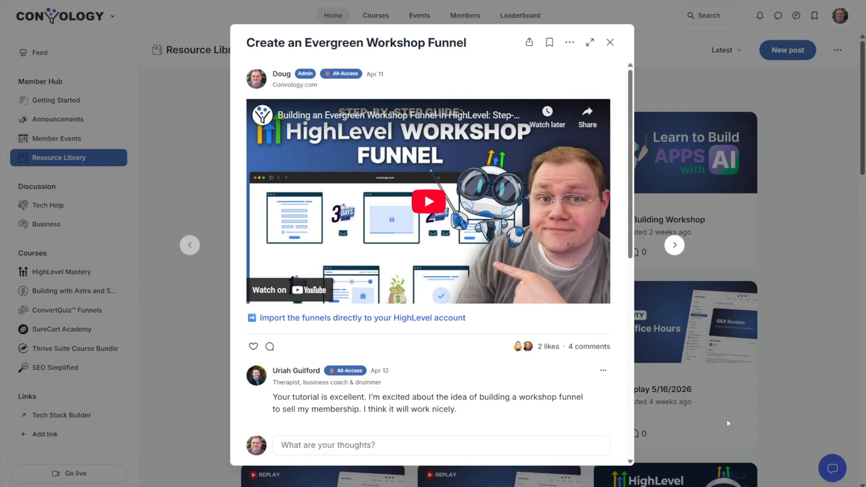
mouse_move(417, 362)
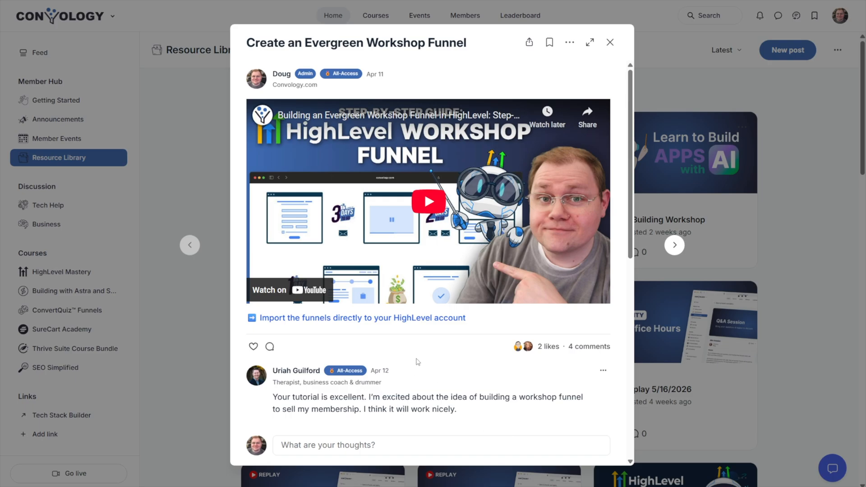
left_click(610, 42)
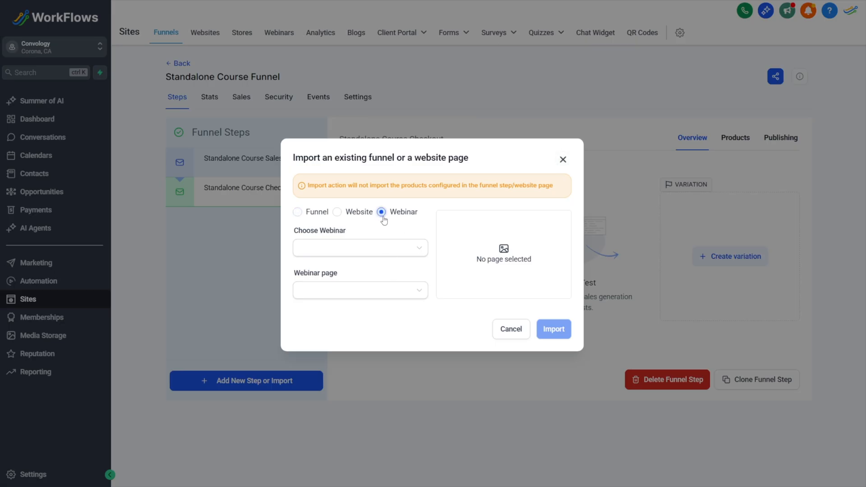
Import the [Workshop] HLQSG - Checkout page from the HighLevel Quickstart Guide webinar.
left_click(360, 248)
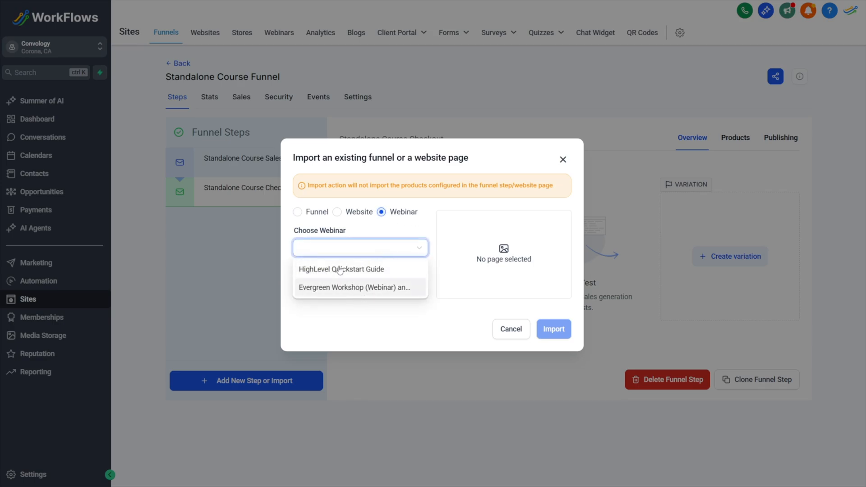
left_click(340, 269)
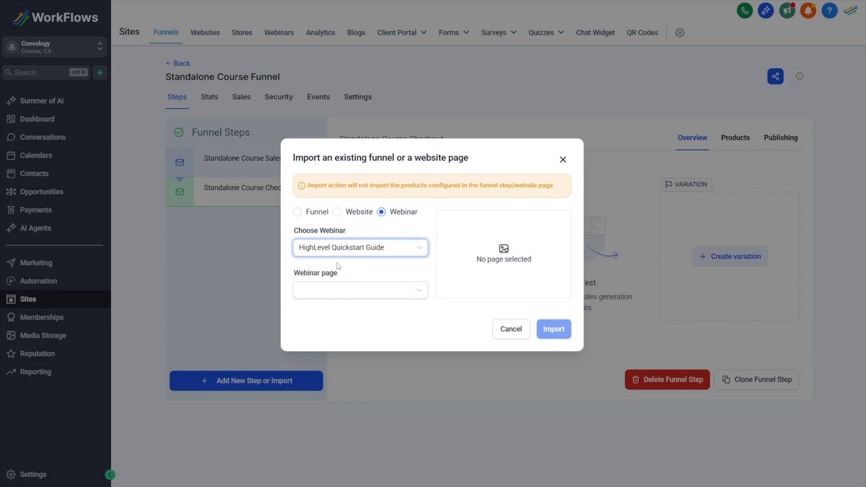
left_click(360, 290)
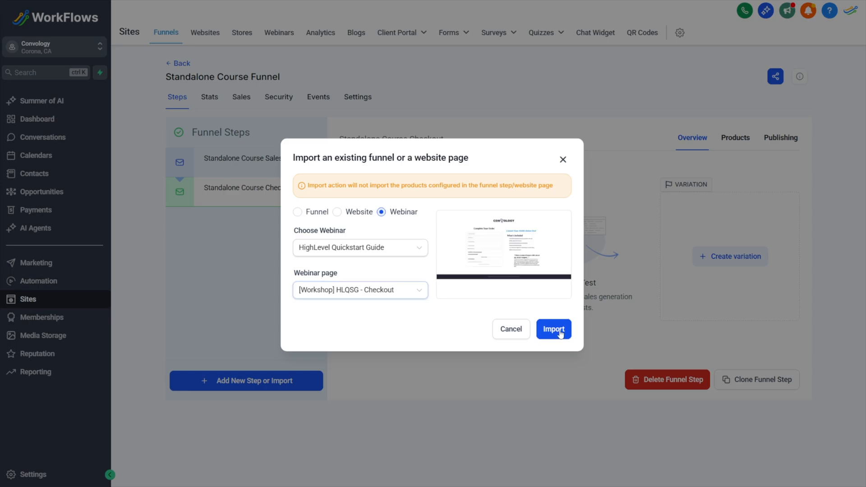
left_click(553, 329)
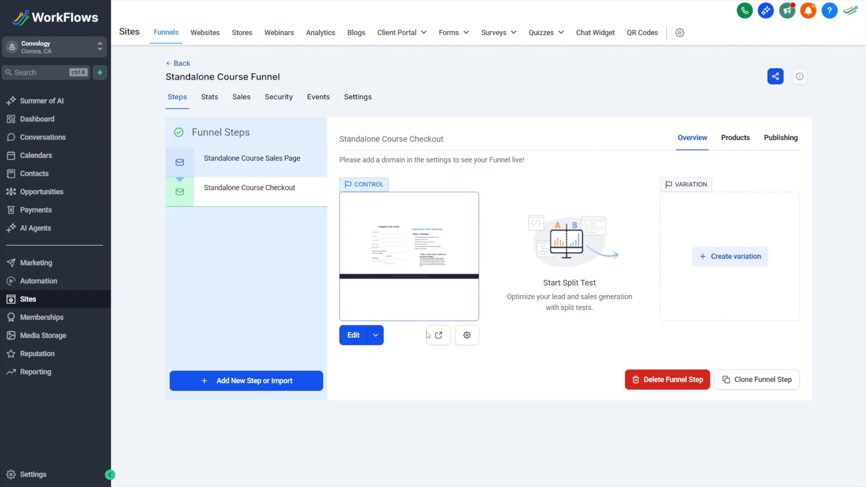
mouse_move(438, 336)
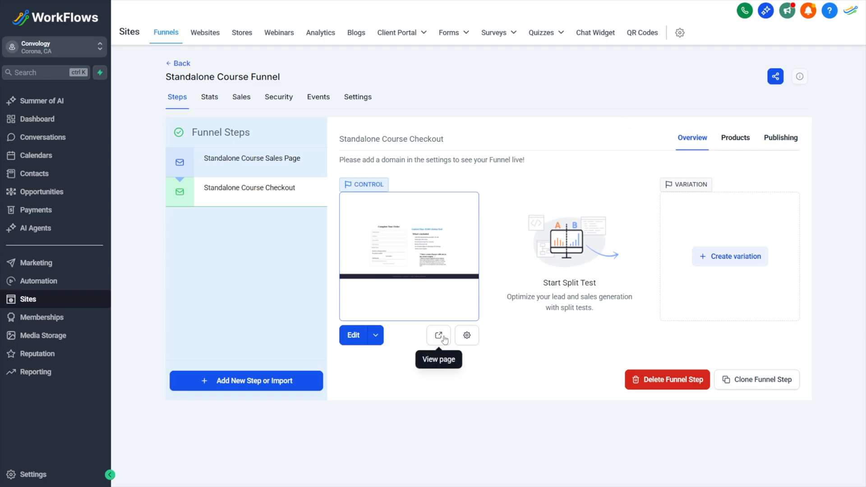
View the imported $500 Standalone Course checkout page live and scroll through it.
left_click(439, 335)
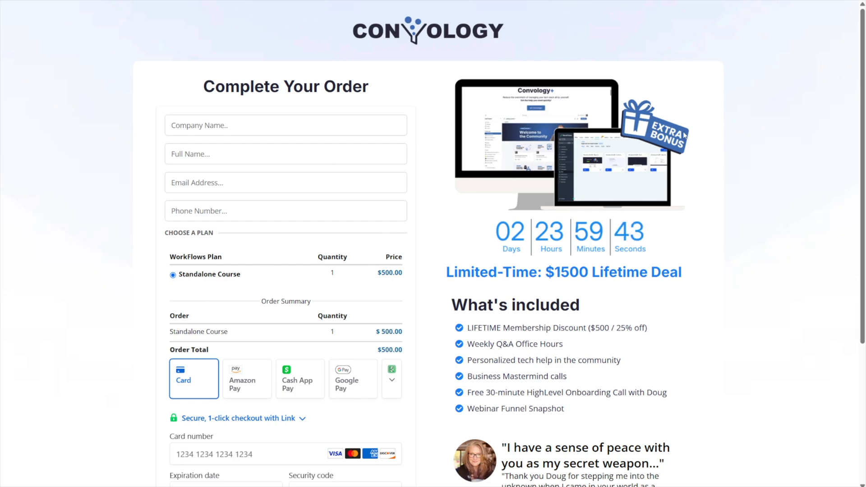
mouse_move(592, 145)
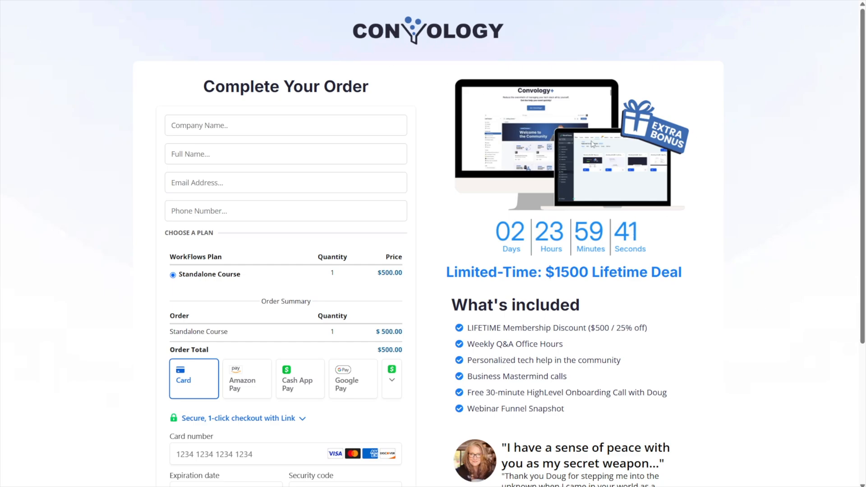
scroll("down", 3)
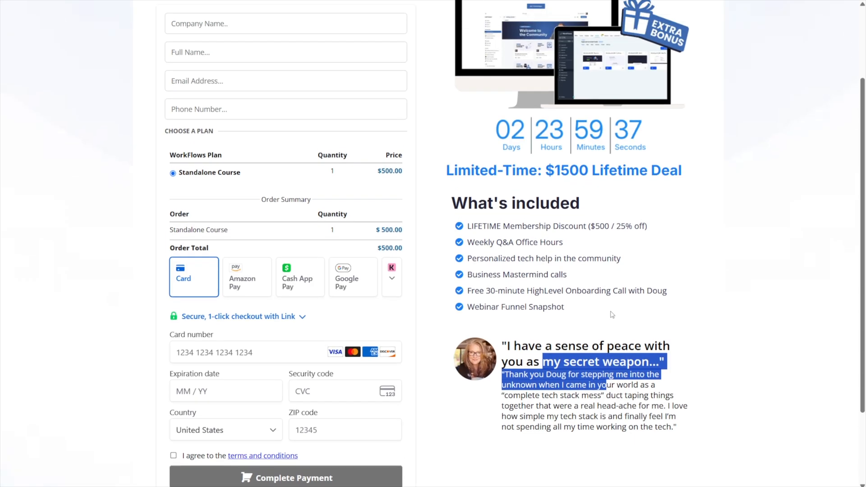
scroll("up", 3)
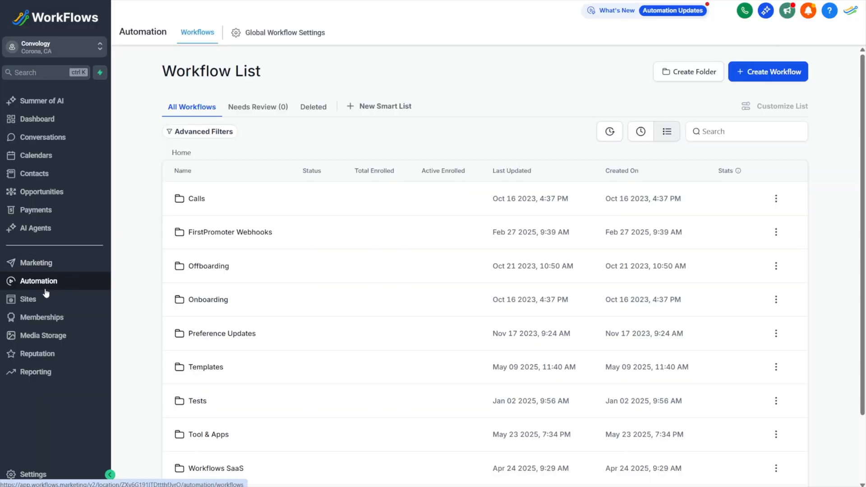
mouse_move(778, 76)
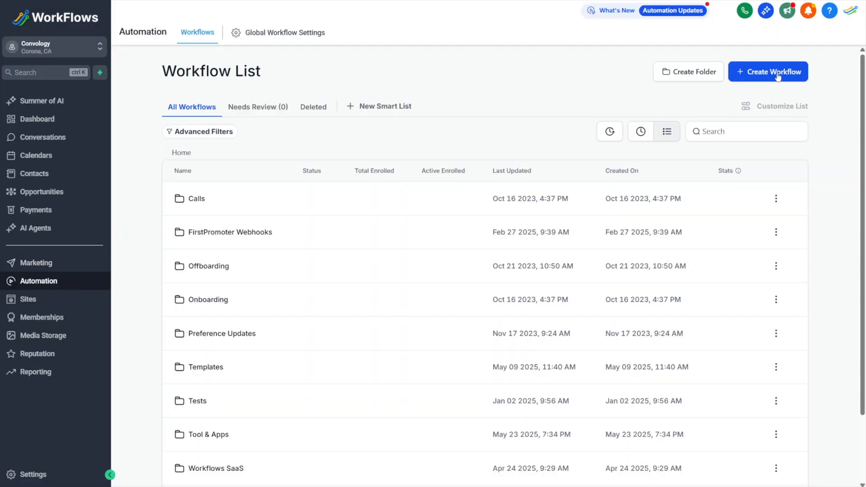
Start a workflow with an Order Submitted trigger filtered to Global Product is Standalone Course.
left_click(768, 71)
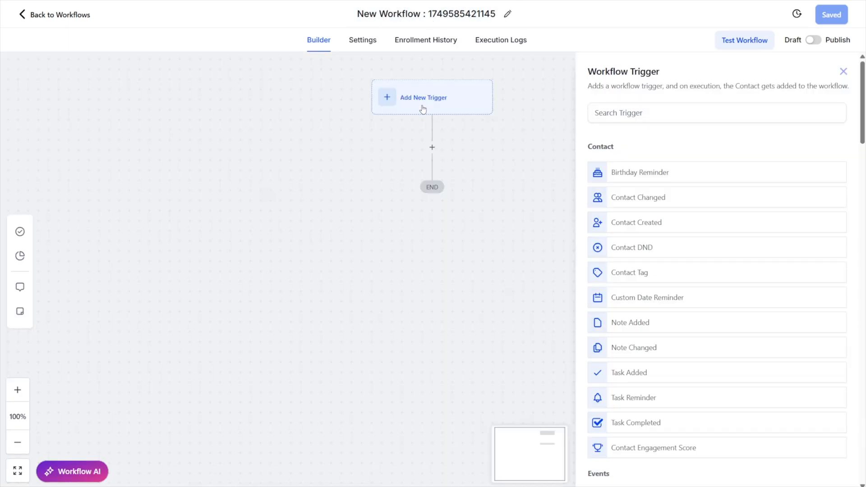
type("c")
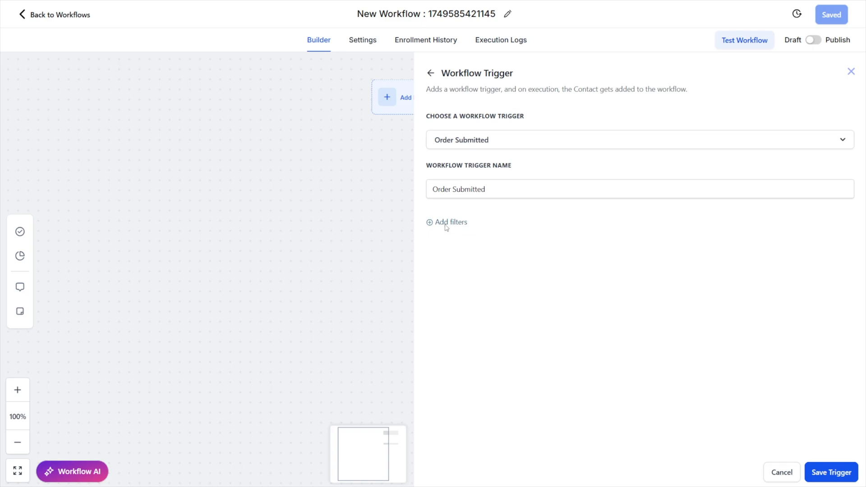
left_click(451, 221)
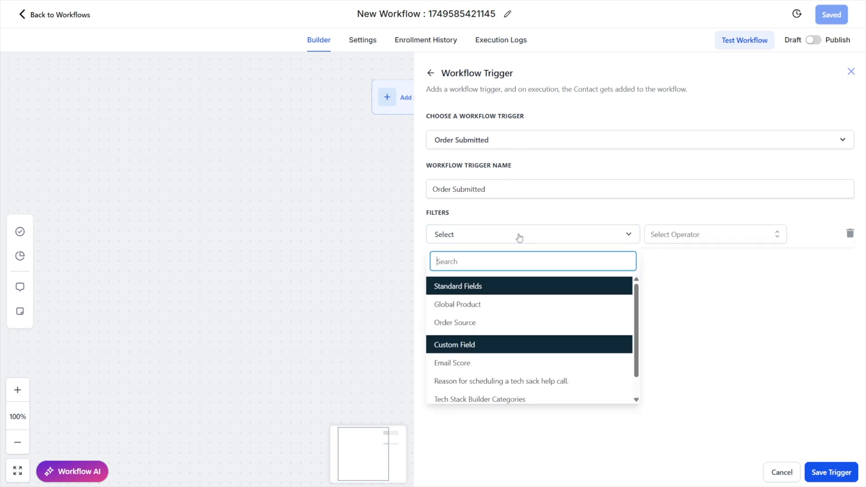
left_click(457, 305)
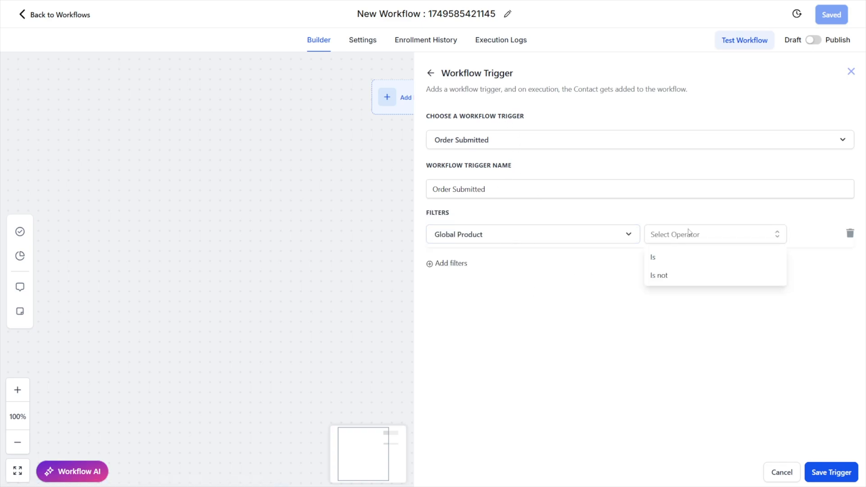
left_click(652, 257)
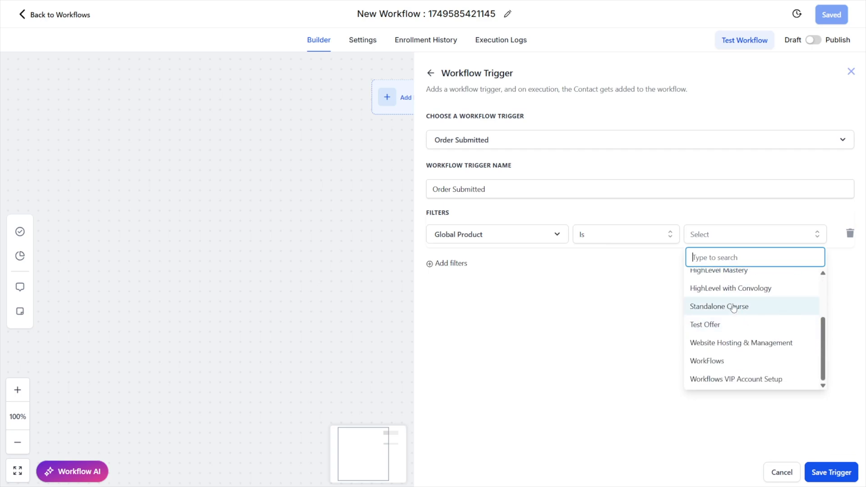
left_click(719, 306)
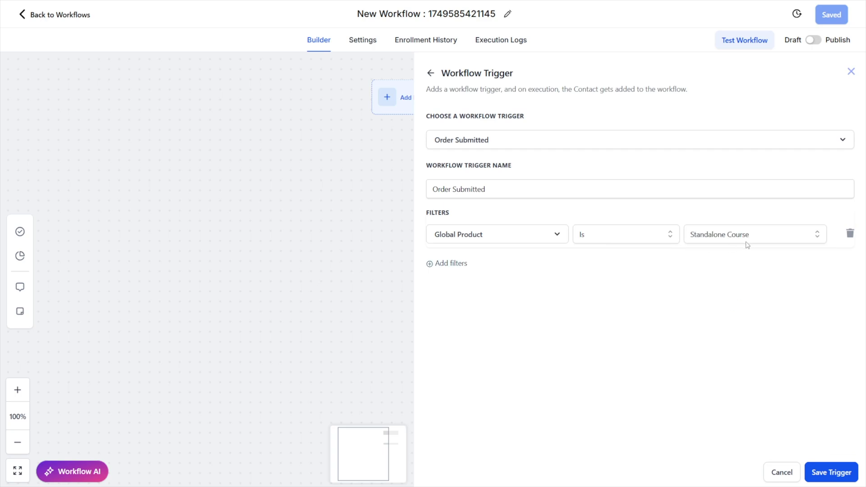
left_click(447, 263)
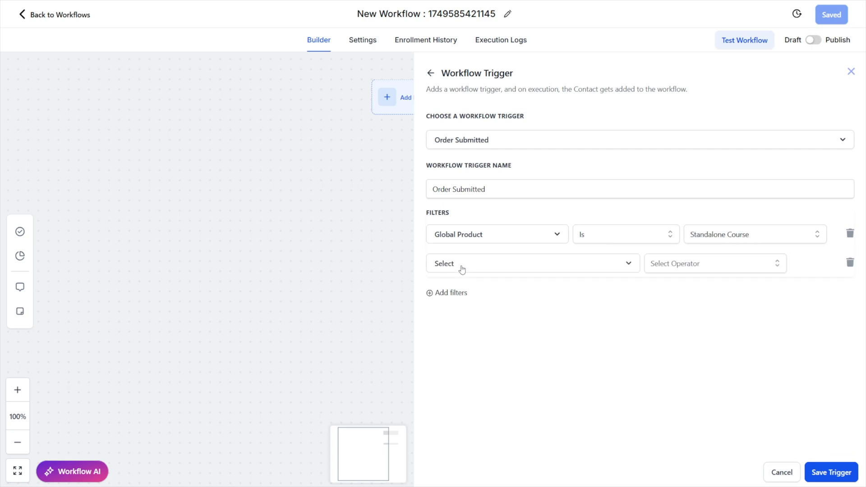
left_click(531, 263)
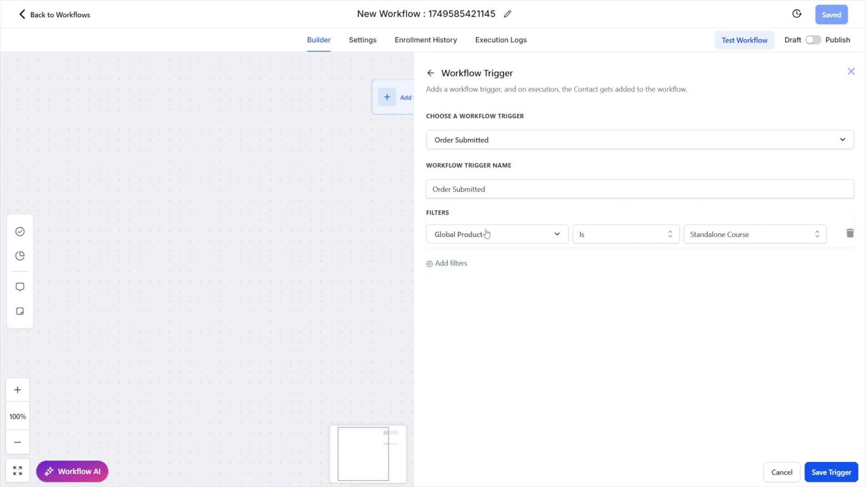
left_click(831, 472)
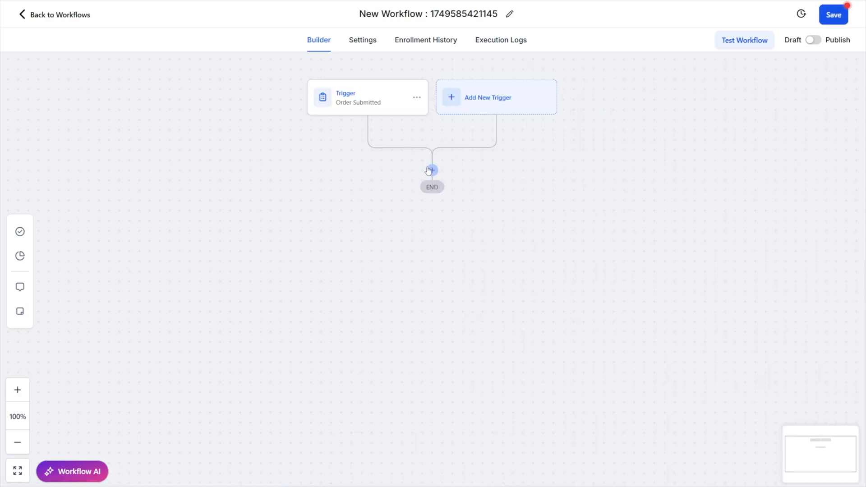
Add a Course Grant Offer action for the Standalone Course Offer after the trigger.
left_click(432, 170)
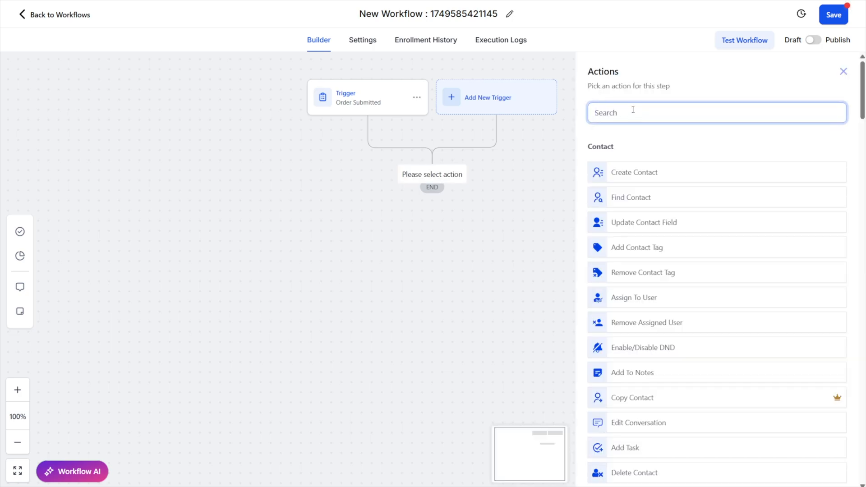
type("offer")
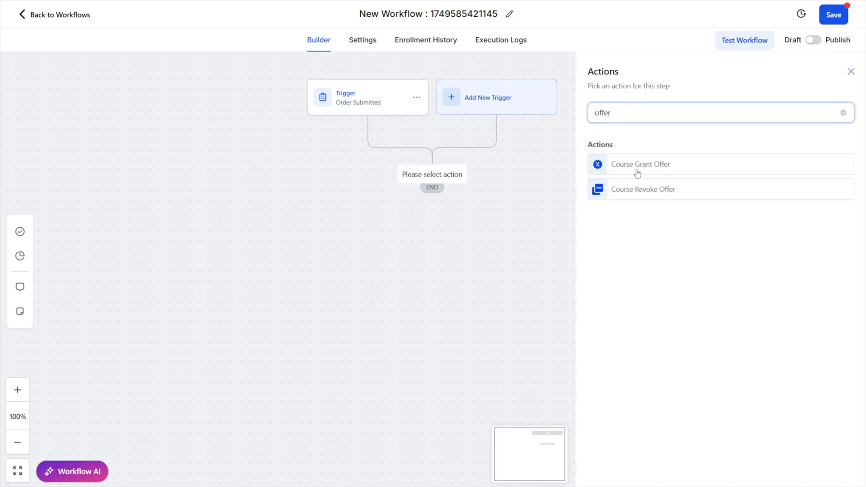
left_click(640, 164)
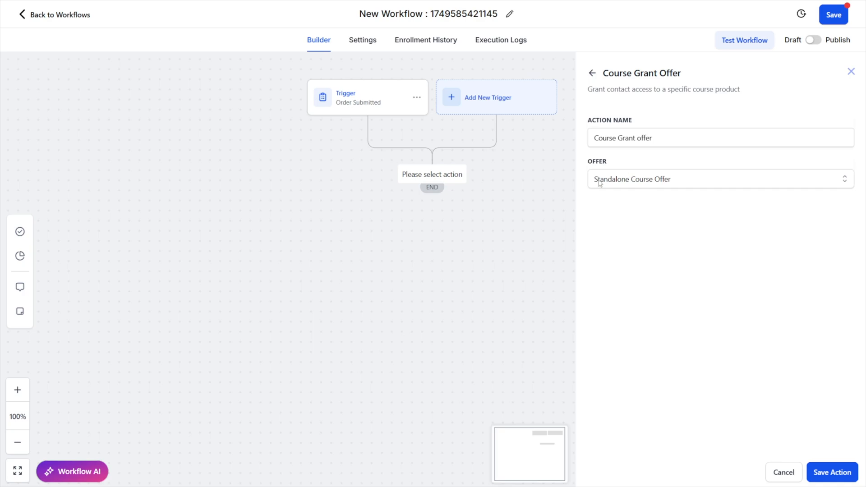
left_click(832, 473)
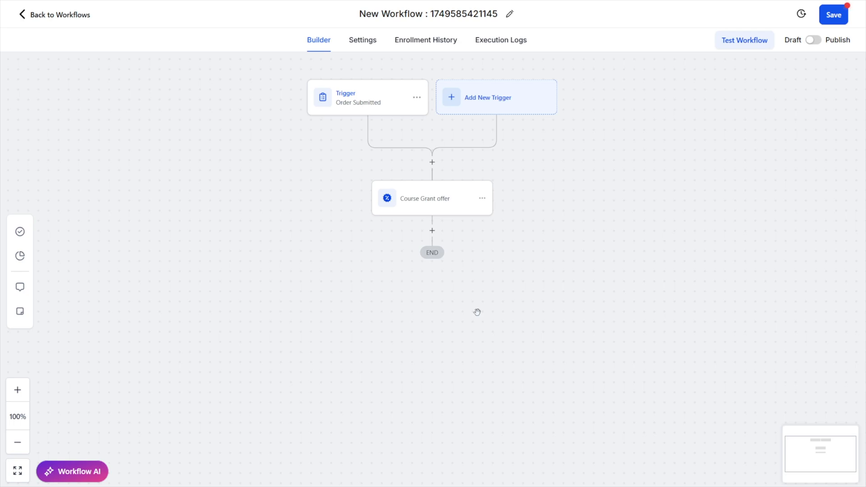
mouse_move(420, 116)
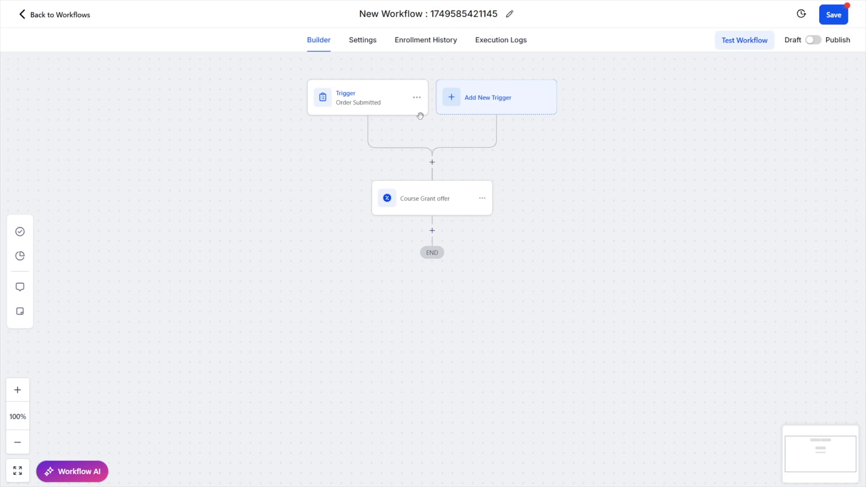
mouse_move(424, 229)
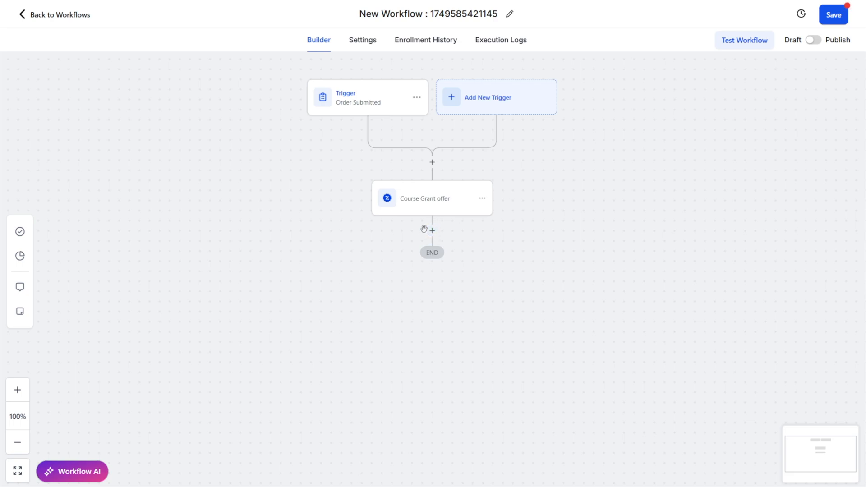
mouse_move(157, 32)
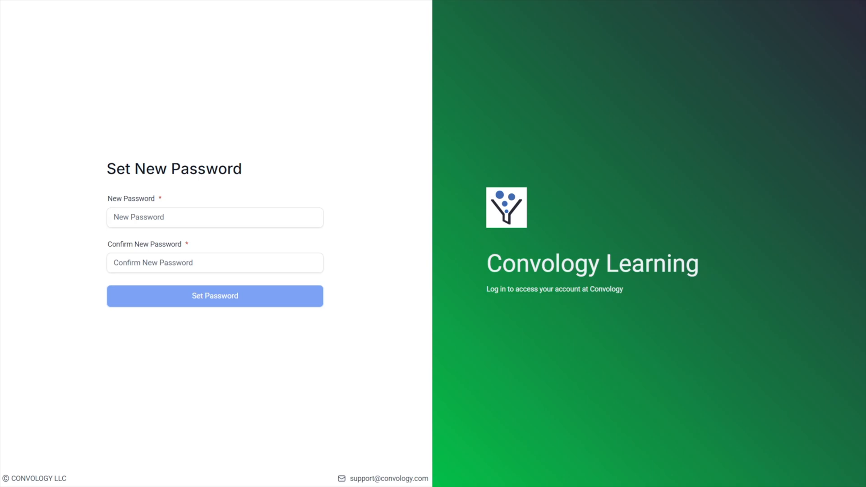
Set the new portal account password, then open Standalone Course from the library.
left_click(214, 217)
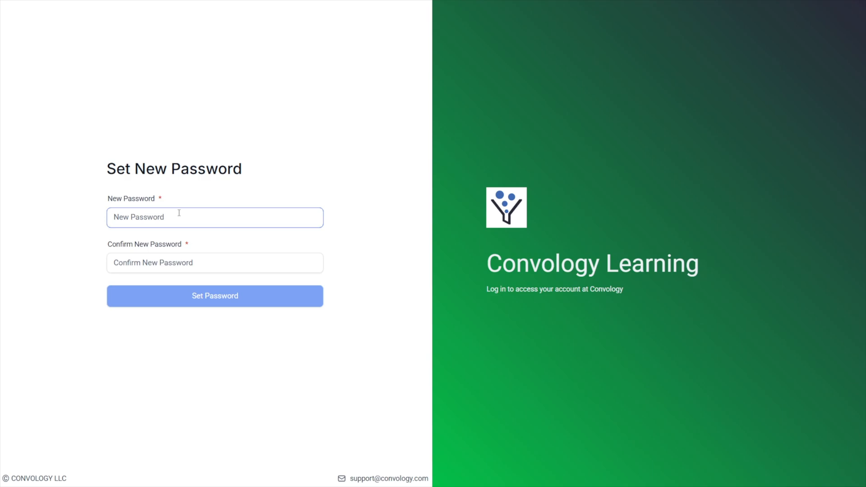
left_click(214, 295)
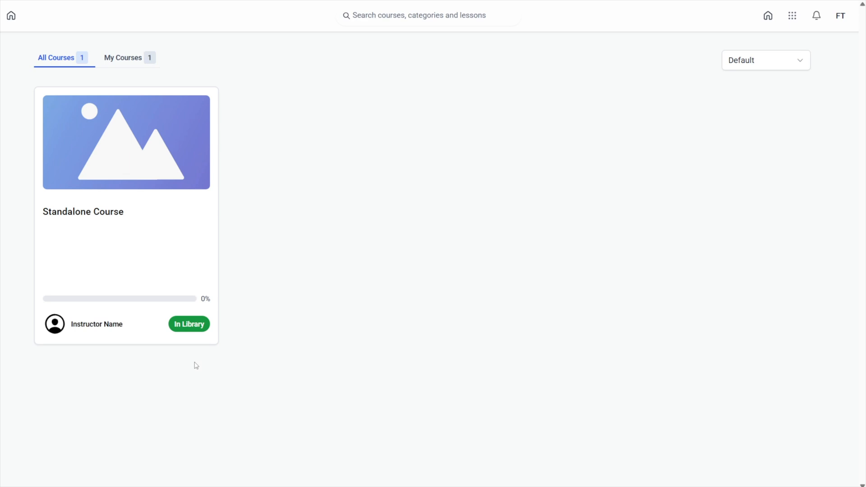
mouse_move(141, 172)
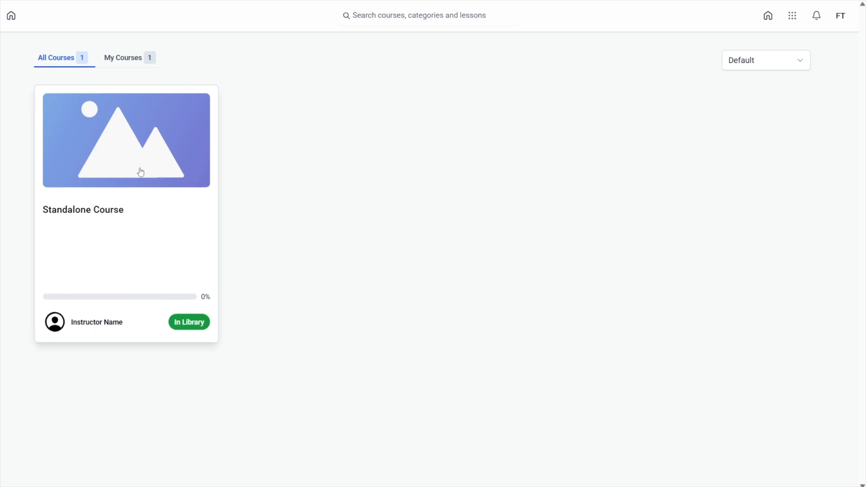
left_click(126, 140)
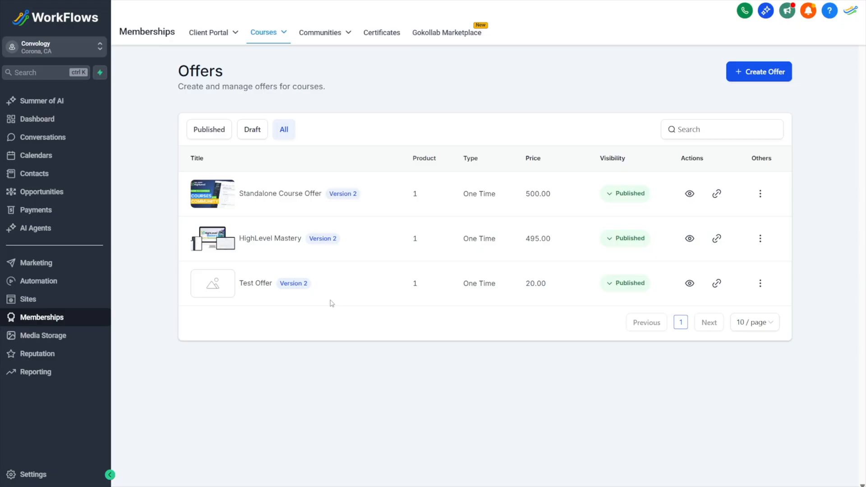
mouse_move(315, 295)
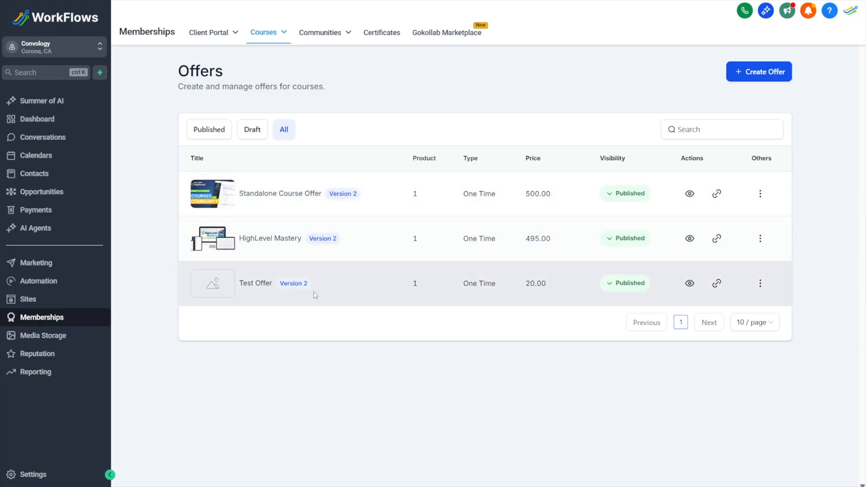
mouse_move(255, 283)
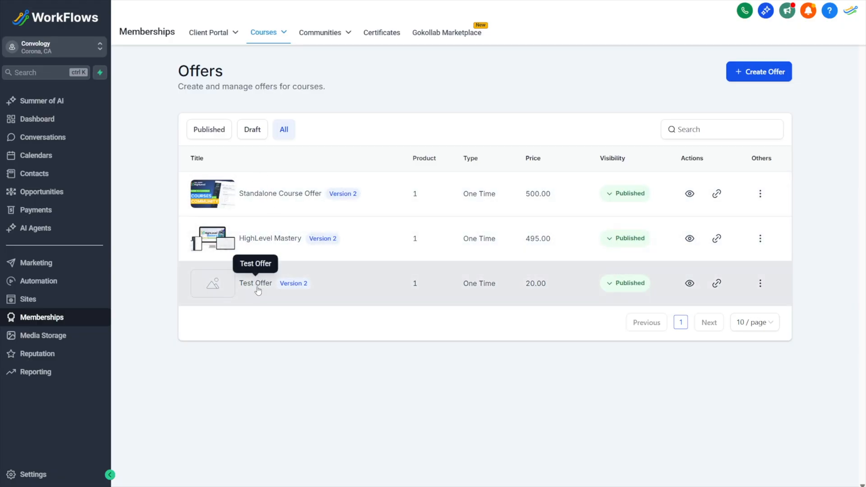
Create 'Standalone Course Bundle Offer' as a one-time 750 USD offer with both courses.
left_click(758, 71)
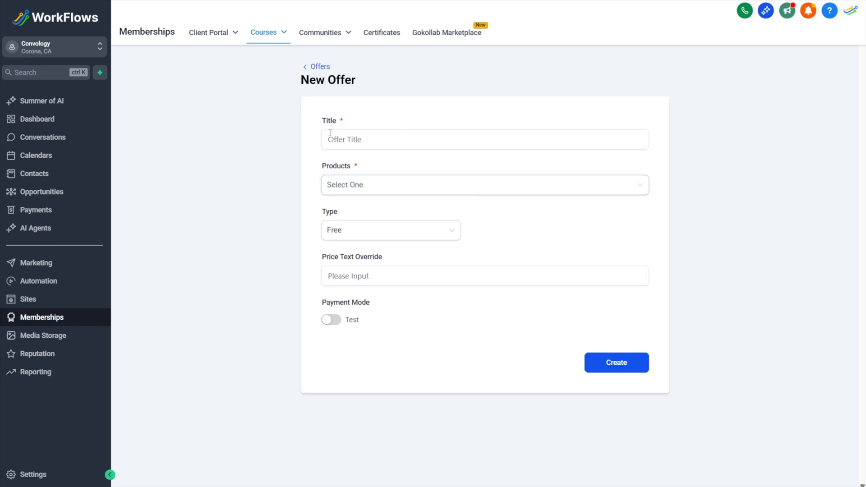
type("Standalone")
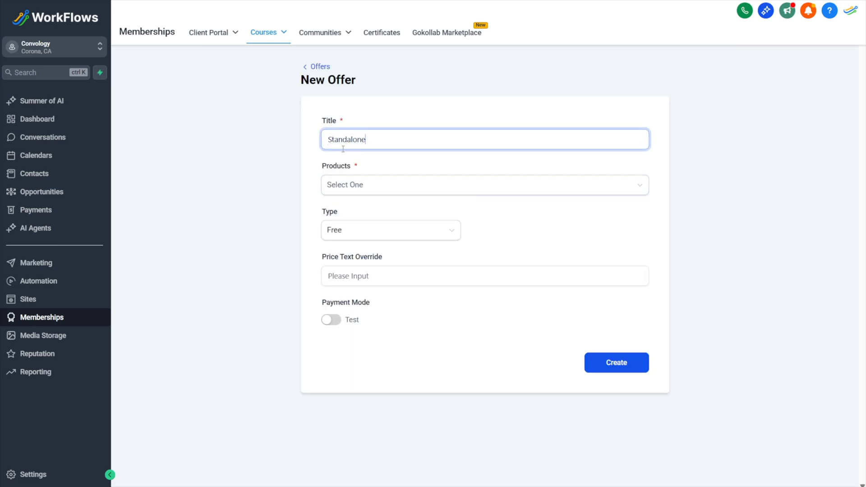
type("Course Bundle Offer")
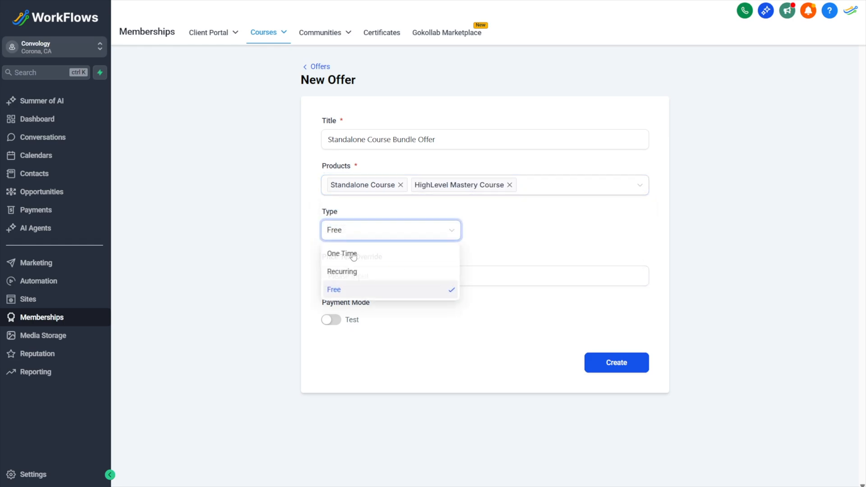
left_click(341, 254)
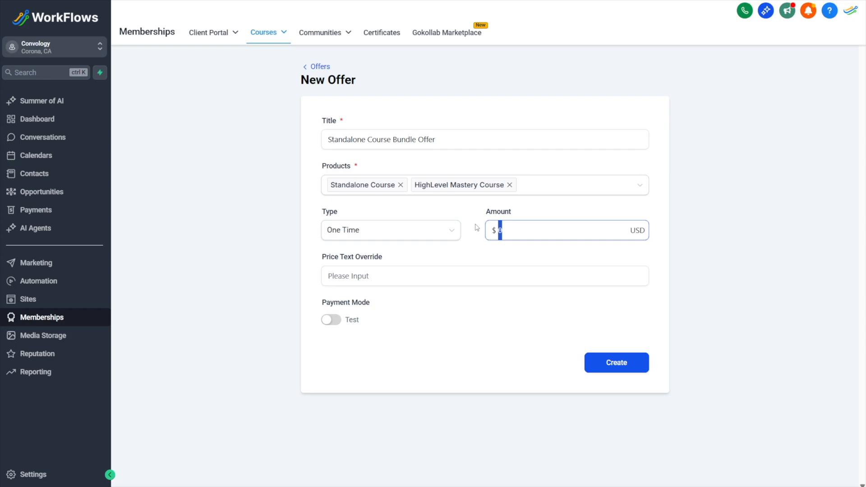
type("750")
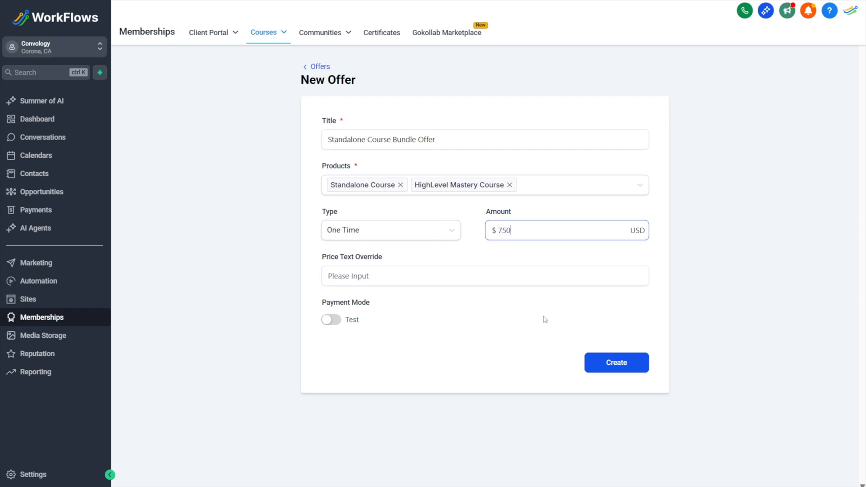
left_click(616, 363)
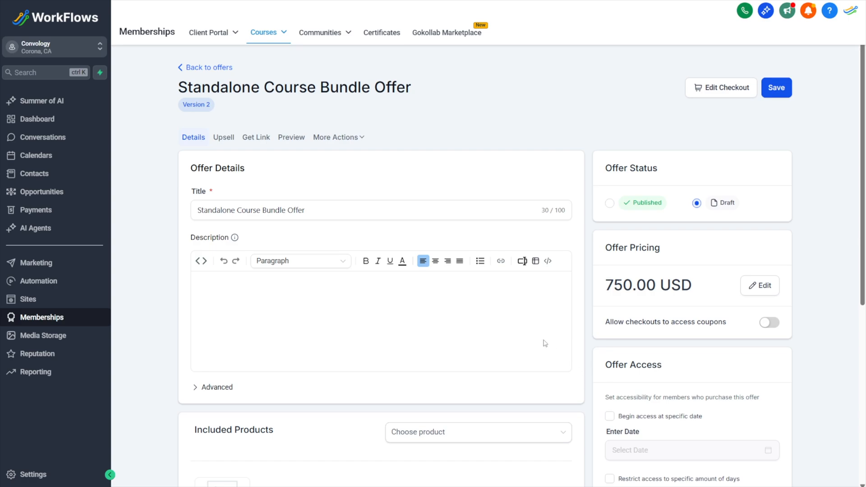
mouse_move(447, 320)
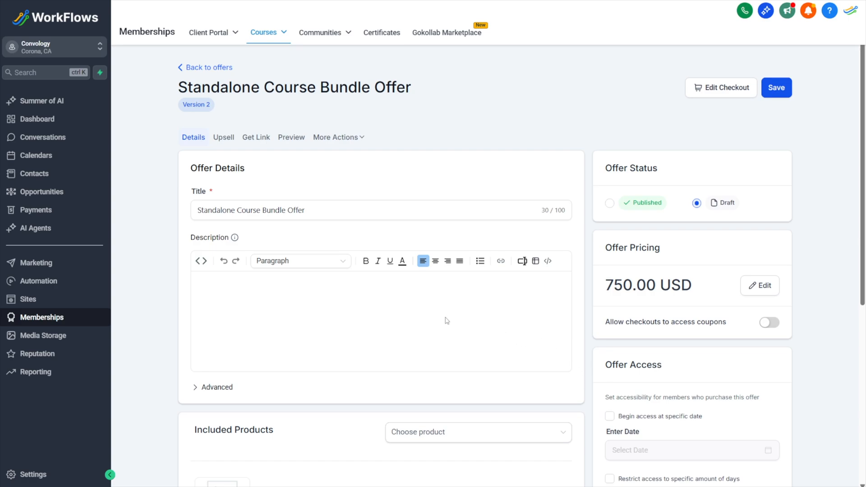
Include Test Course in the bundle offer, also granting it to existing offer members.
scroll("down", 3)
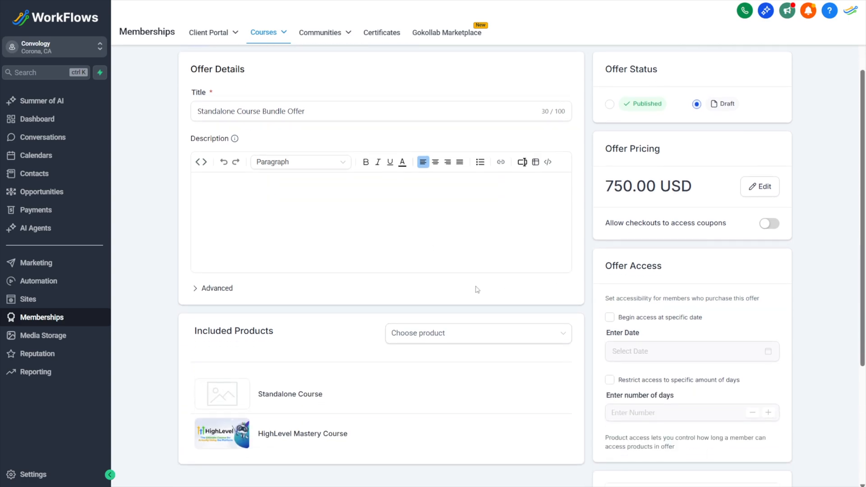
scroll("down", 3)
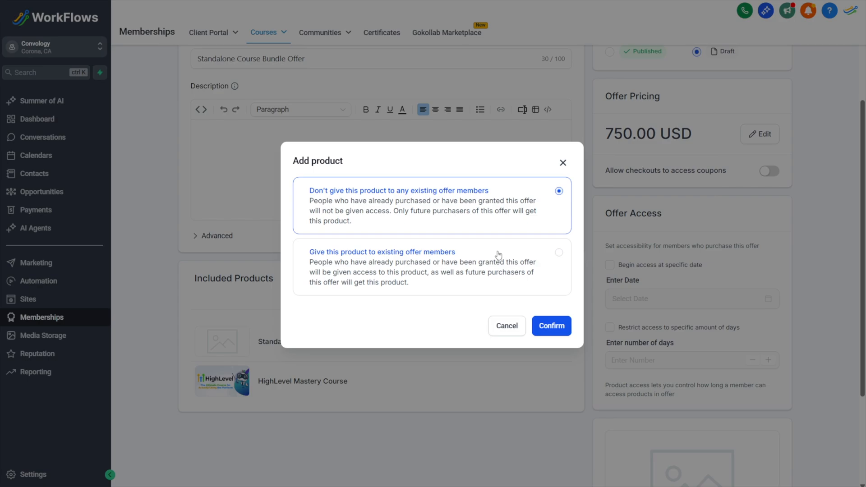
mouse_move(260, 185)
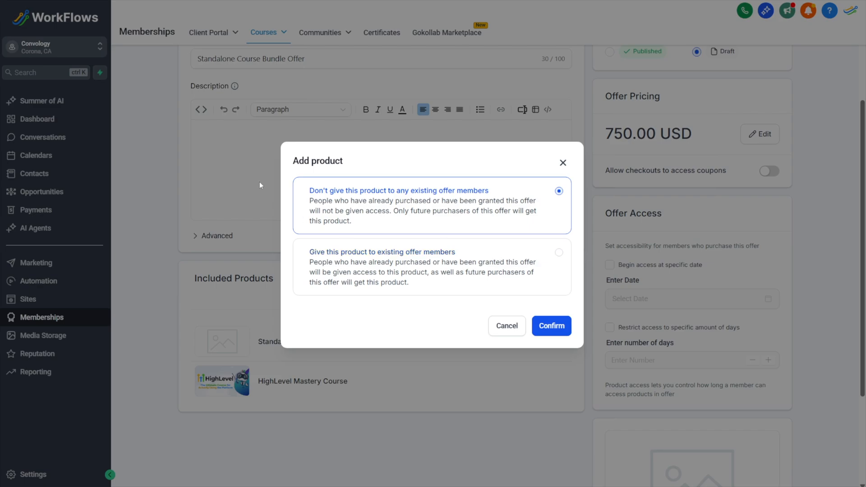
mouse_move(353, 207)
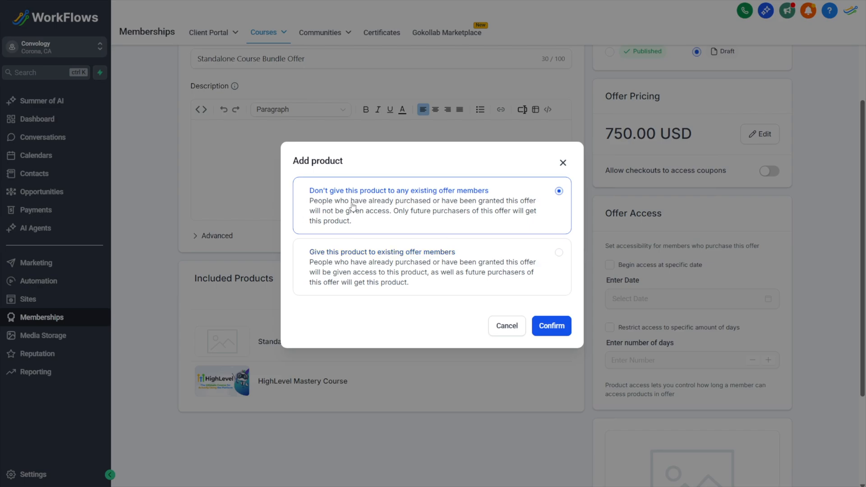
mouse_move(509, 180)
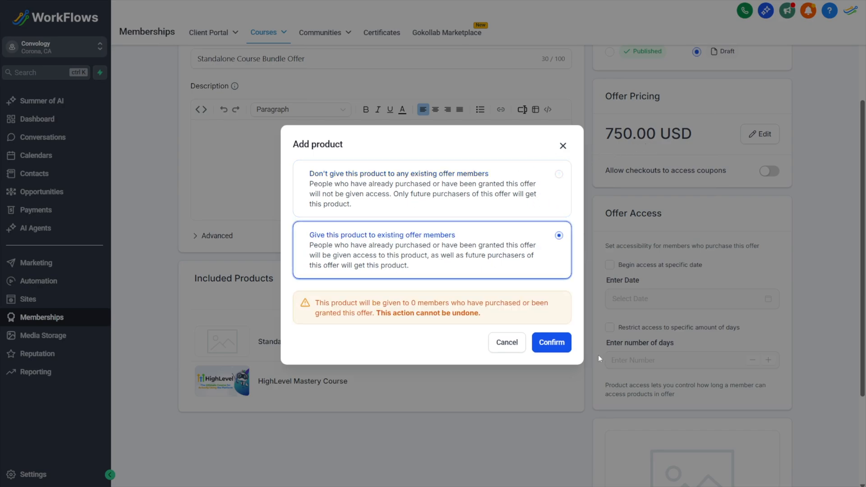
left_click_drag(382, 303, 480, 312)
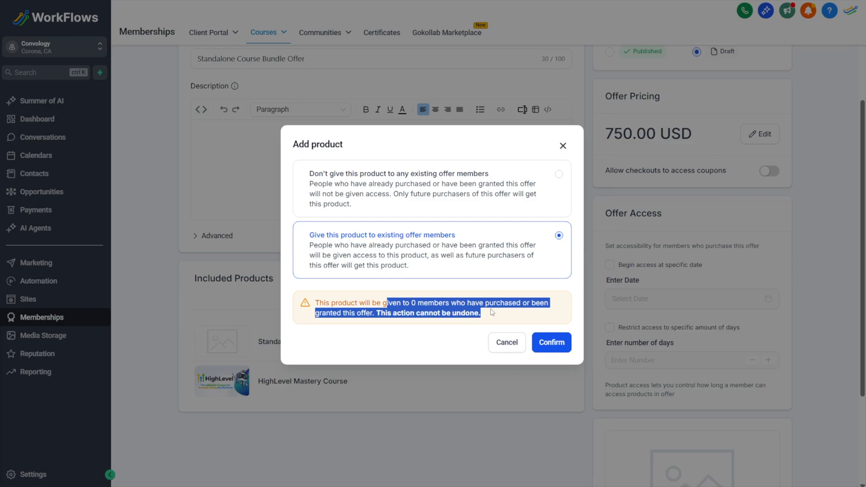
left_click(550, 343)
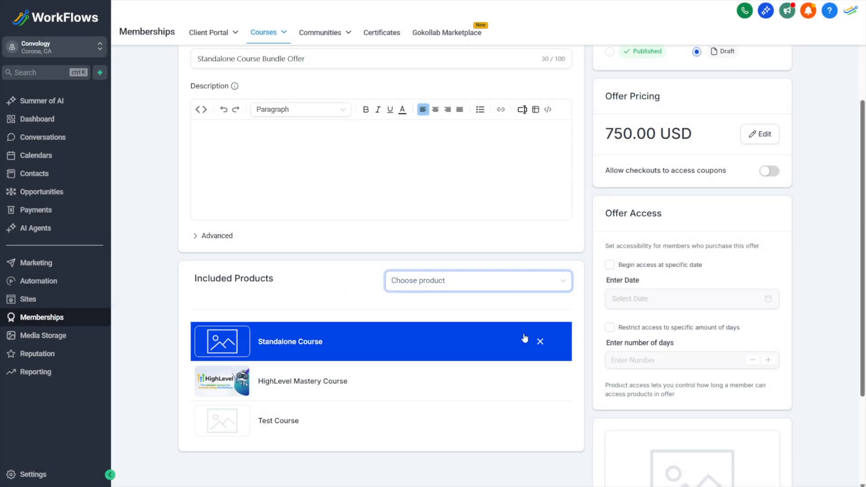
left_click(290, 420)
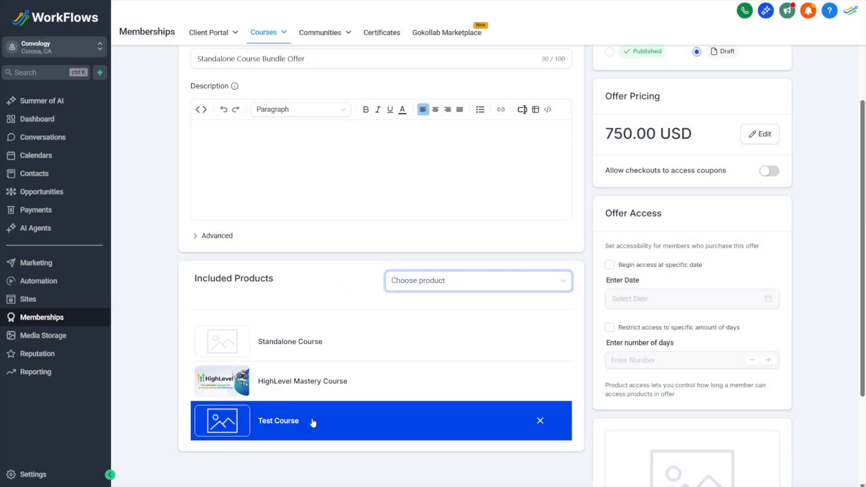